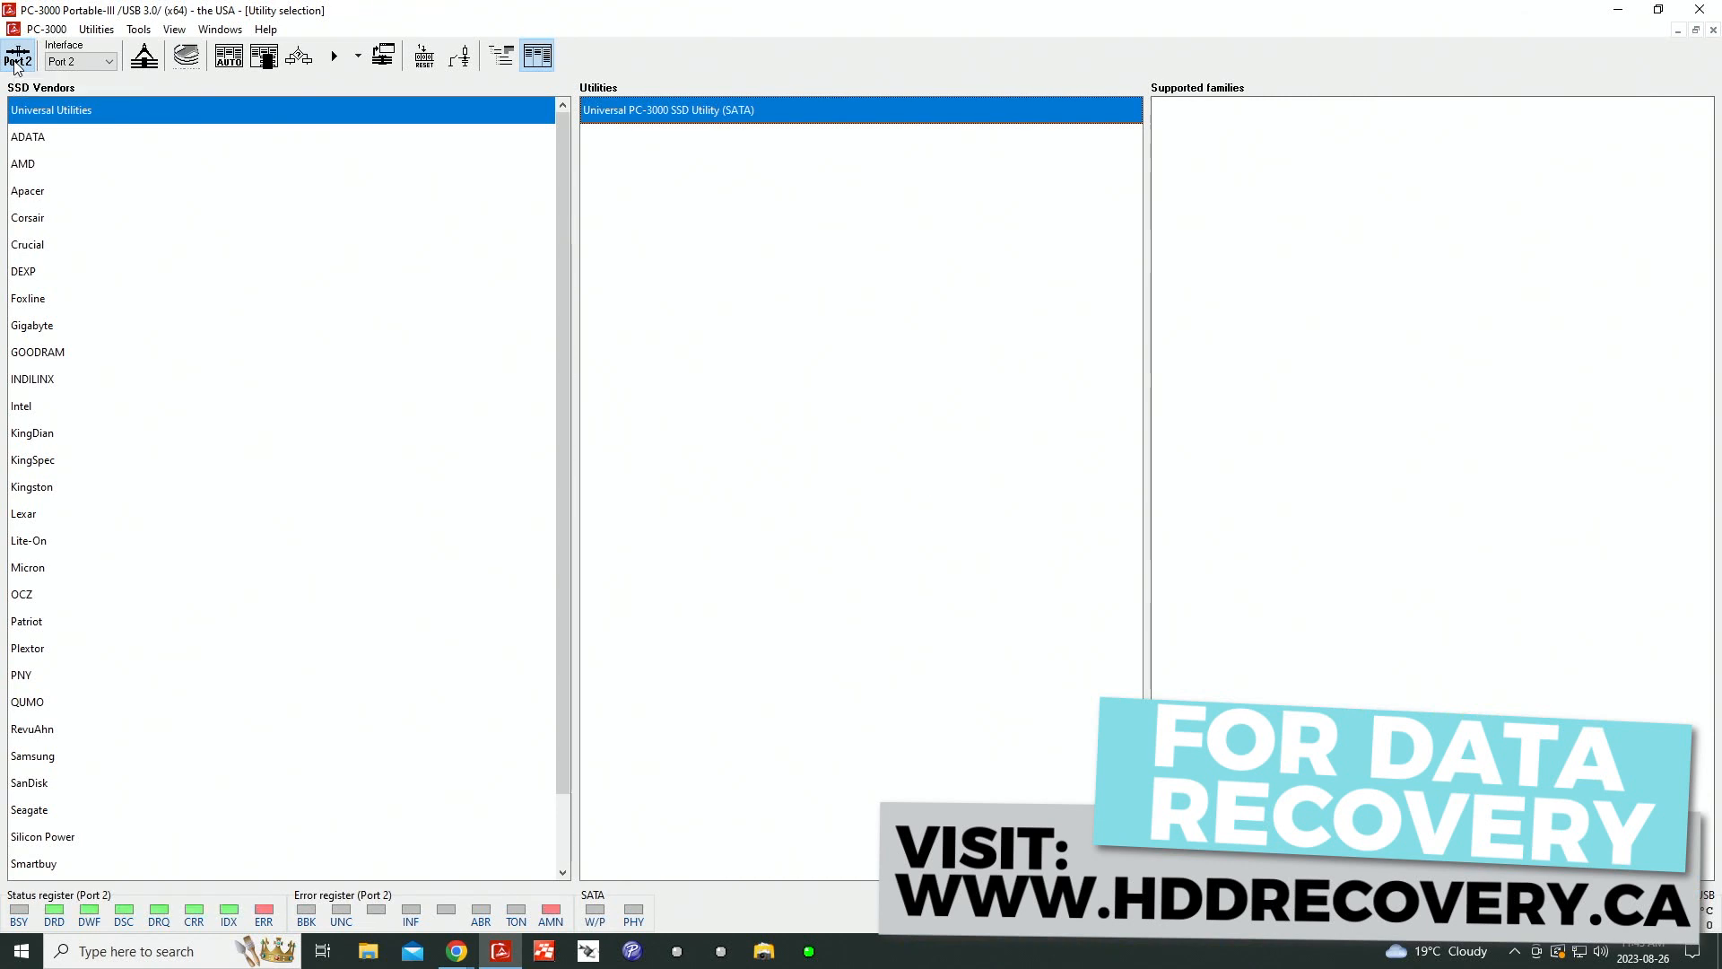
pyautogui.moveTo(16, 55)
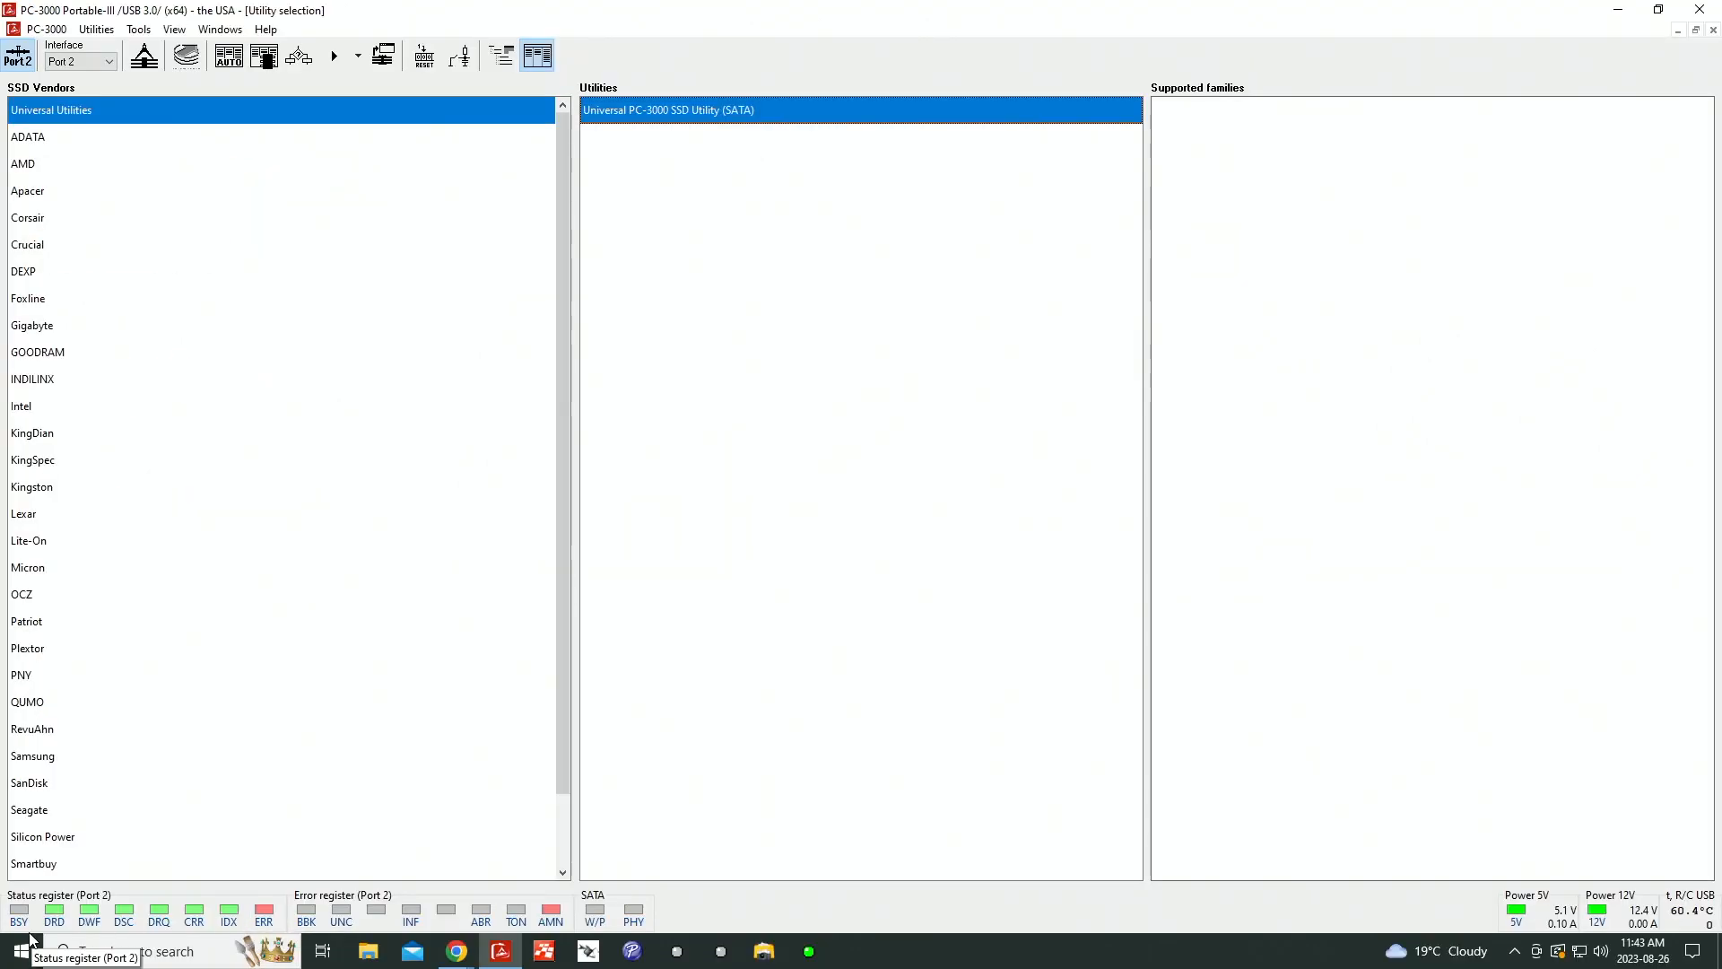
# - Select Samsung in the SSD Vendors list to show its utility and supported families
pyautogui.click(32, 755)
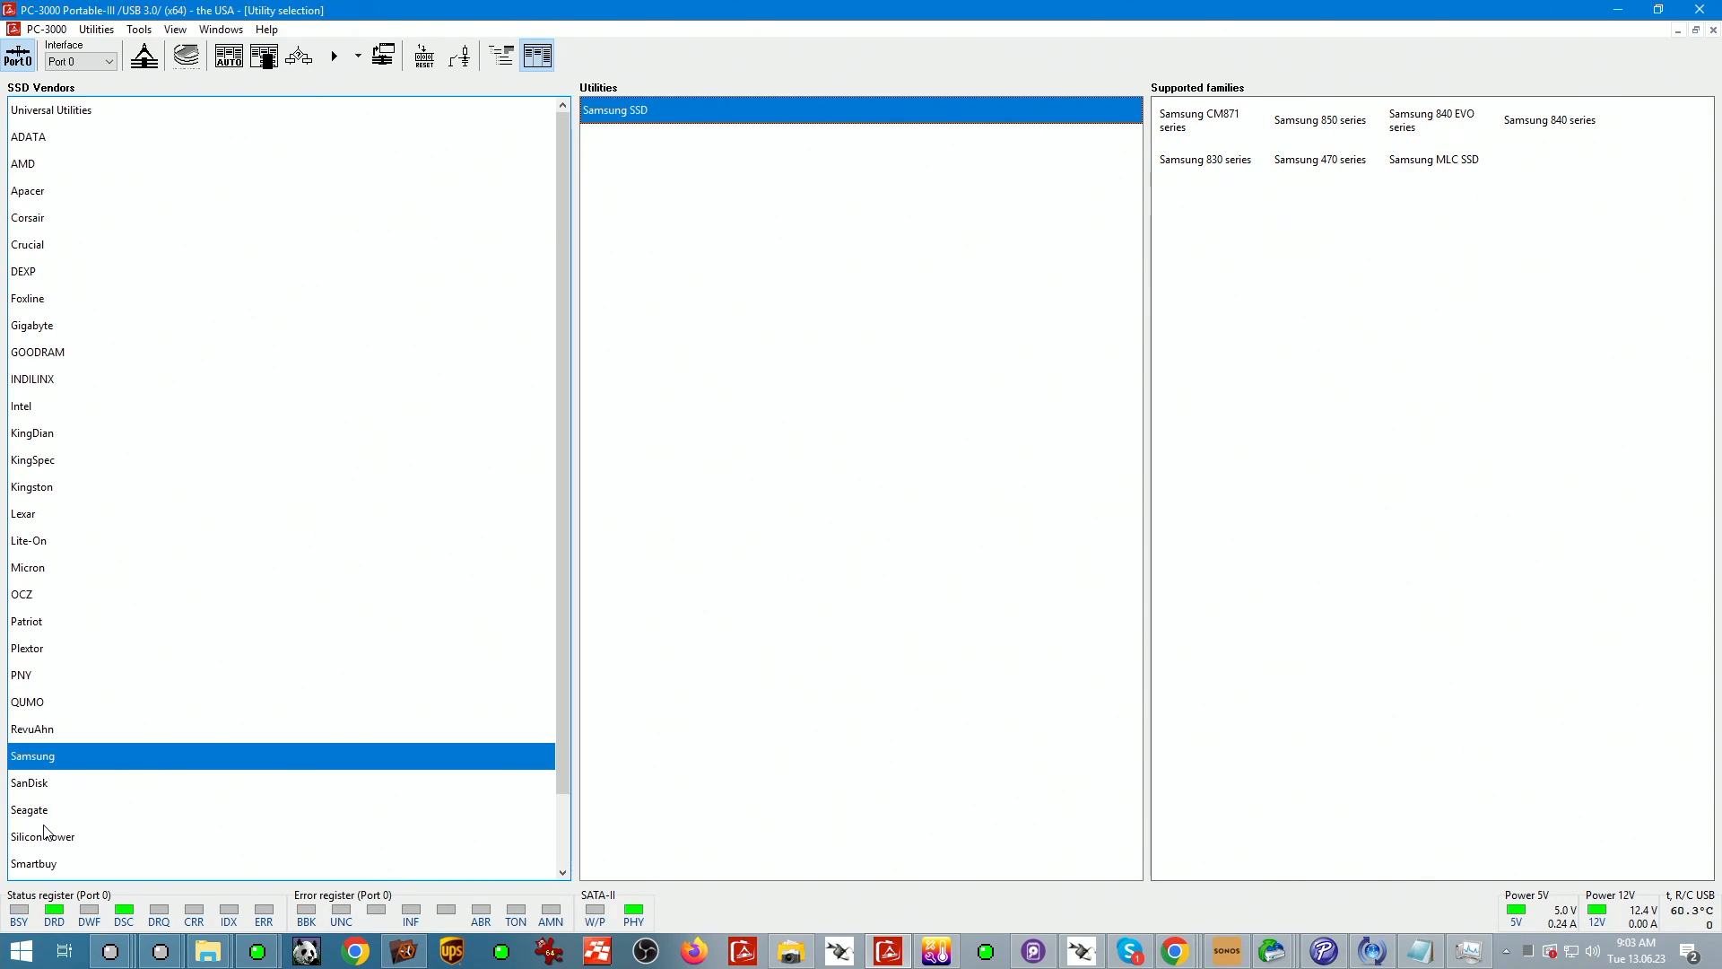
pyautogui.moveTo(152, 485)
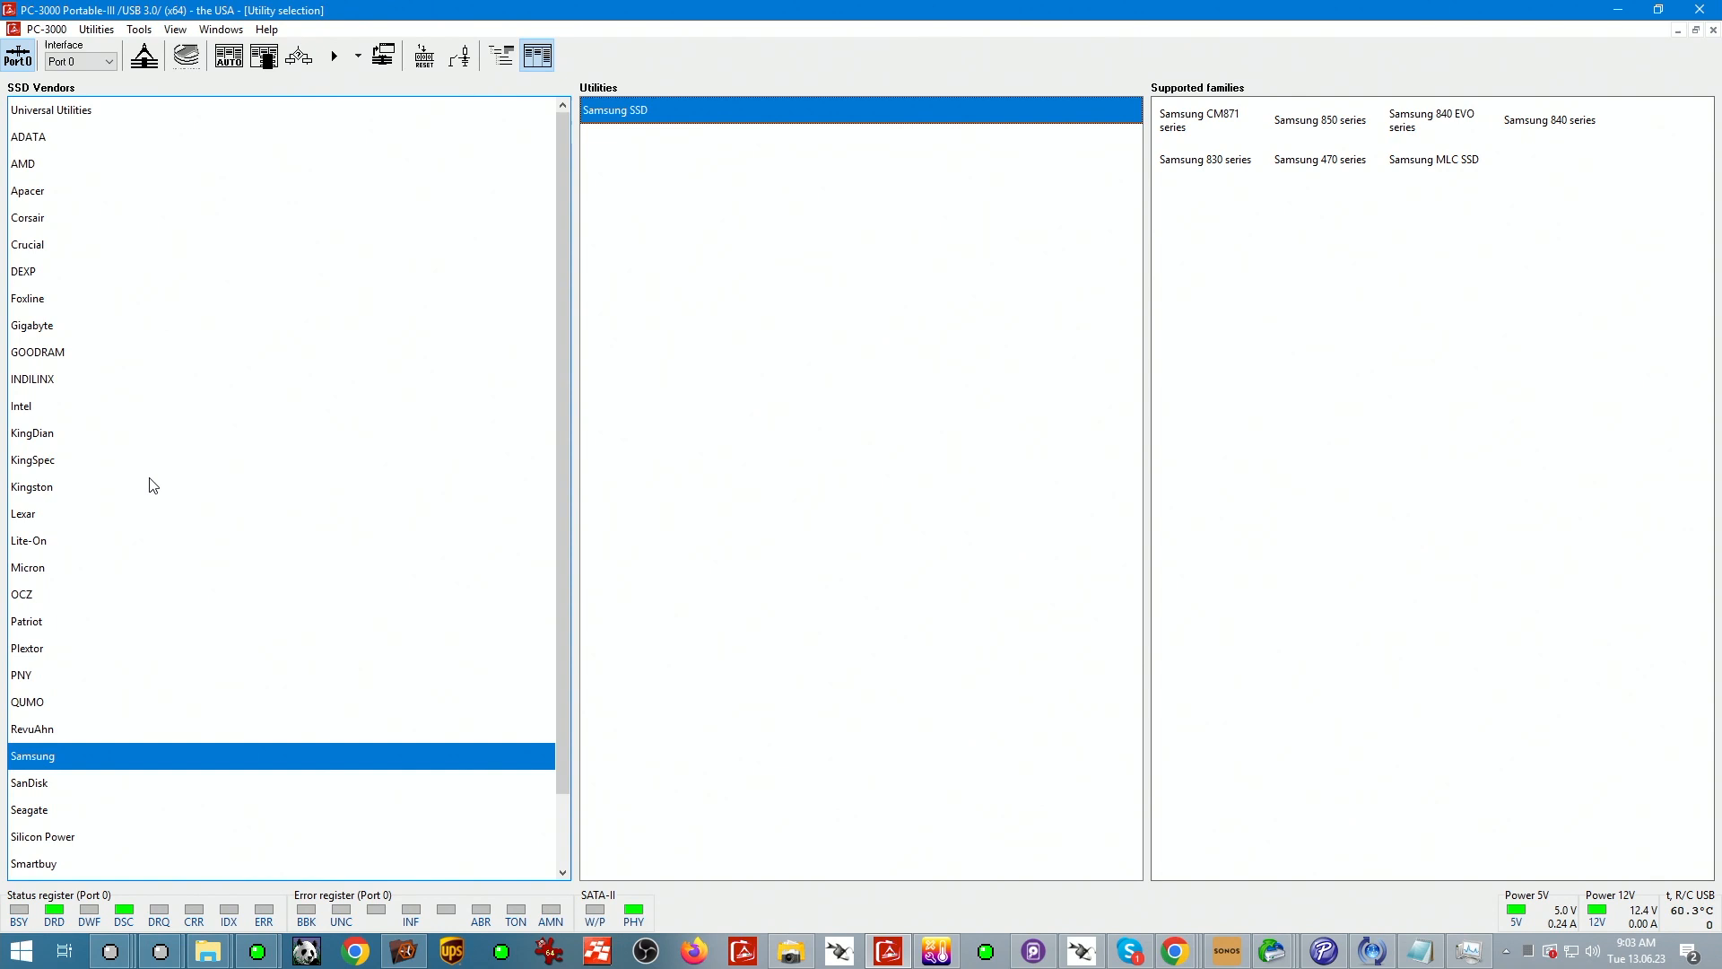
pyautogui.moveTo(137, 475)
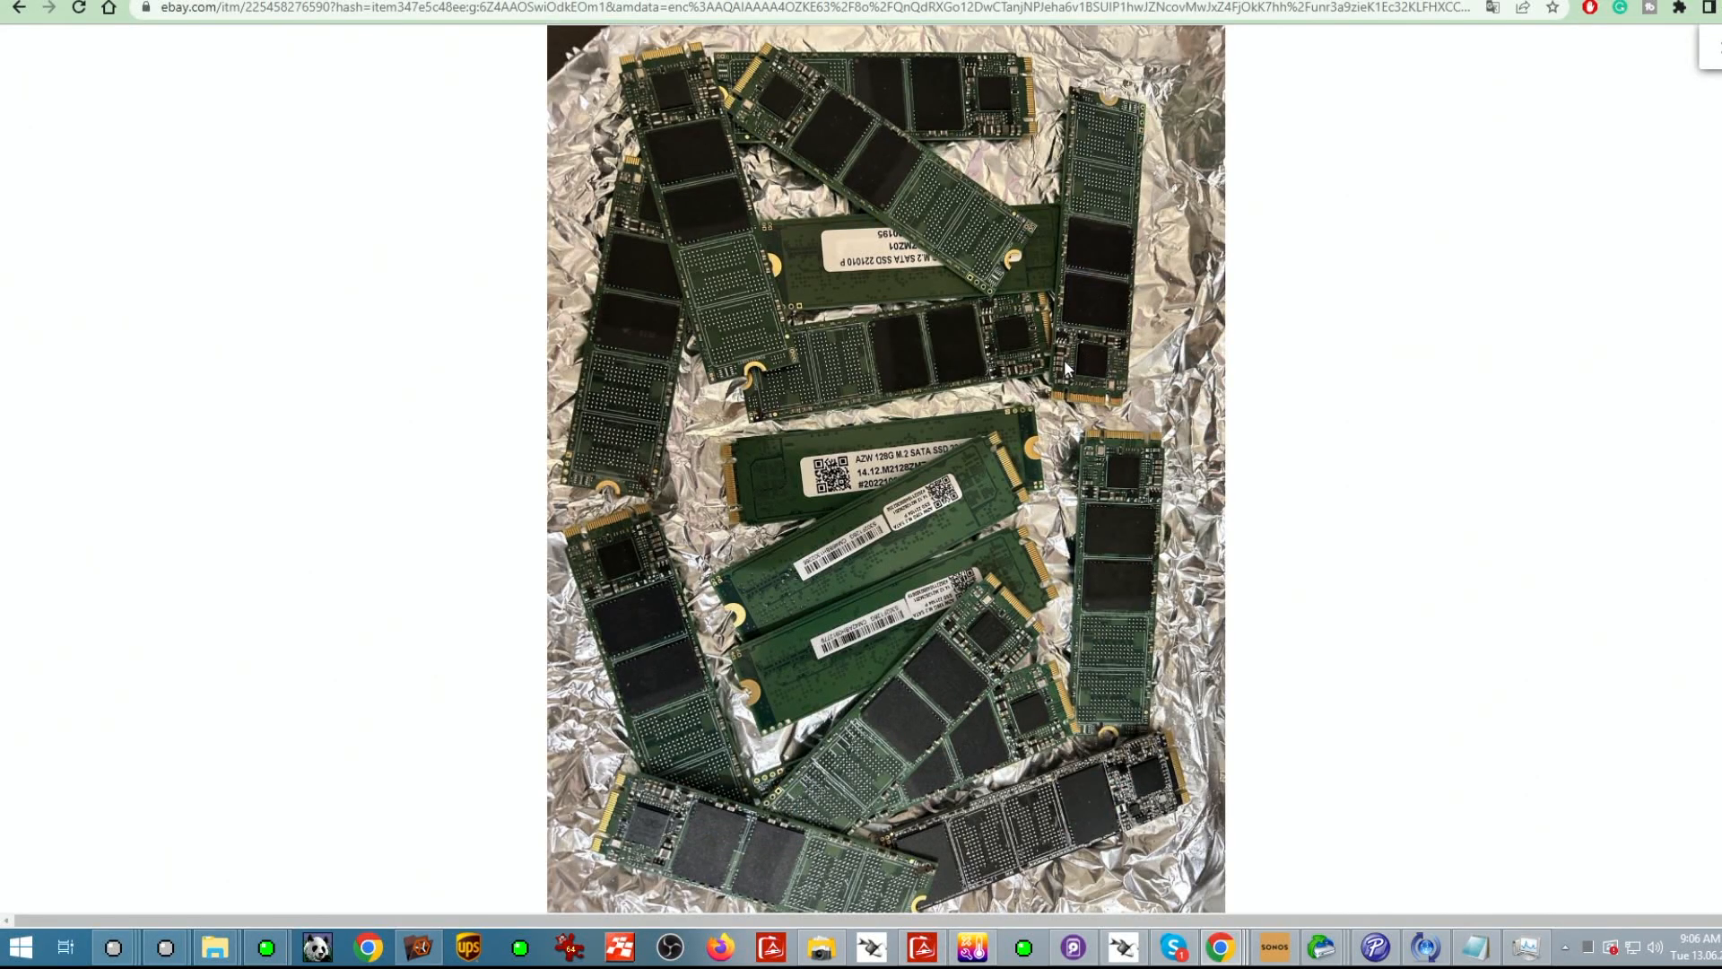
pyautogui.moveTo(1109, 698)
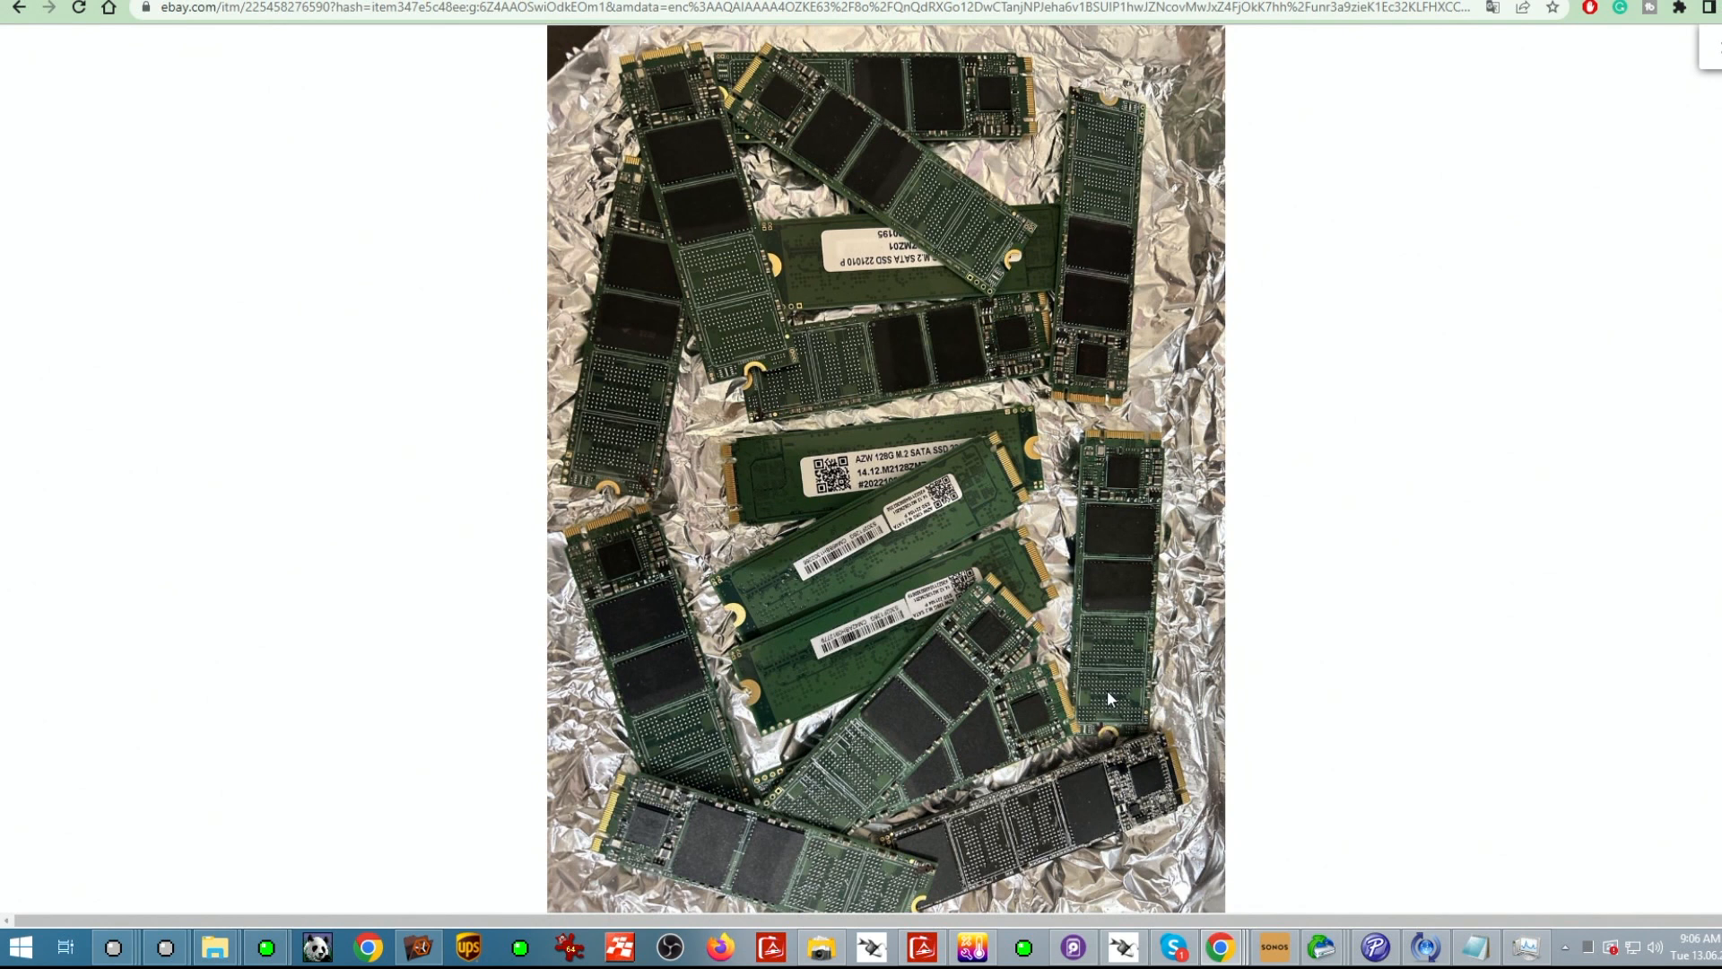
pyautogui.moveTo(778, 723)
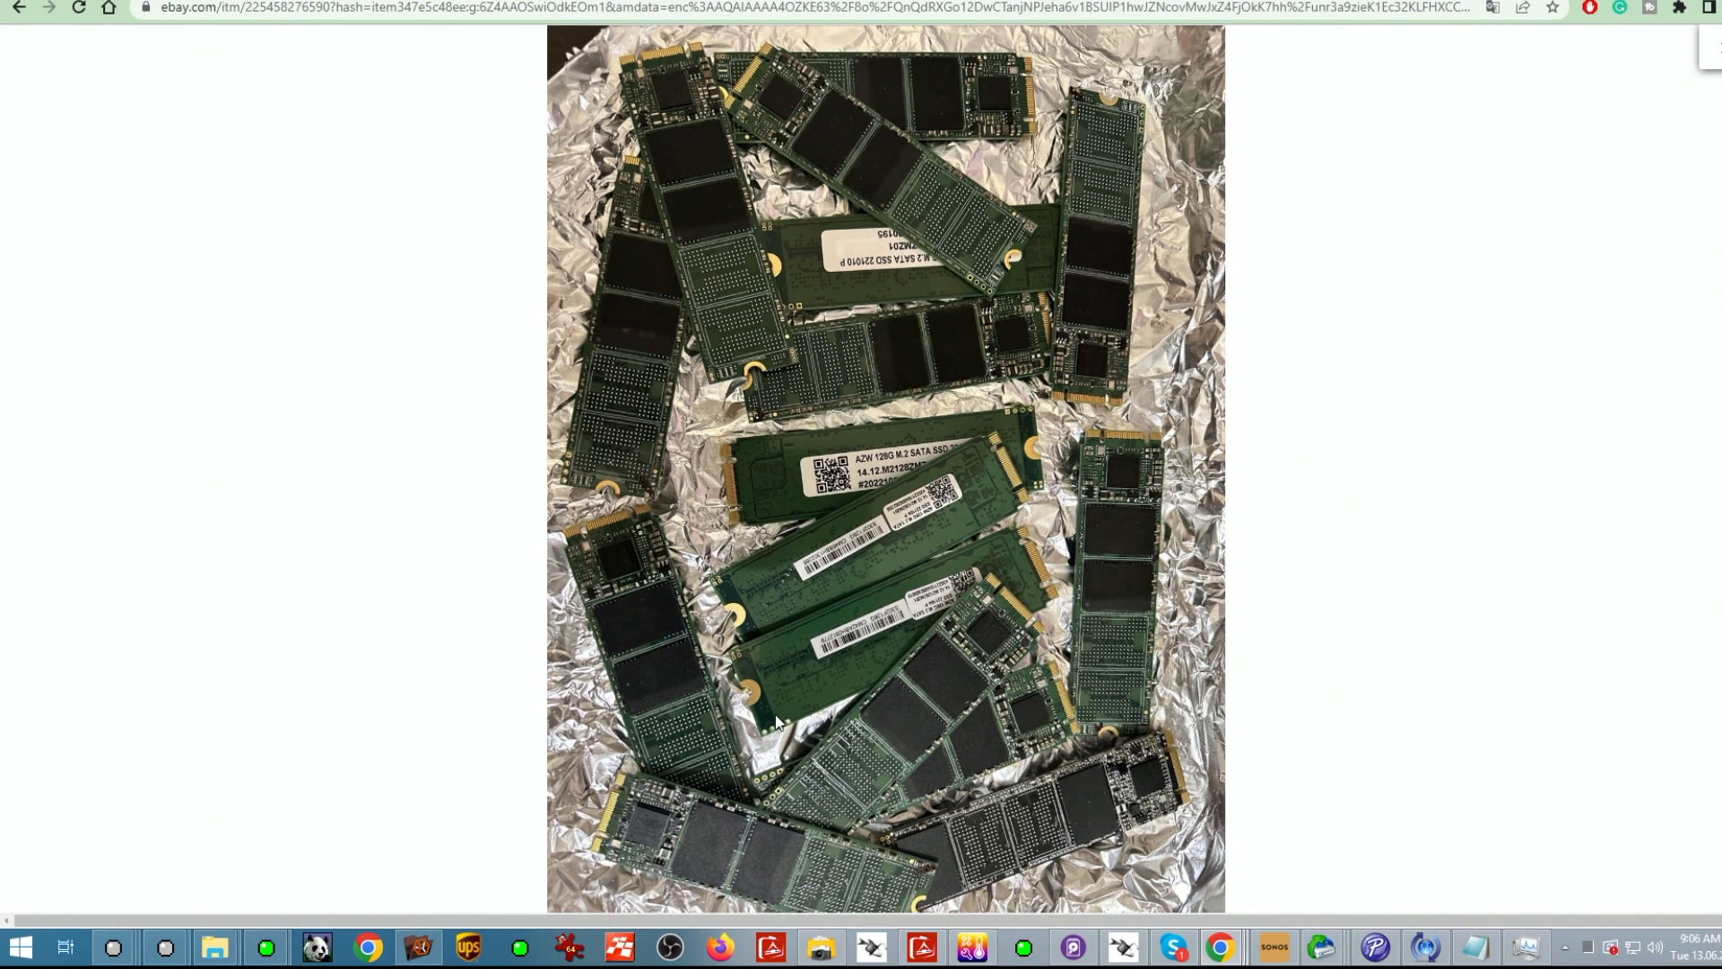
pyautogui.moveTo(775, 473)
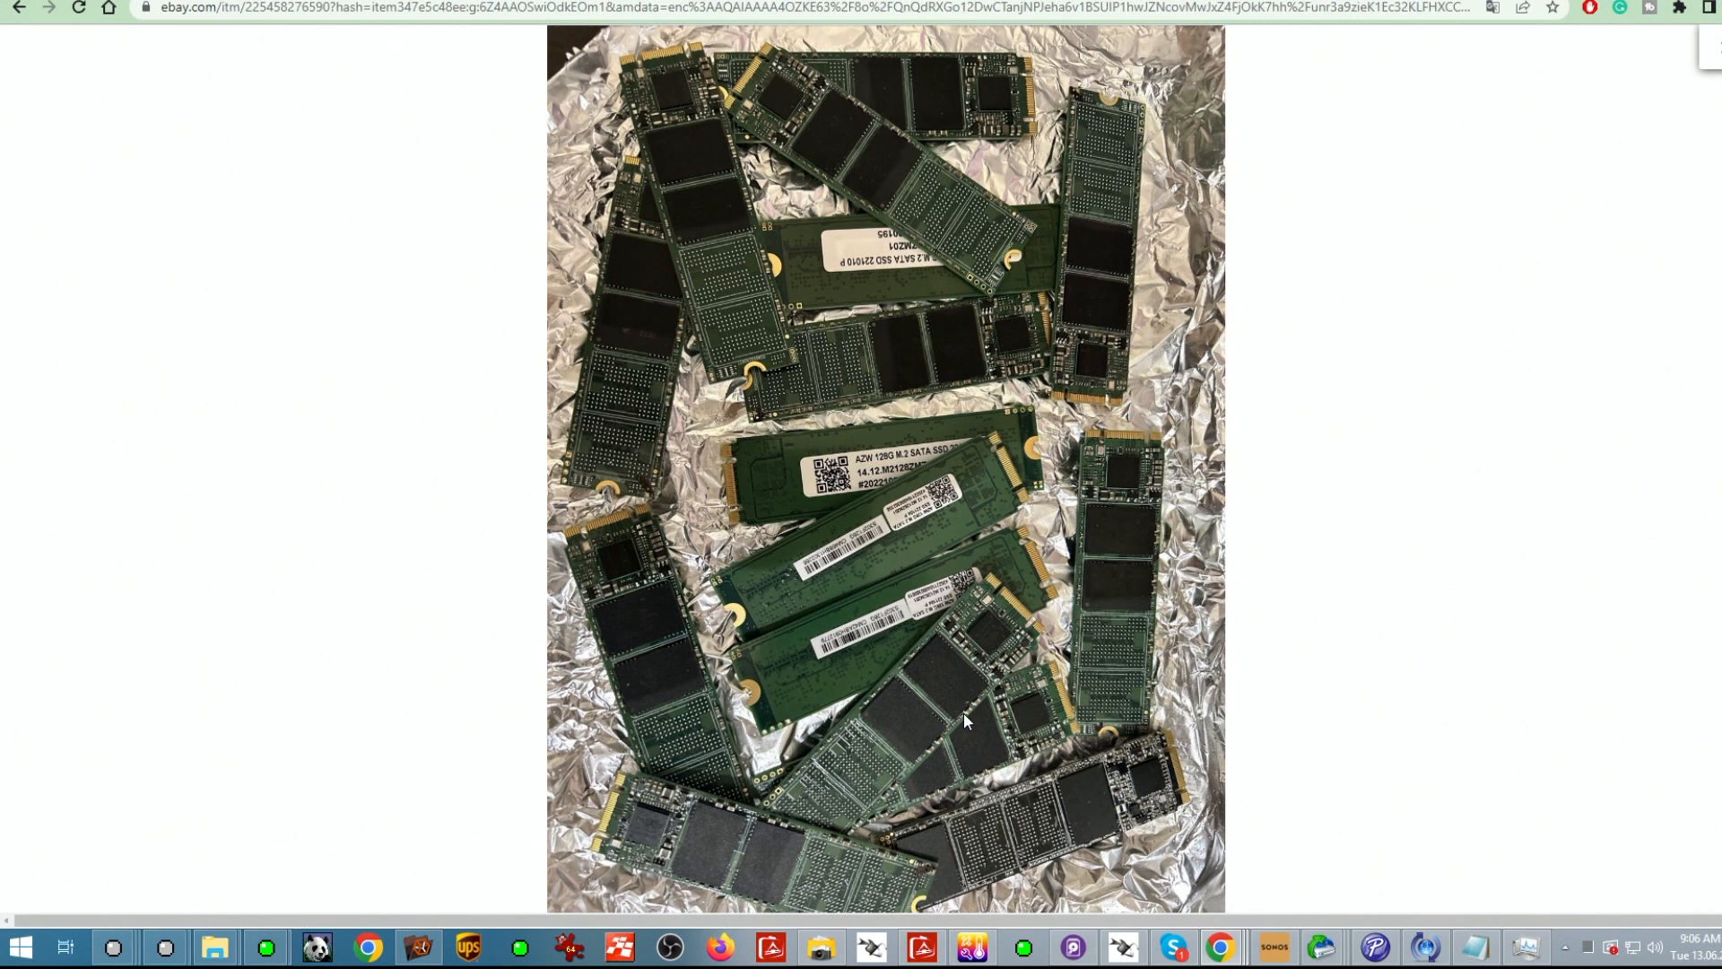
pyautogui.moveTo(1086, 311)
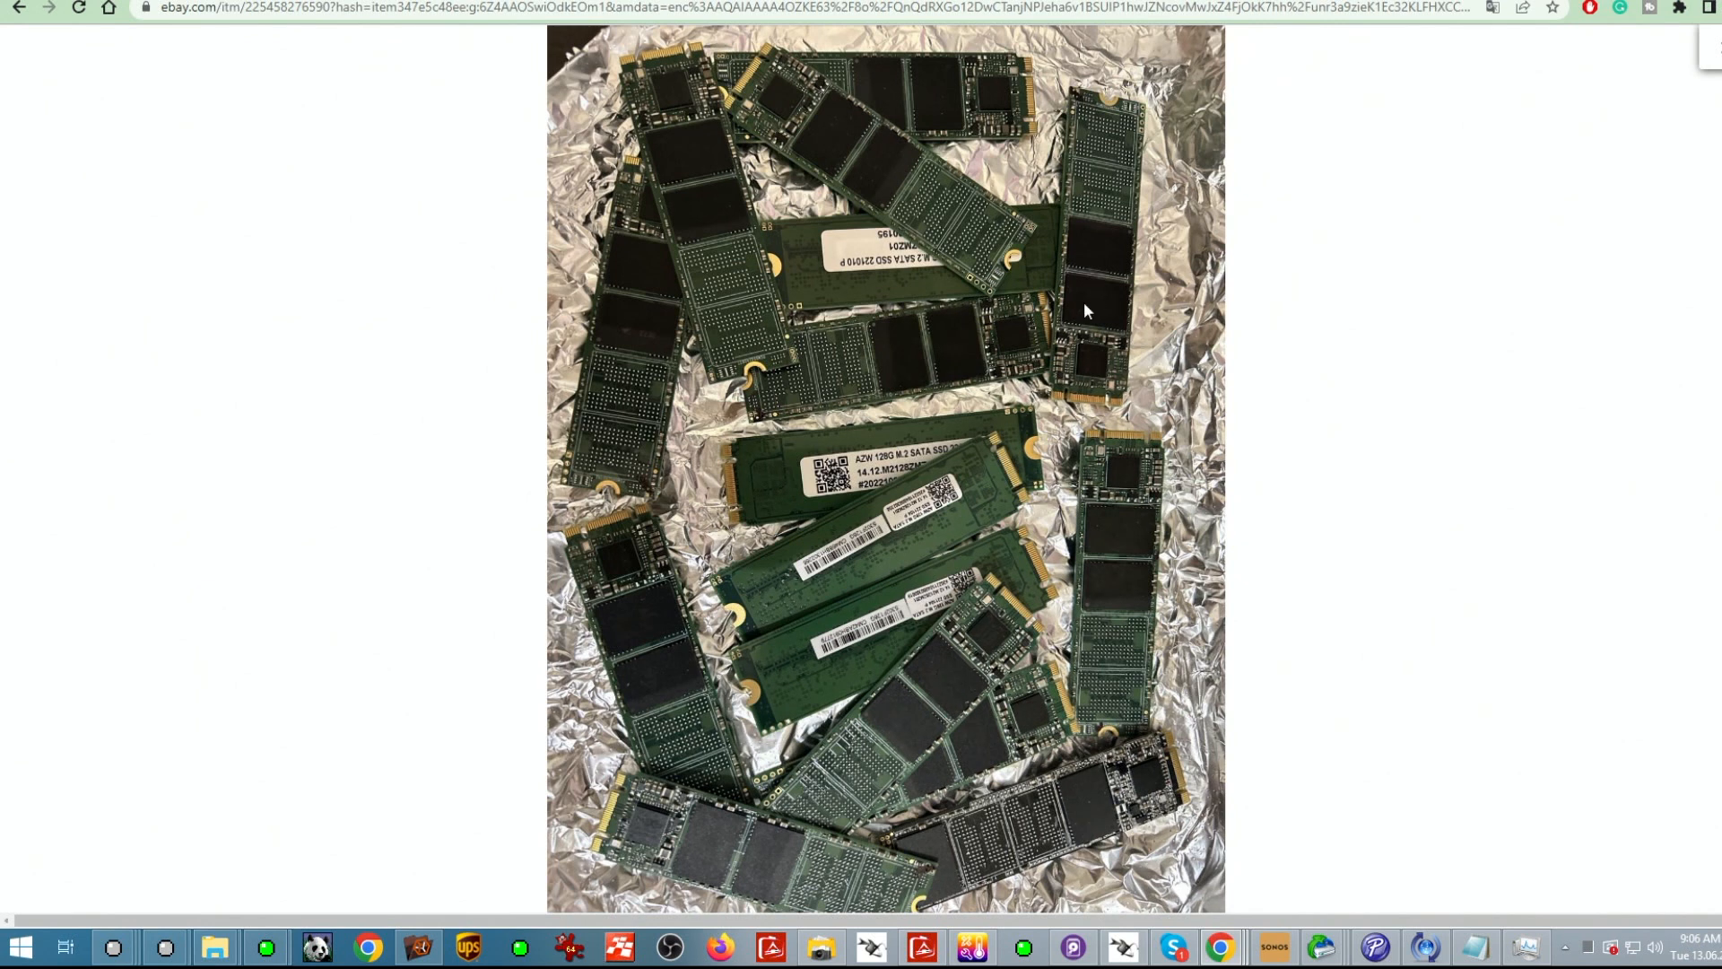
pyautogui.moveTo(1032, 278)
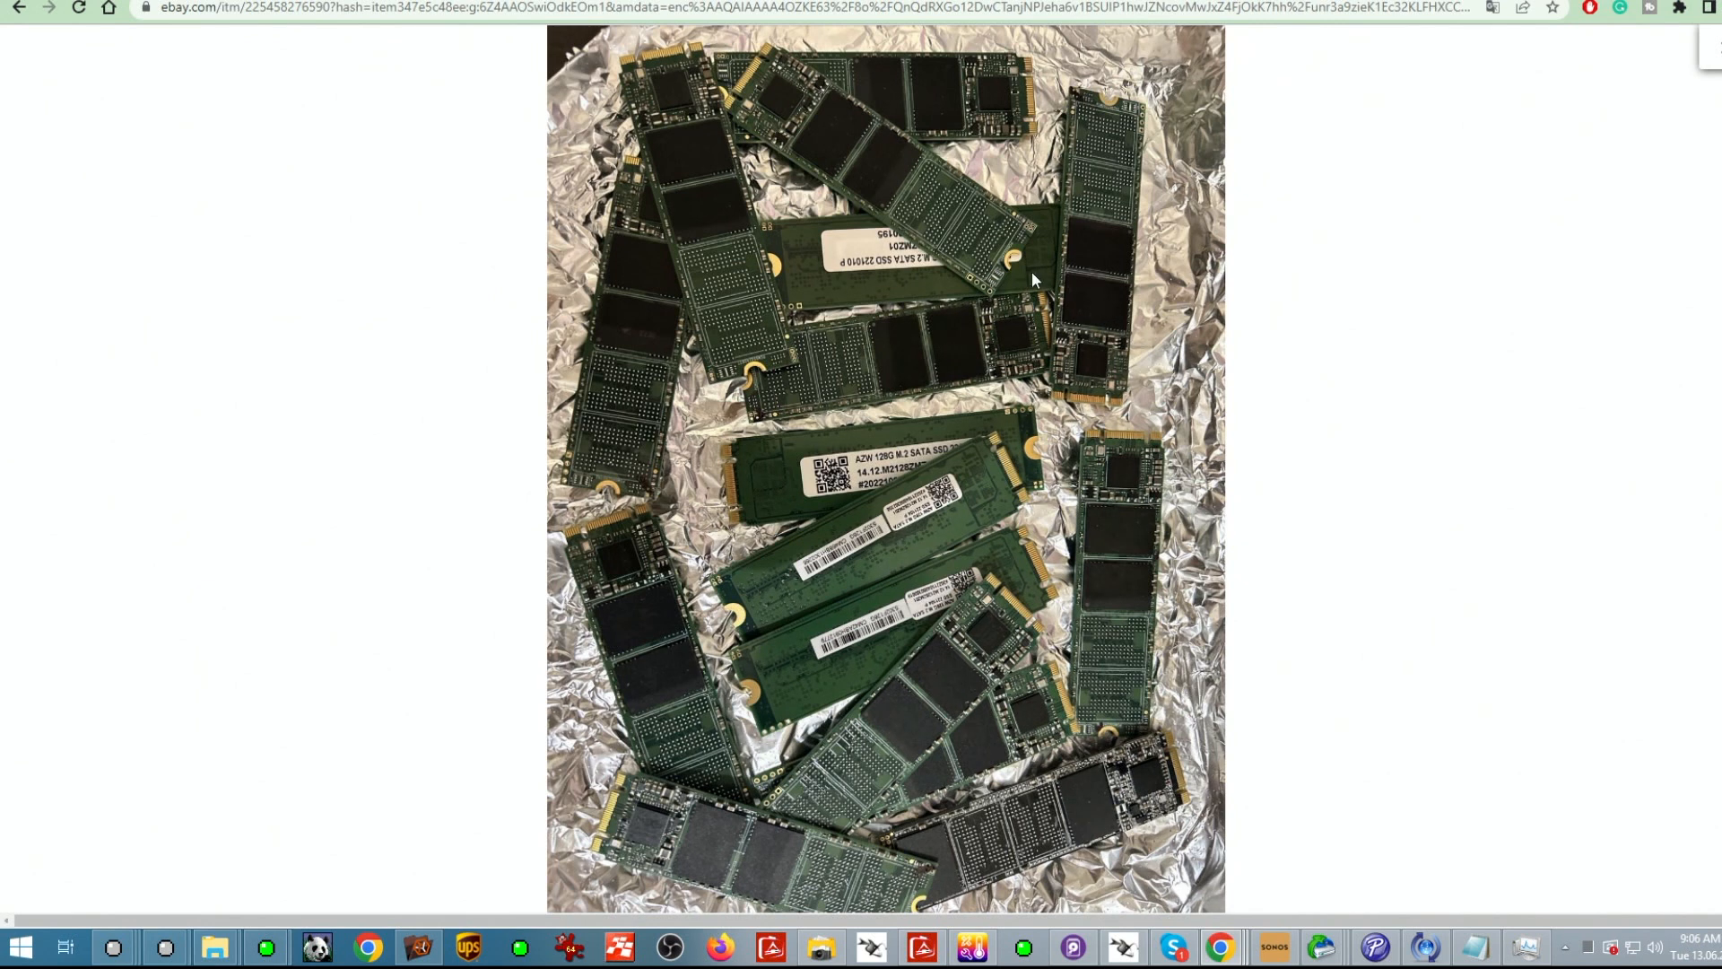
pyautogui.moveTo(926, 733)
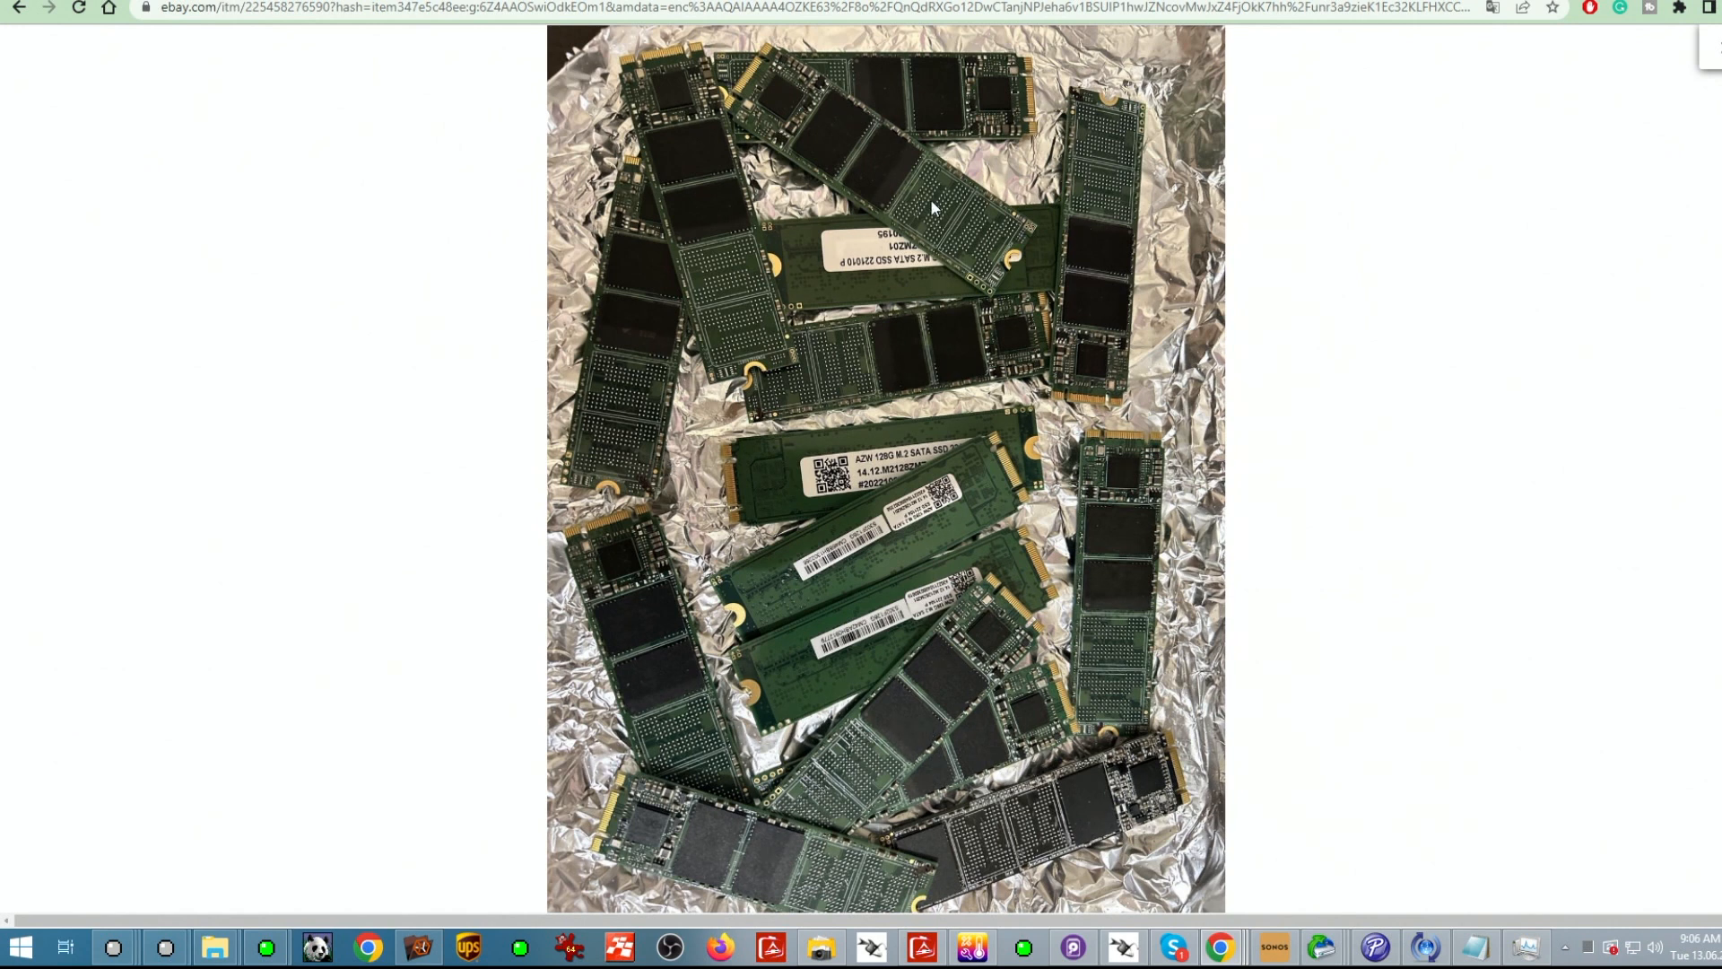
pyautogui.moveTo(664, 656)
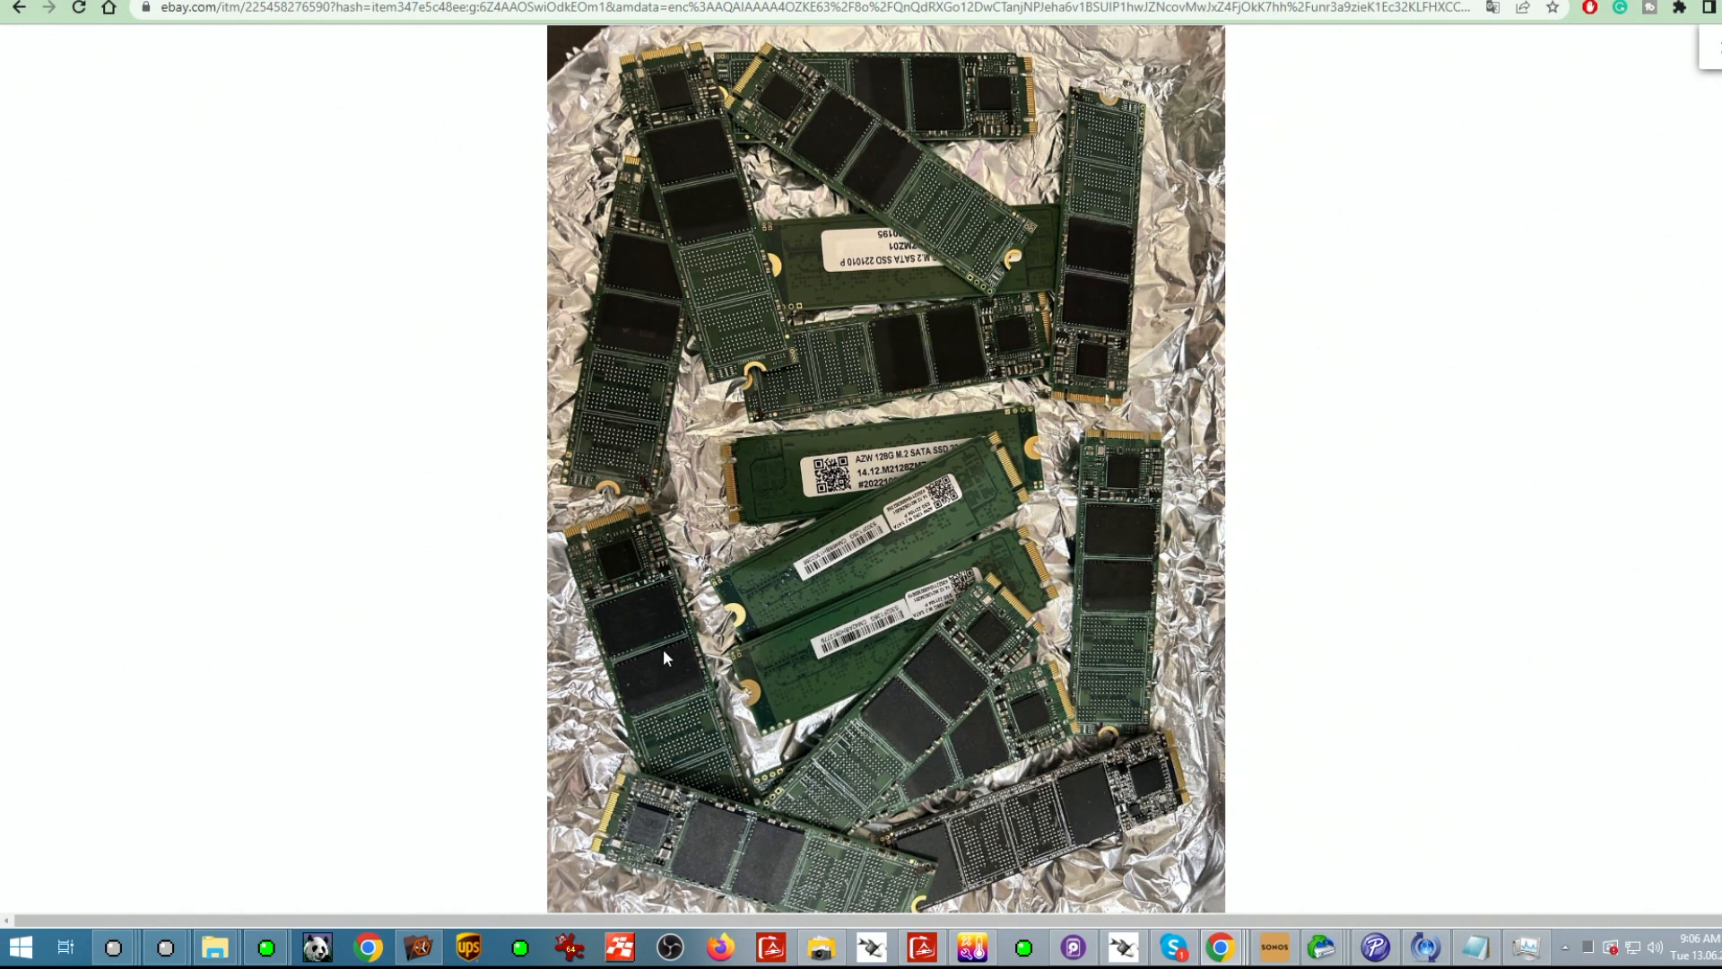
pyautogui.moveTo(939, 650)
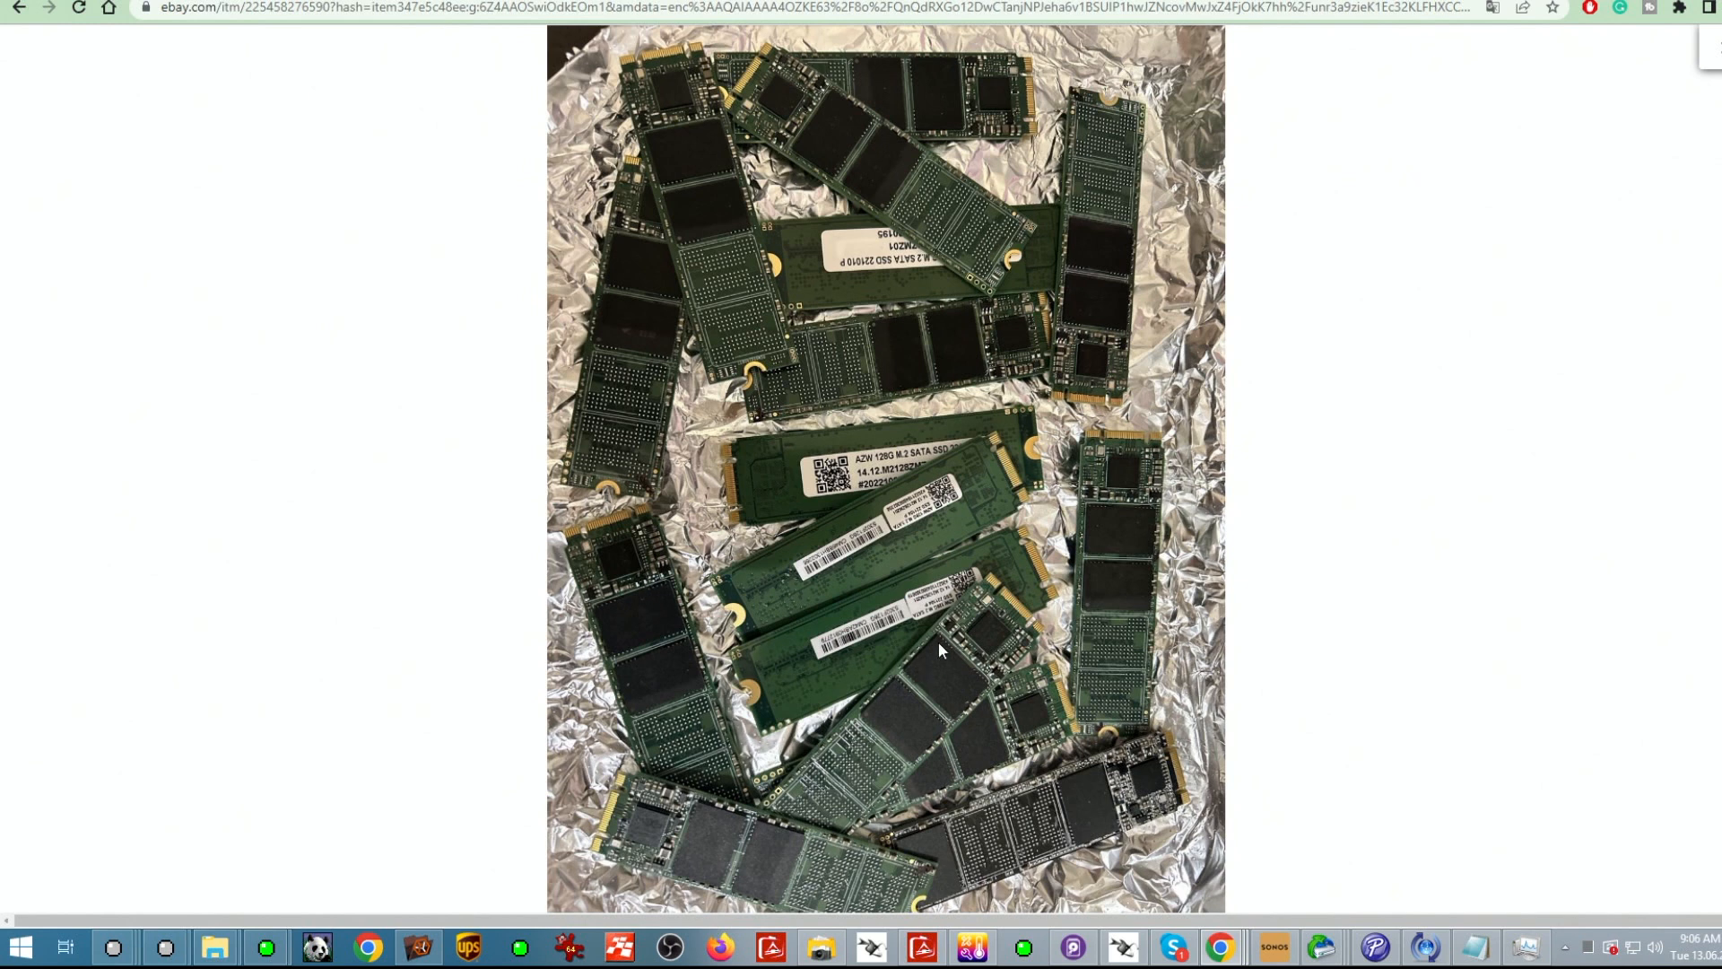
pyautogui.moveTo(643, 832)
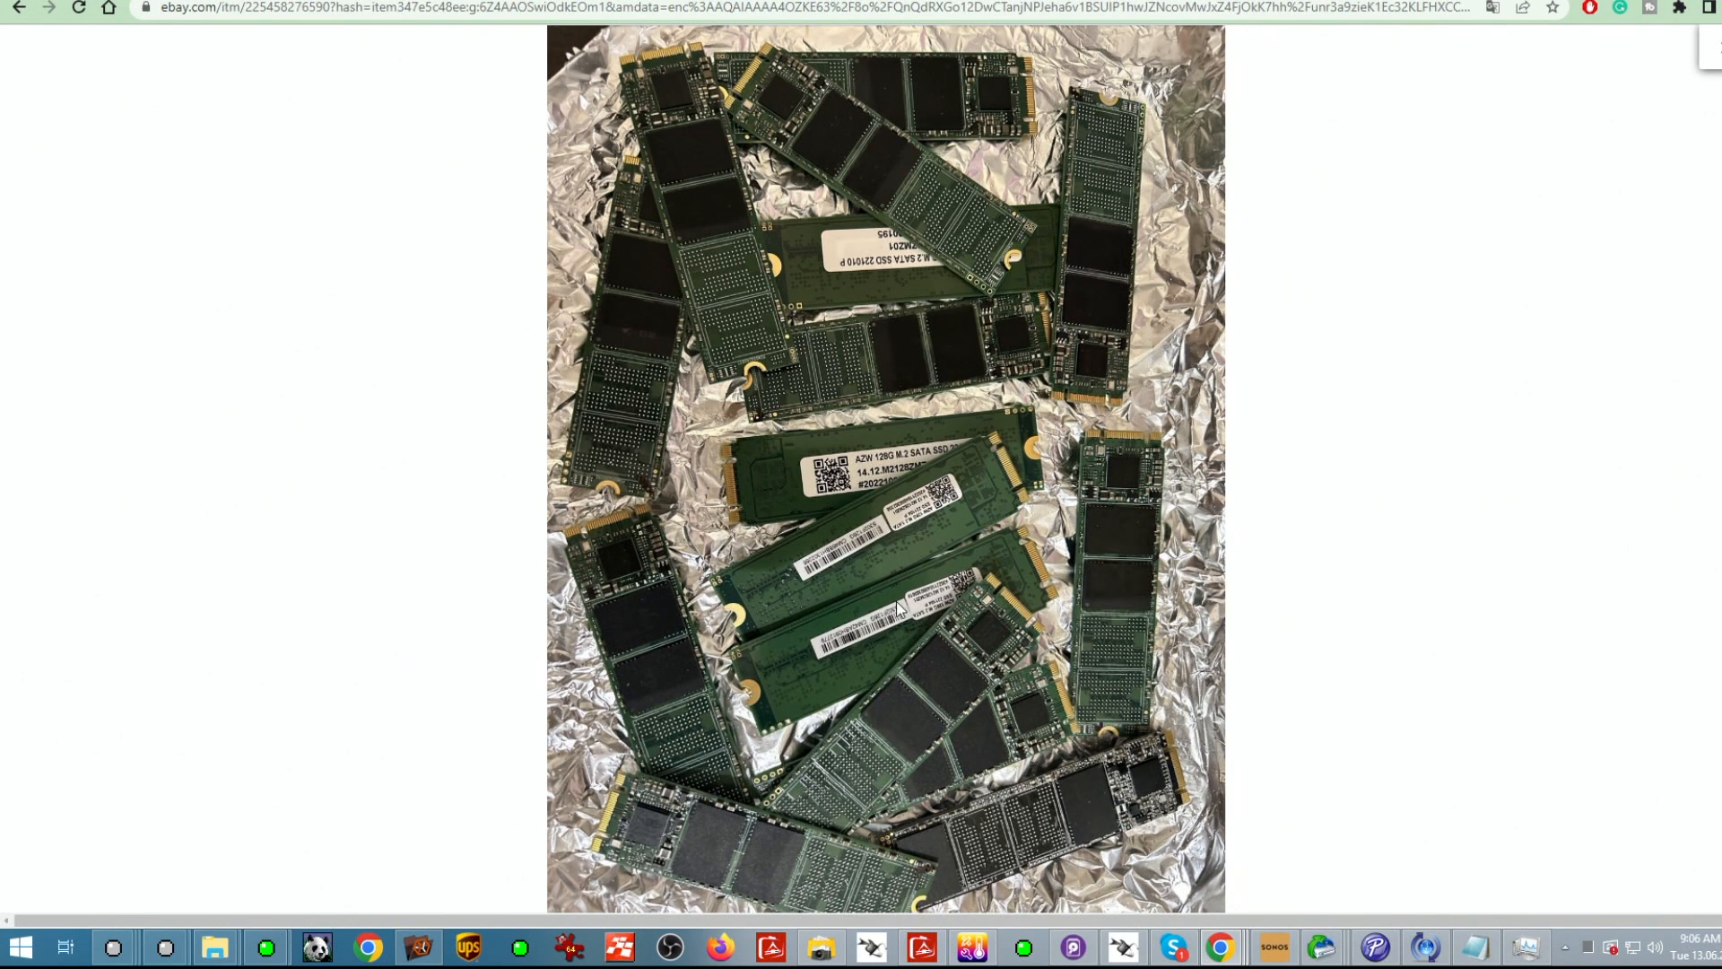
pyautogui.moveTo(528, 645)
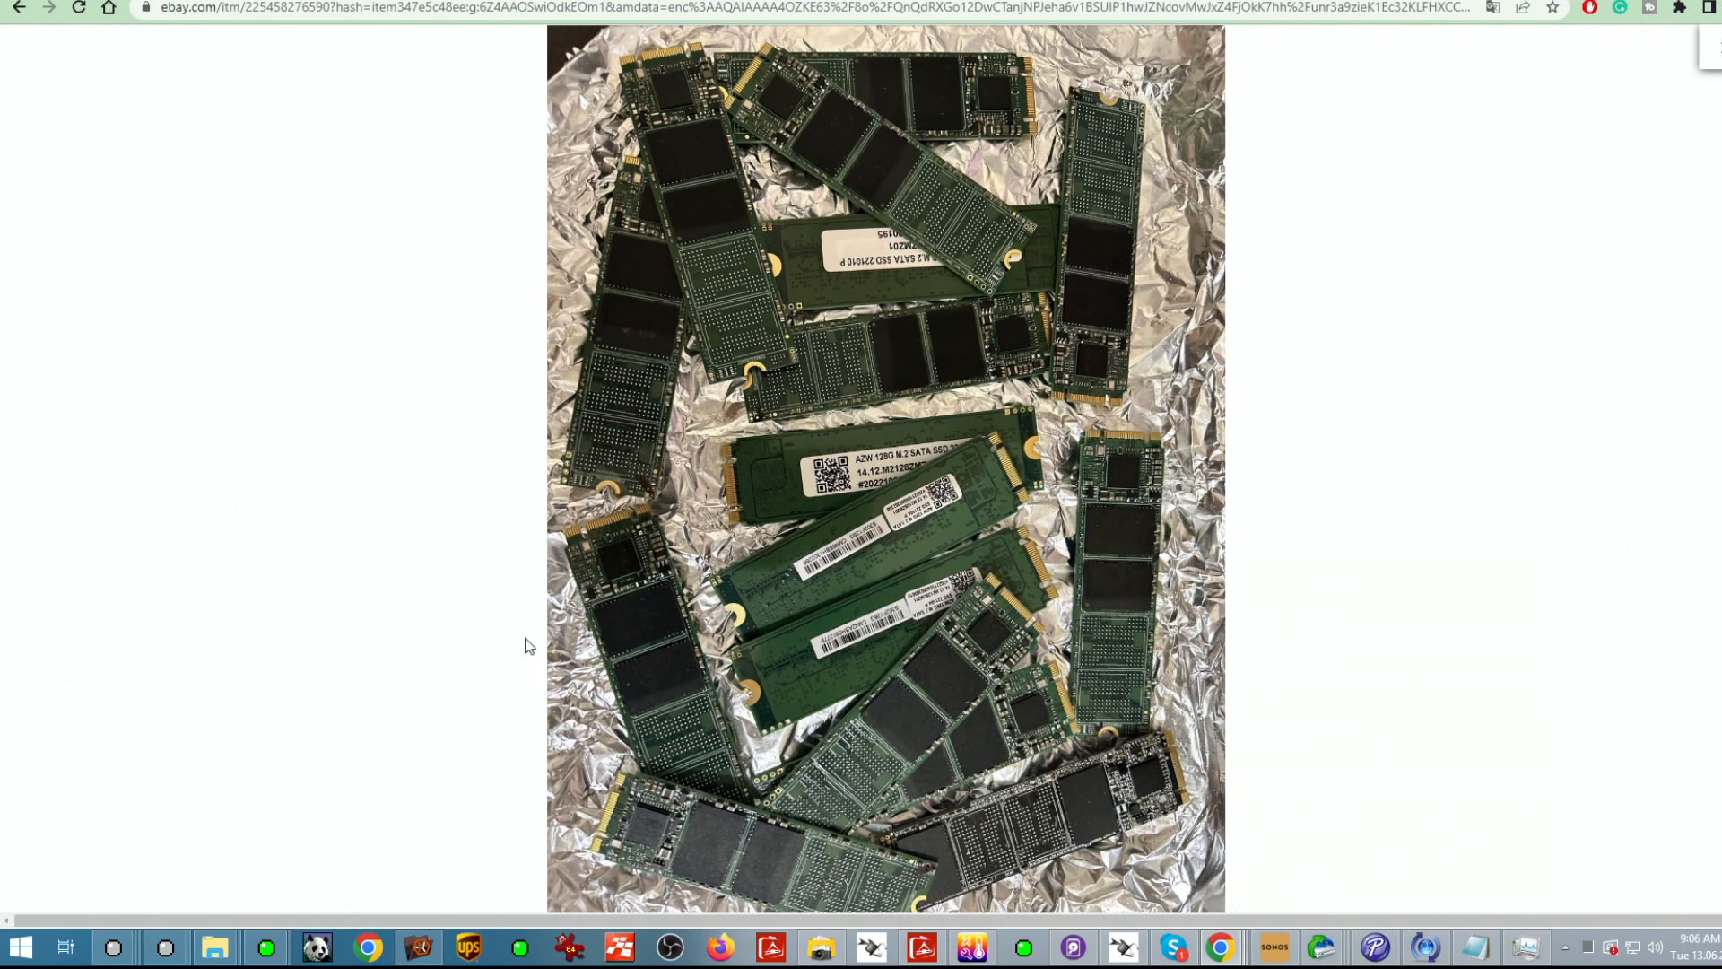
pyautogui.moveTo(886, 287)
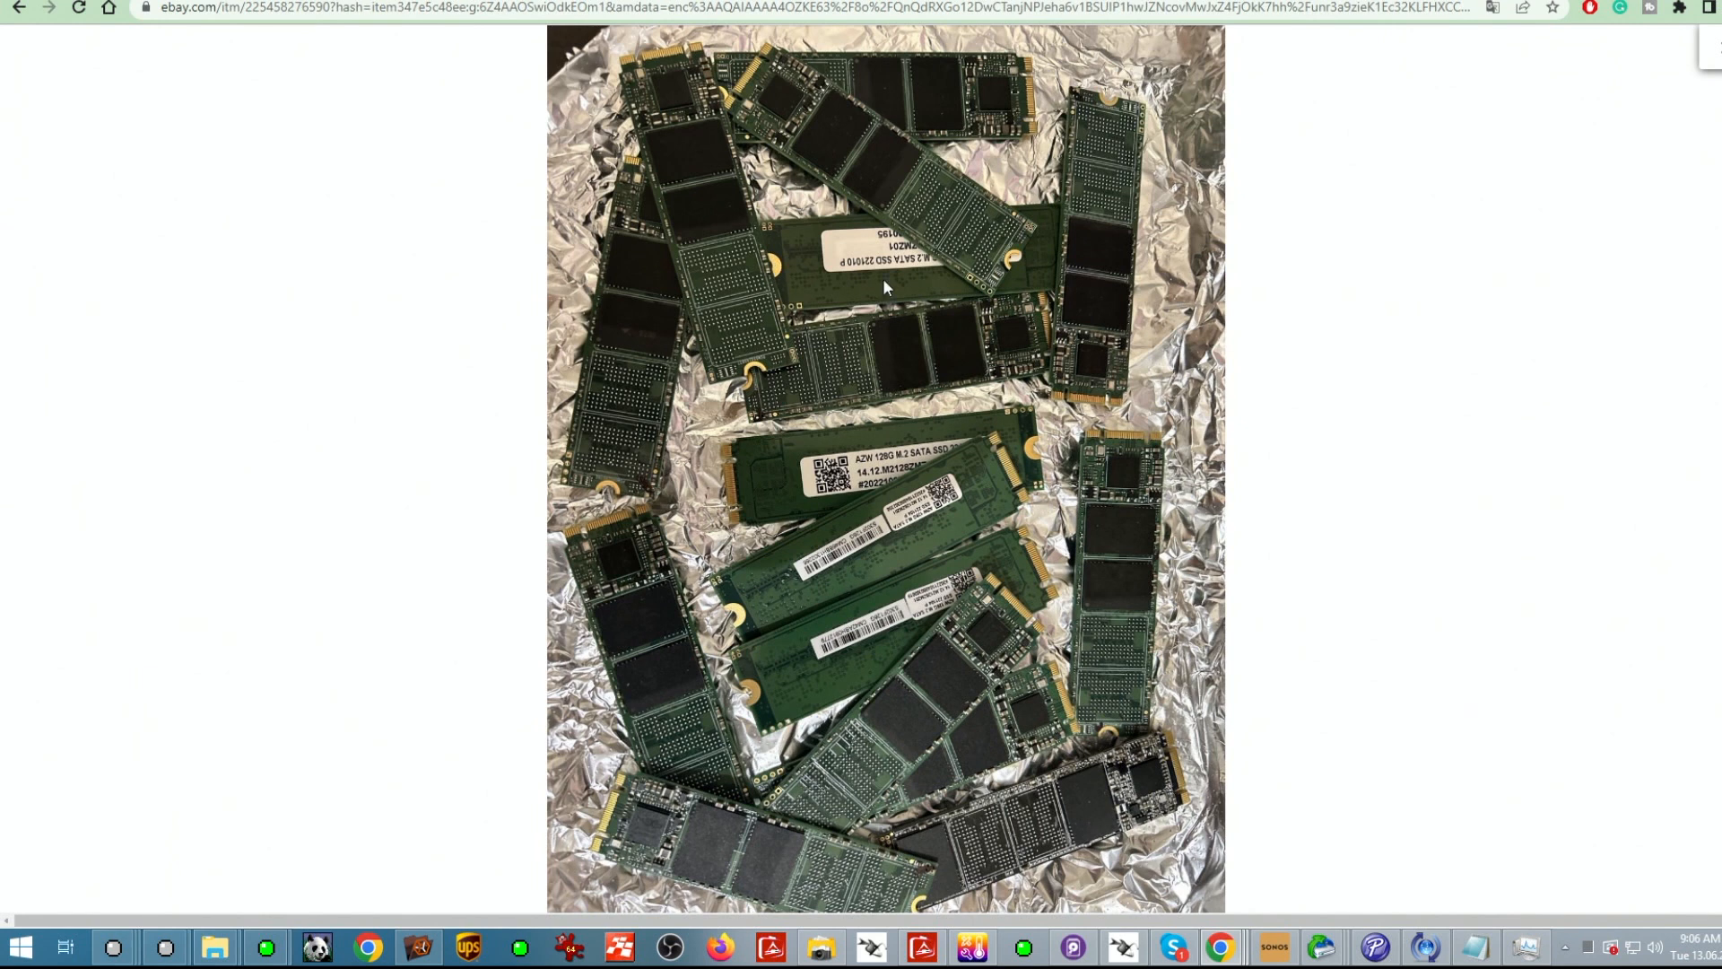
pyautogui.moveTo(910, 882)
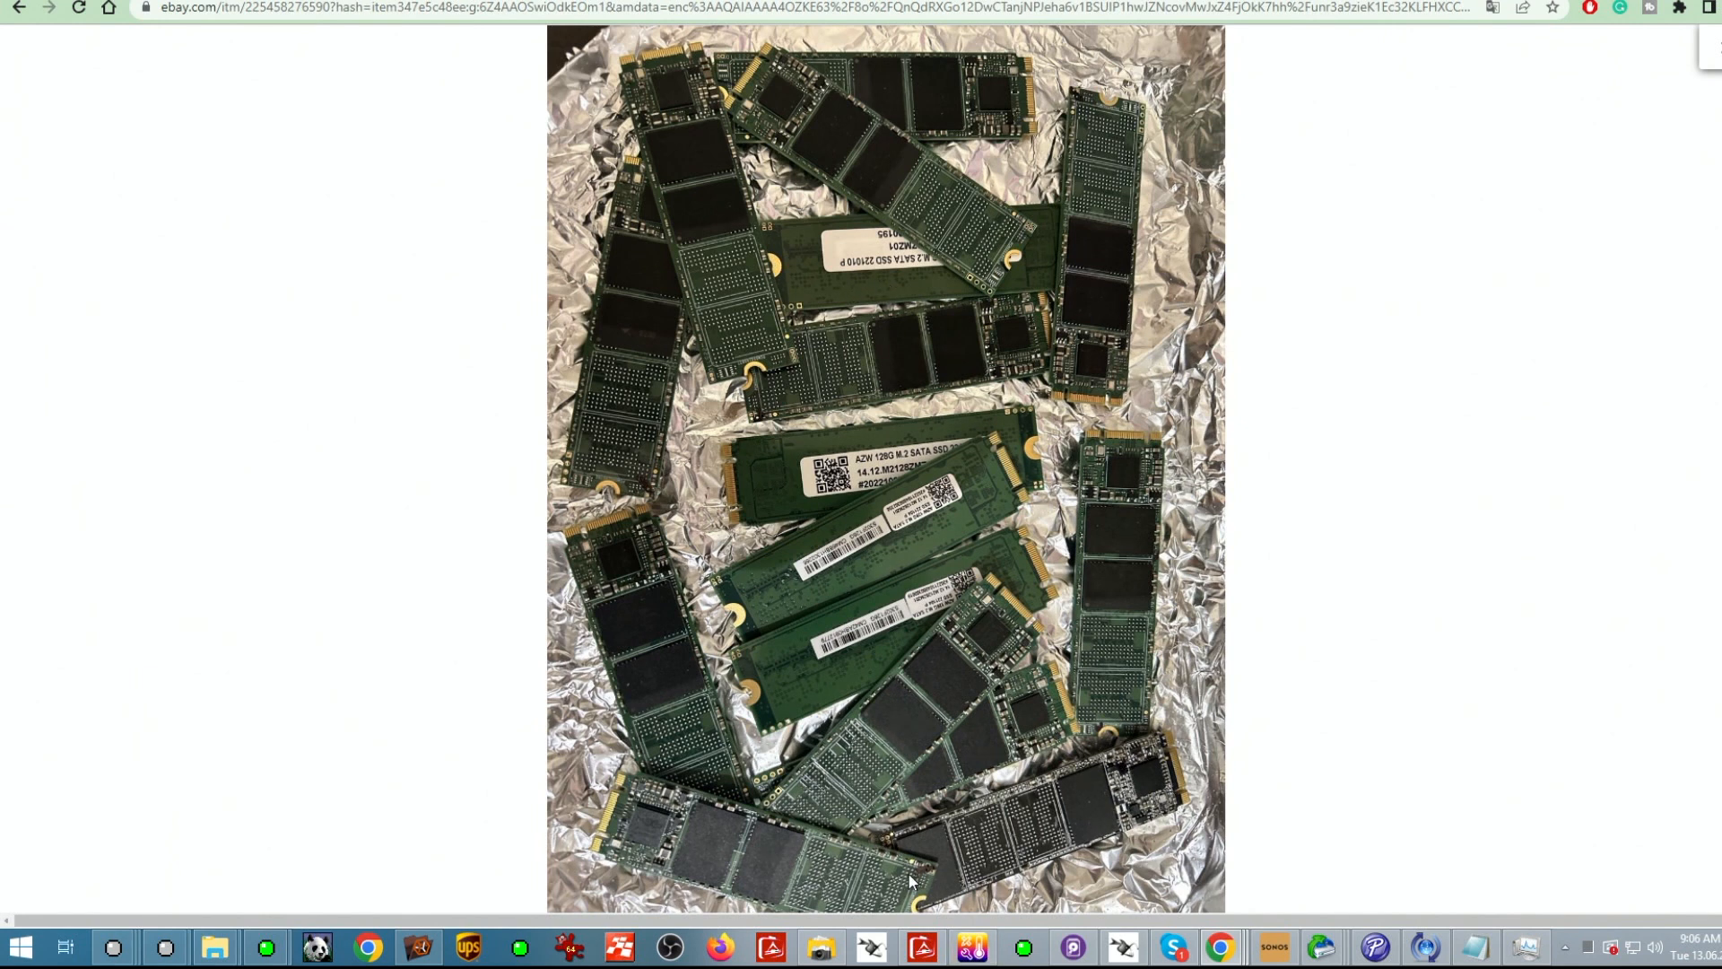
pyautogui.moveTo(1136, 815)
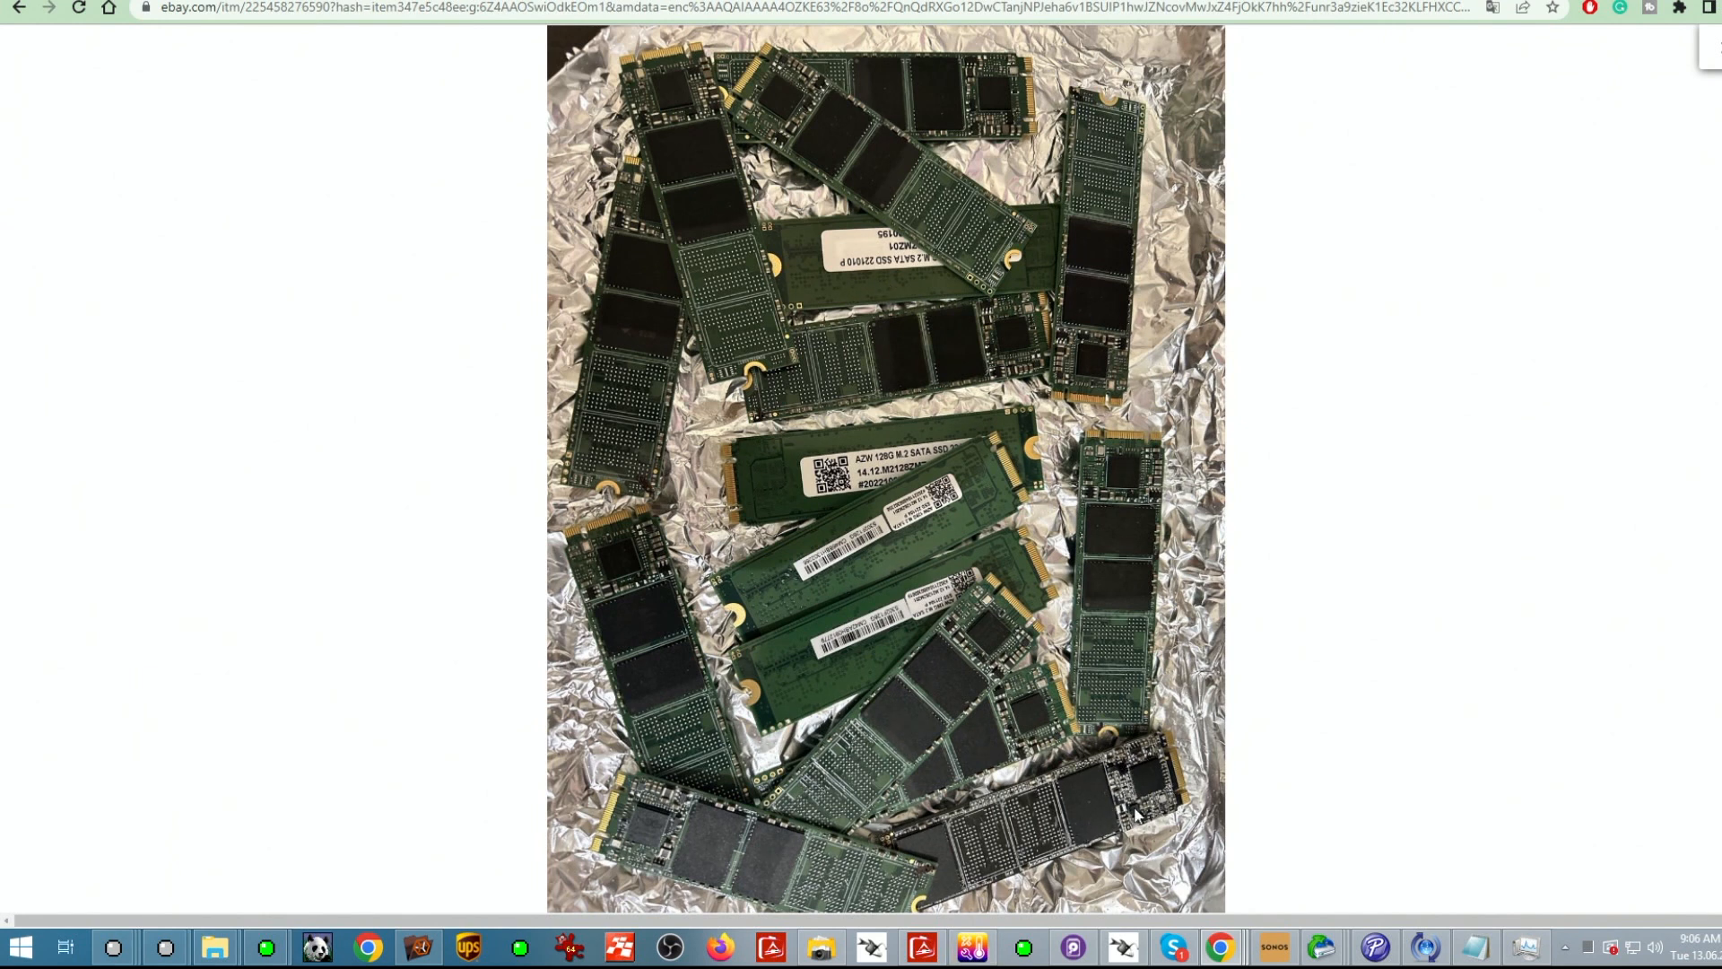
pyautogui.moveTo(1017, 869)
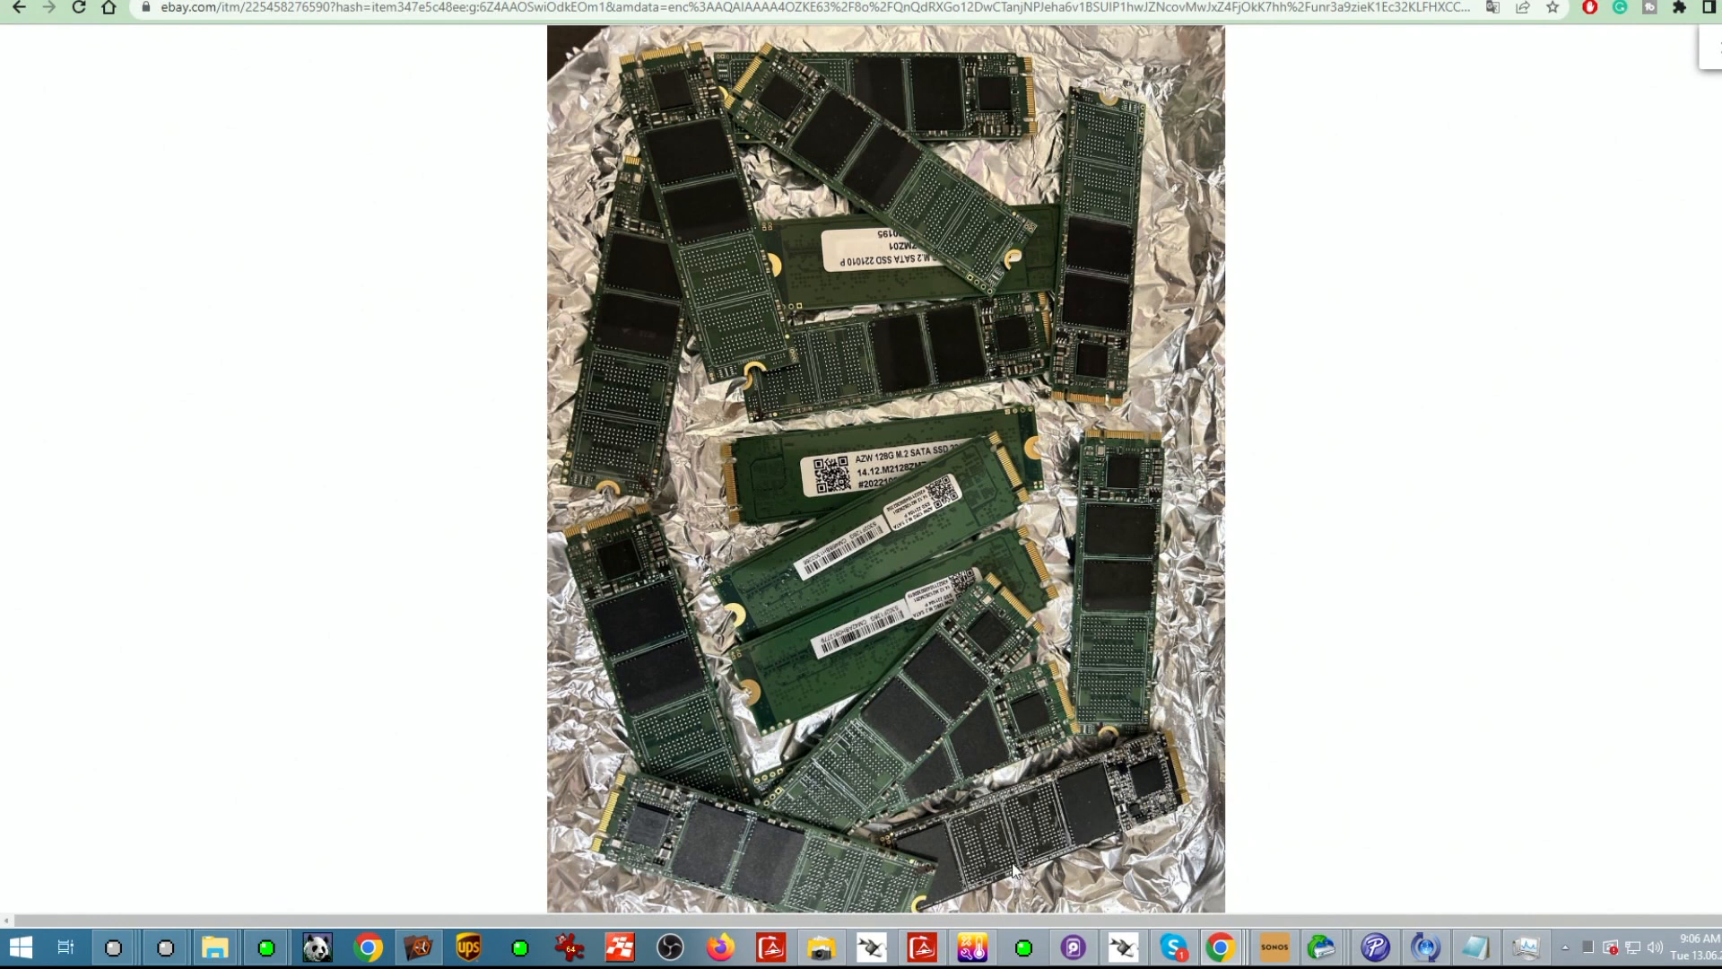
pyautogui.moveTo(928, 867)
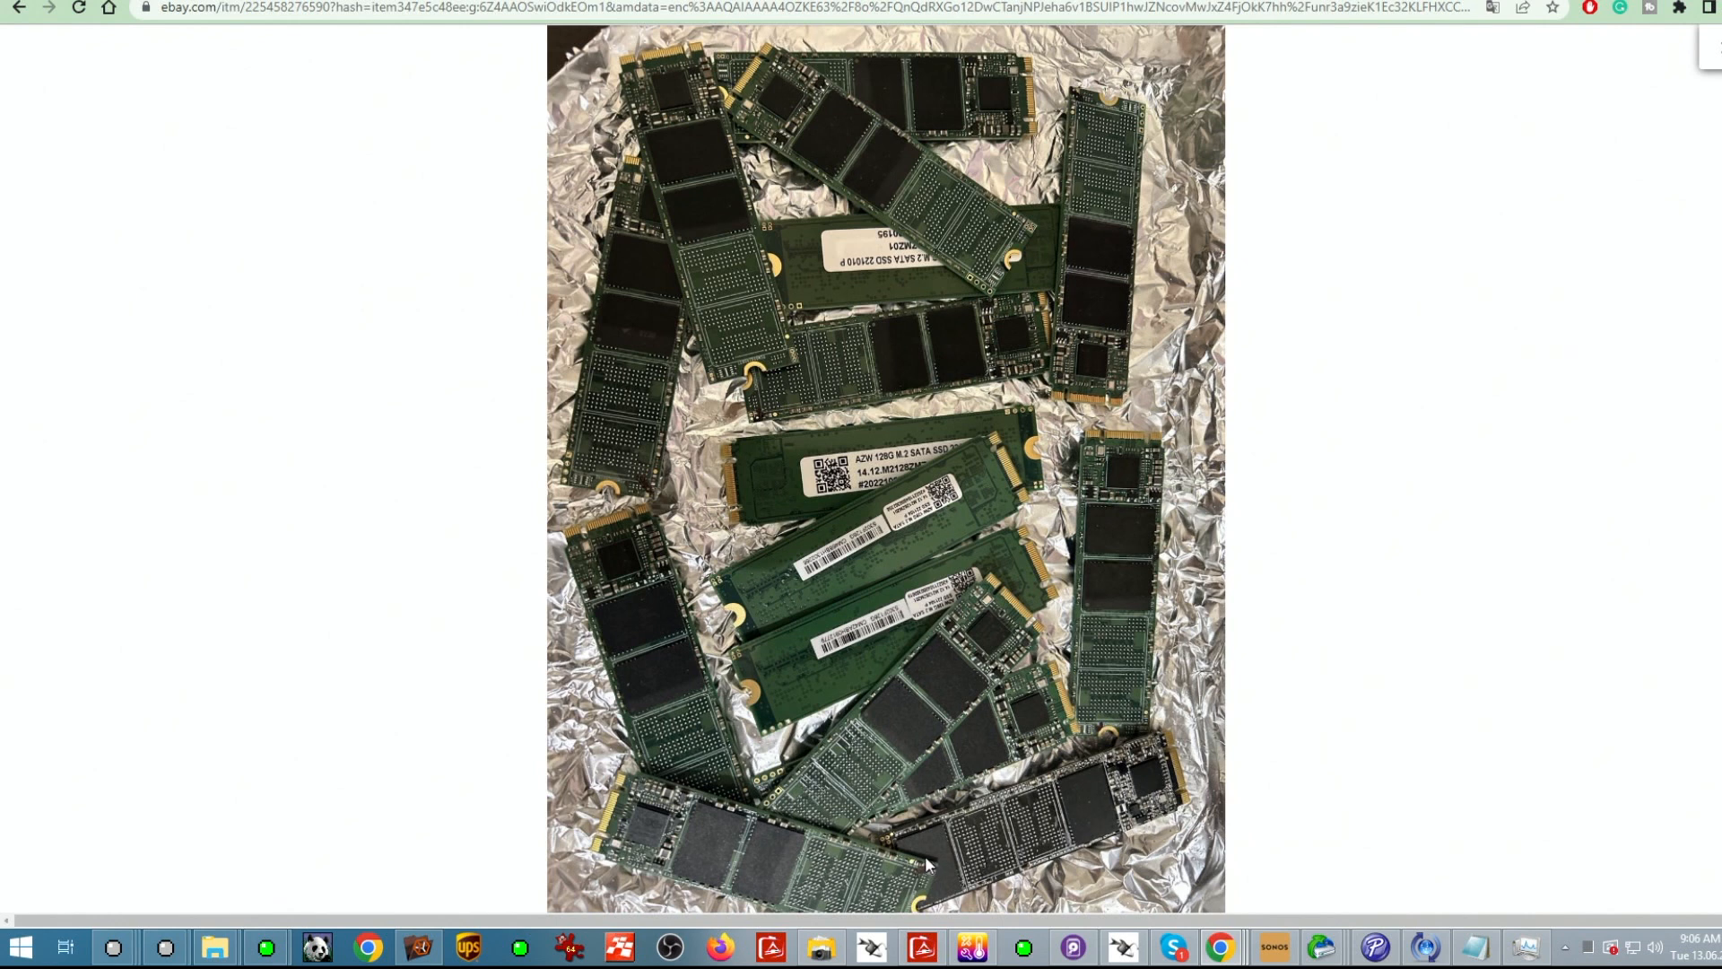
pyautogui.moveTo(1085, 815)
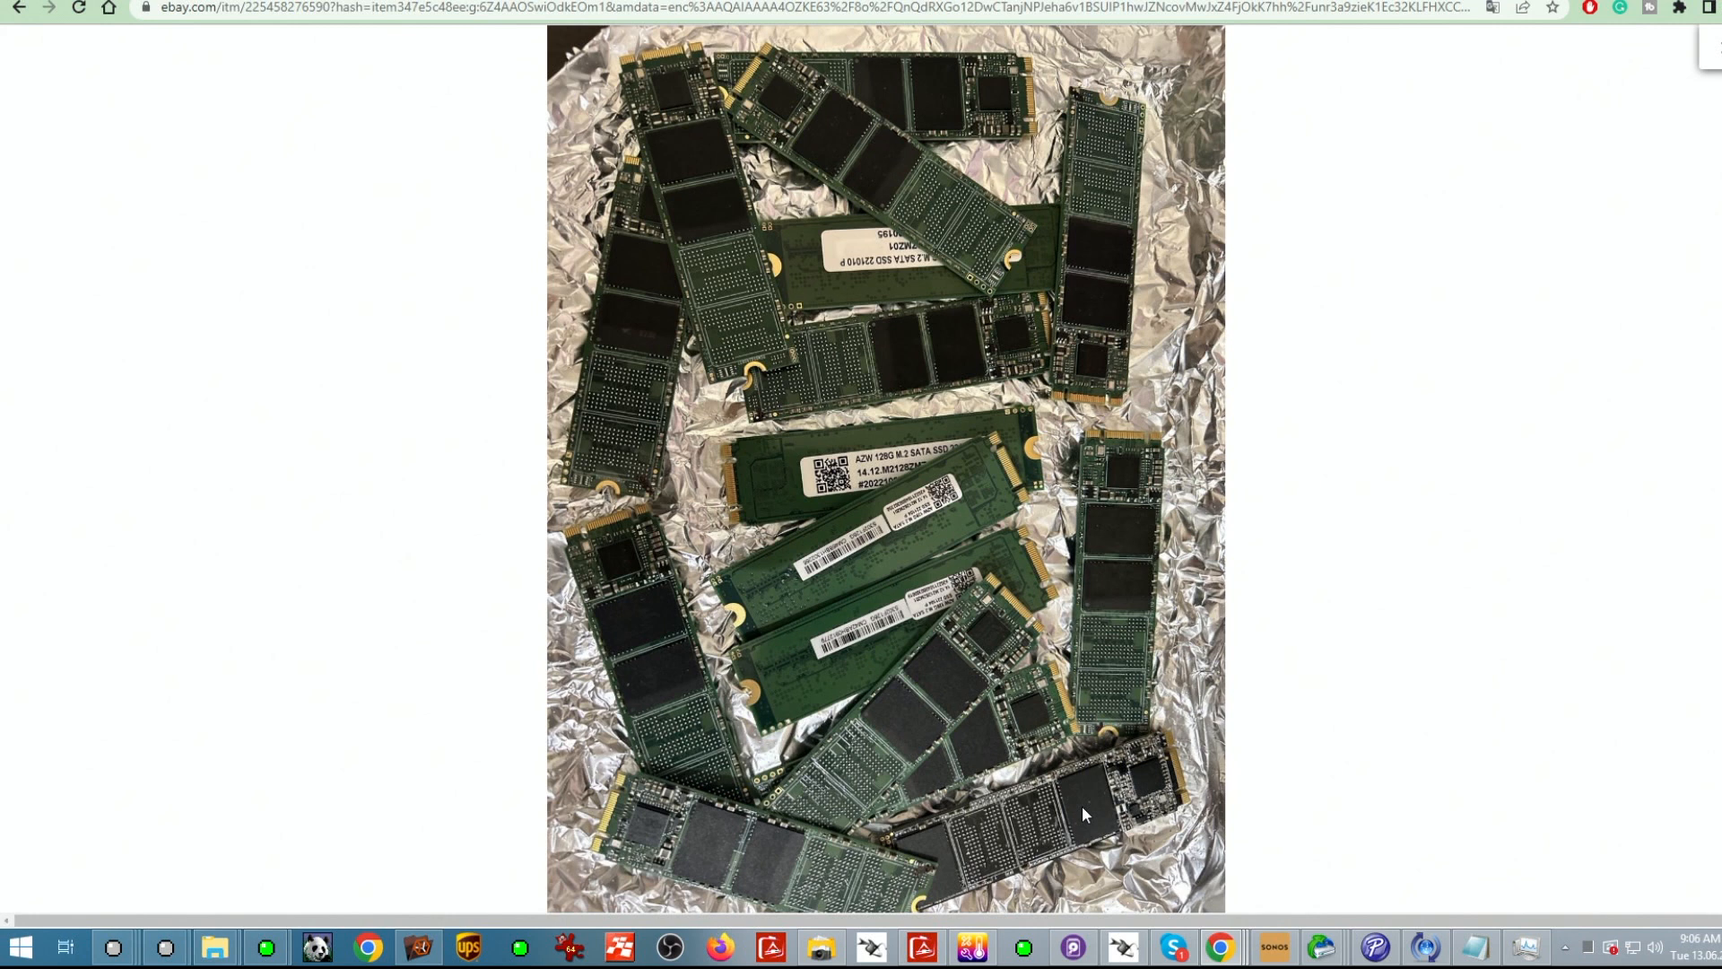
pyautogui.moveTo(955, 851)
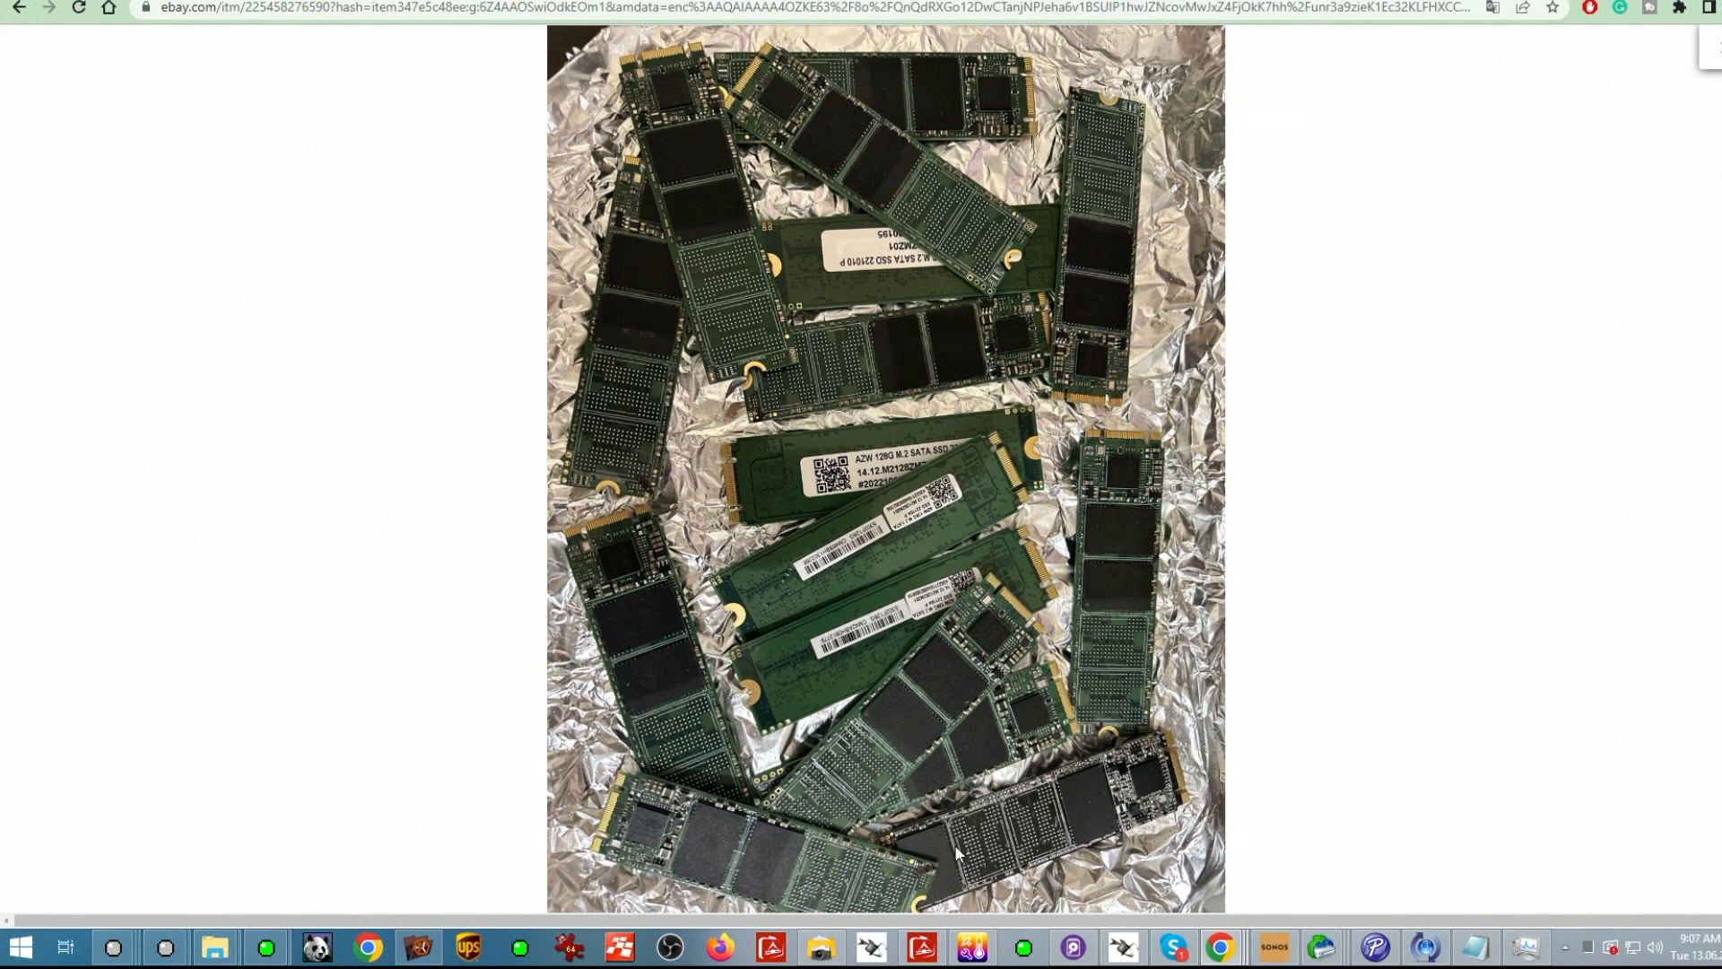
pyautogui.moveTo(870, 870)
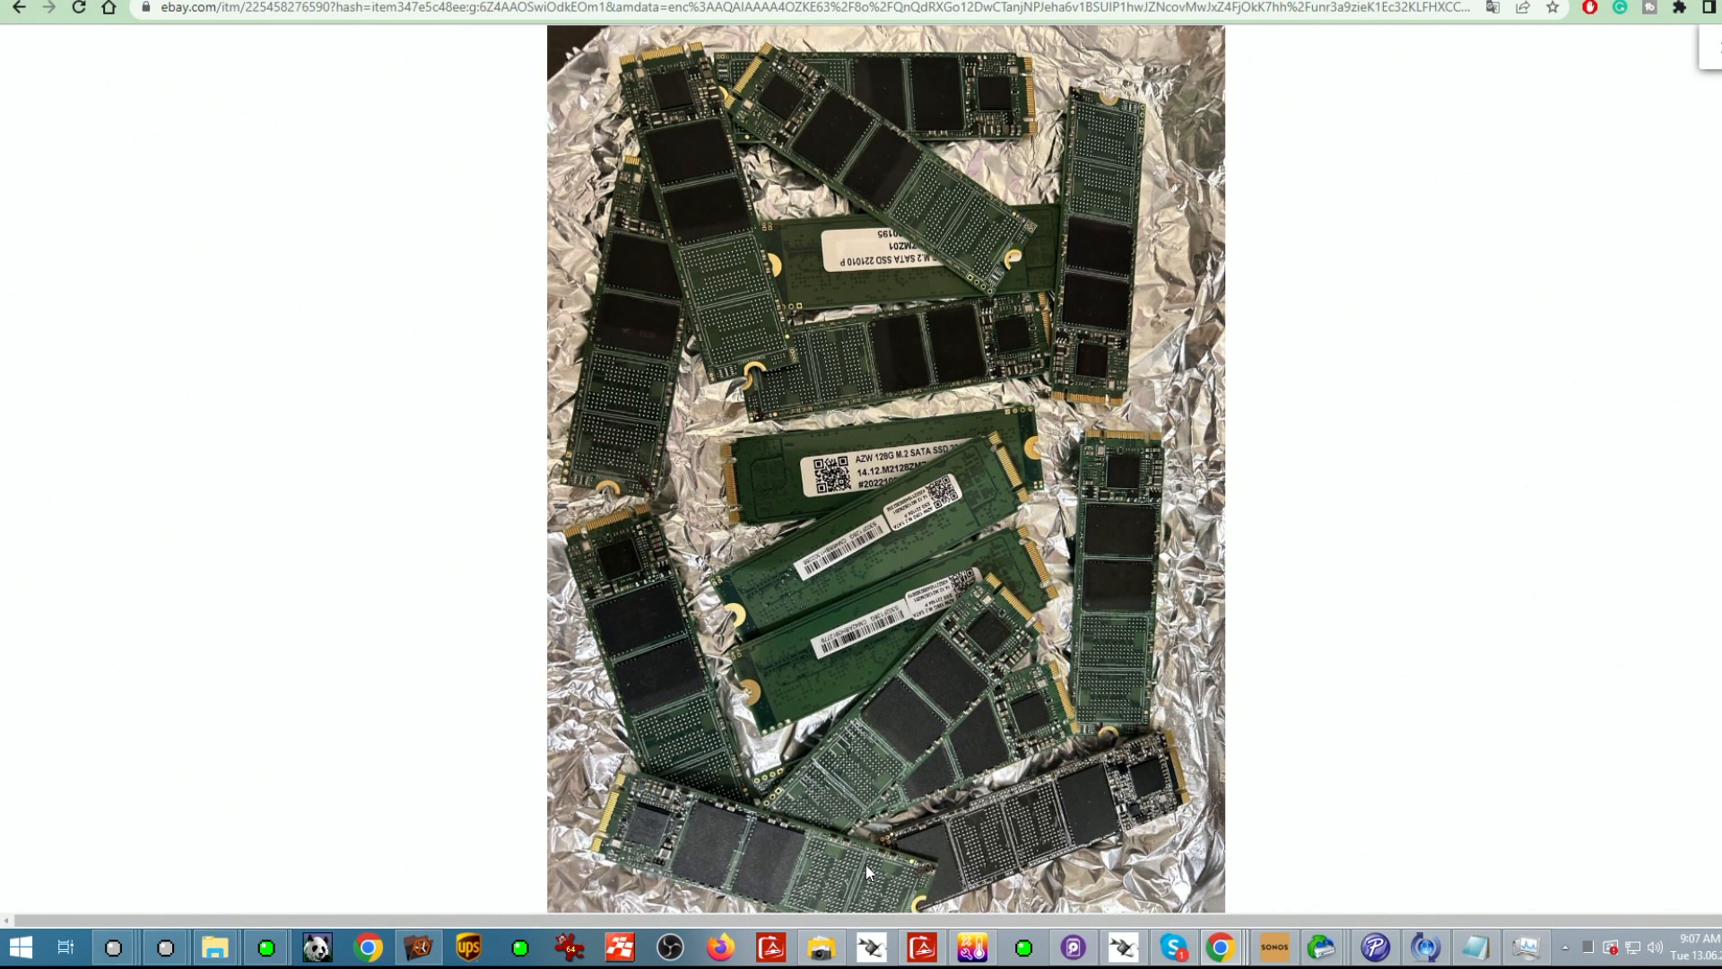
pyautogui.moveTo(1063, 811)
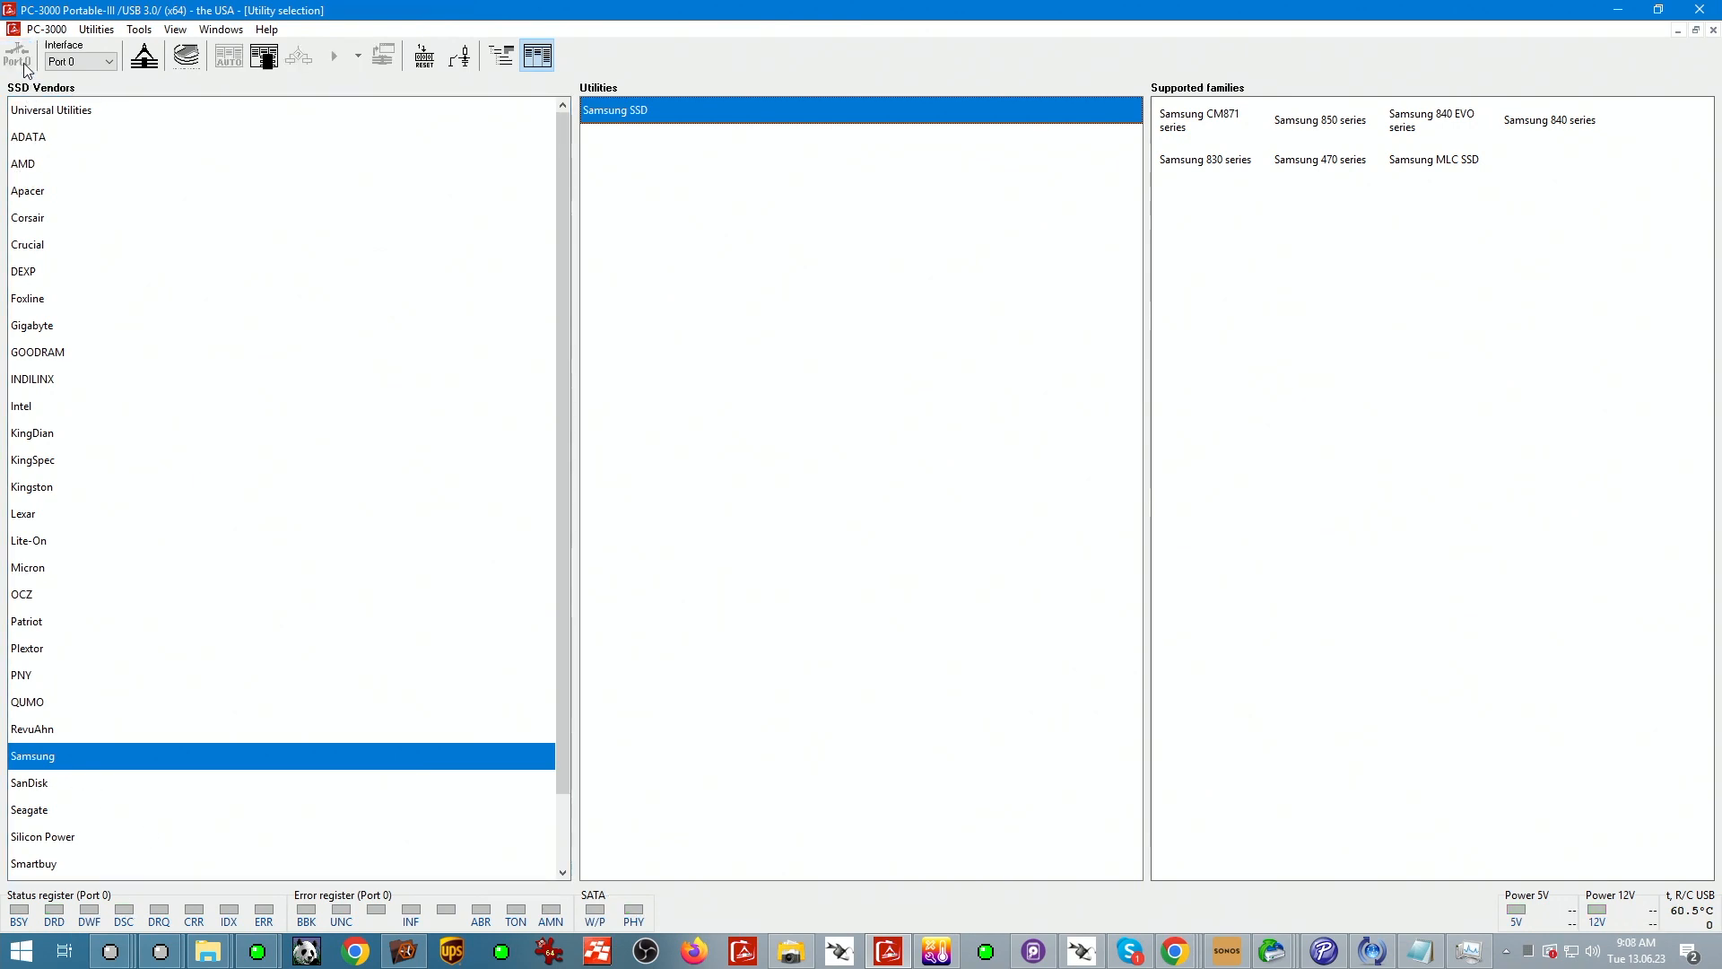
# - Launch the Samsung SSD utility on Port 0 for the connected drive
pyautogui.click(17, 55)
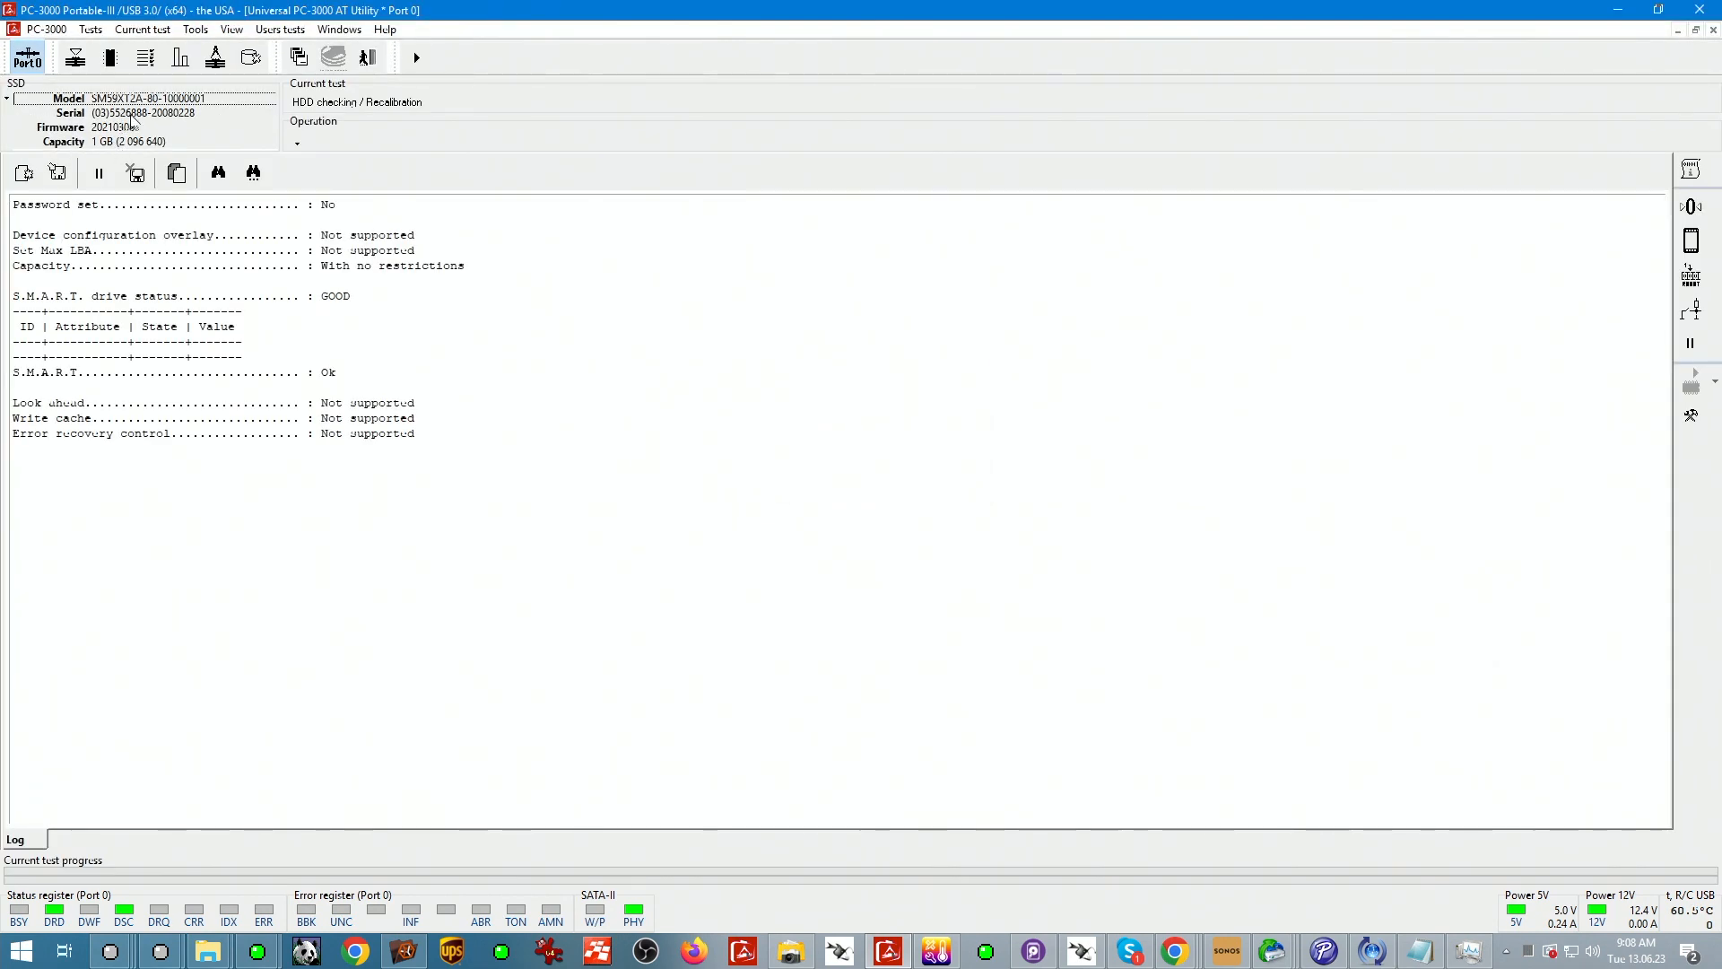
pyautogui.moveTo(206, 483)
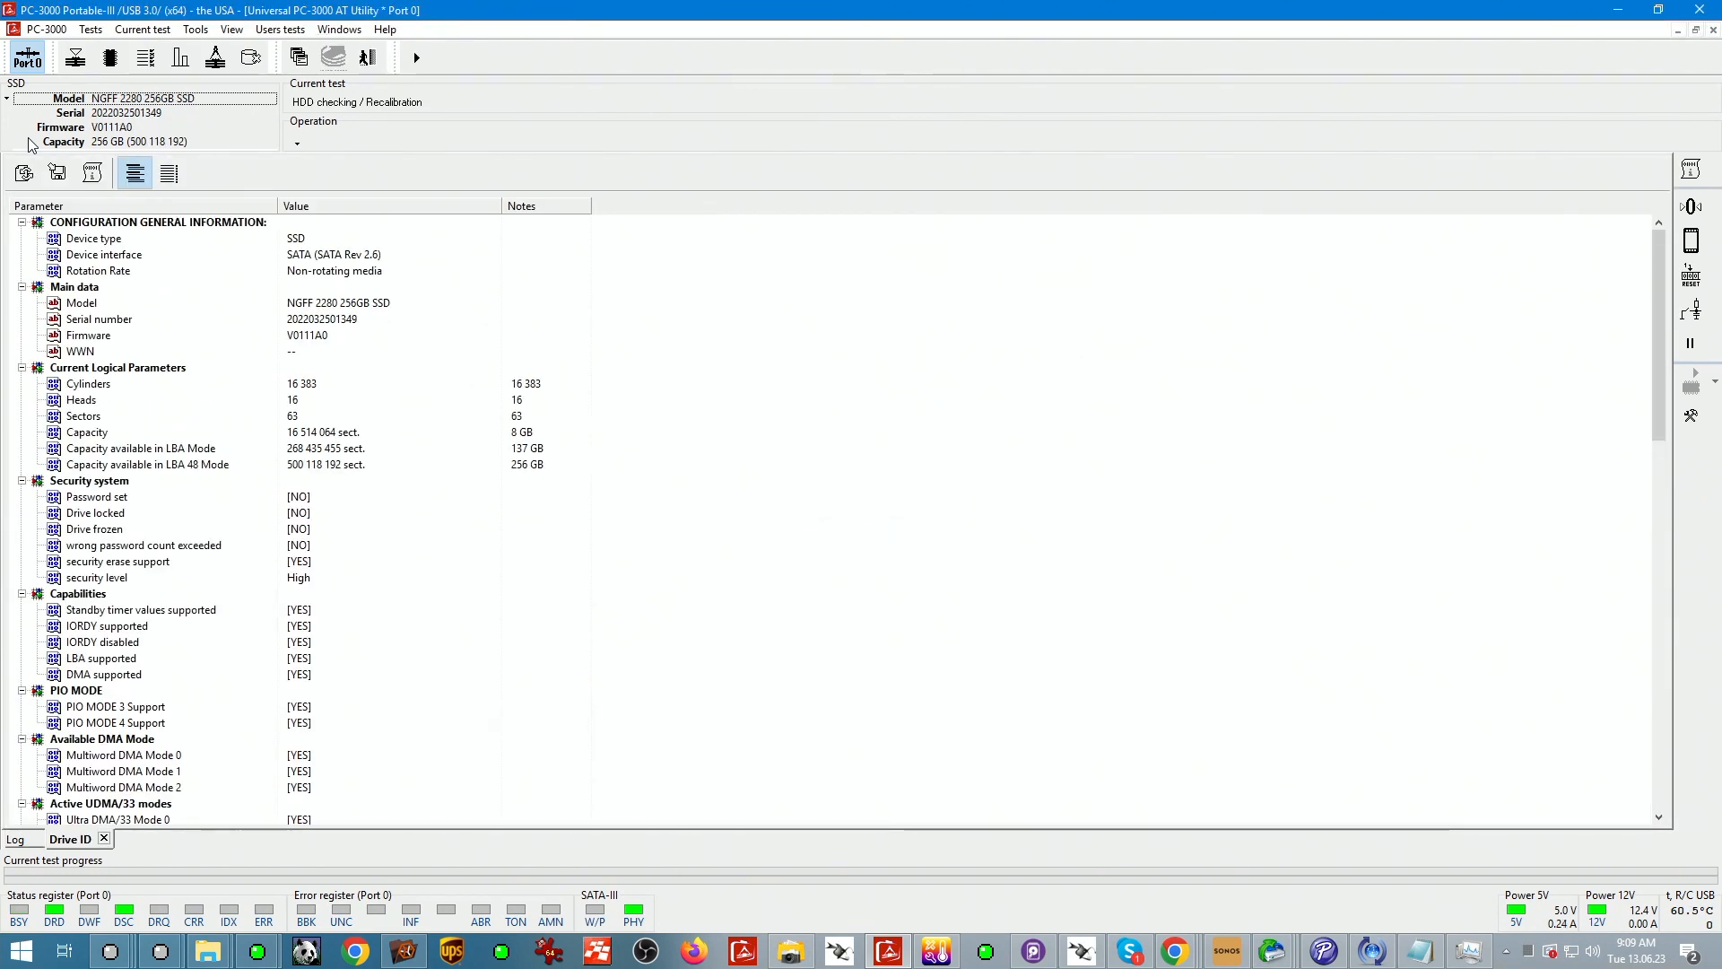
# - Start Sector edit from Tools at LBA 0 to view the SSD's partition-table bytes
pyautogui.click(195, 29)
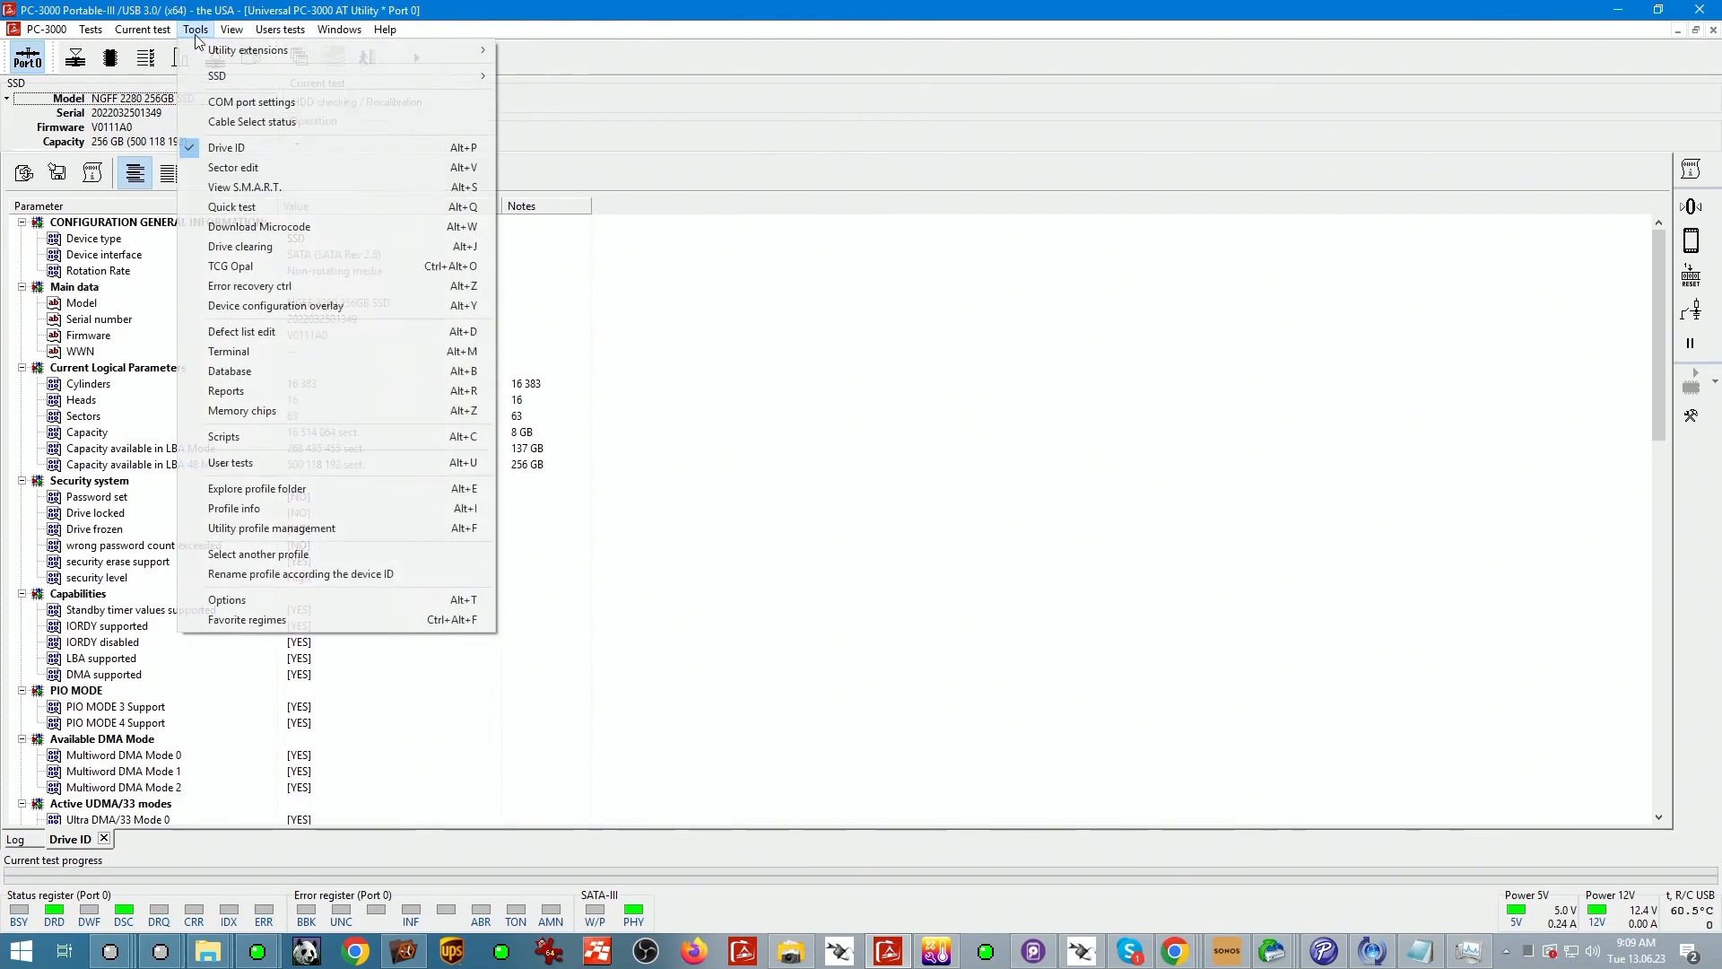
pyautogui.click(233, 167)
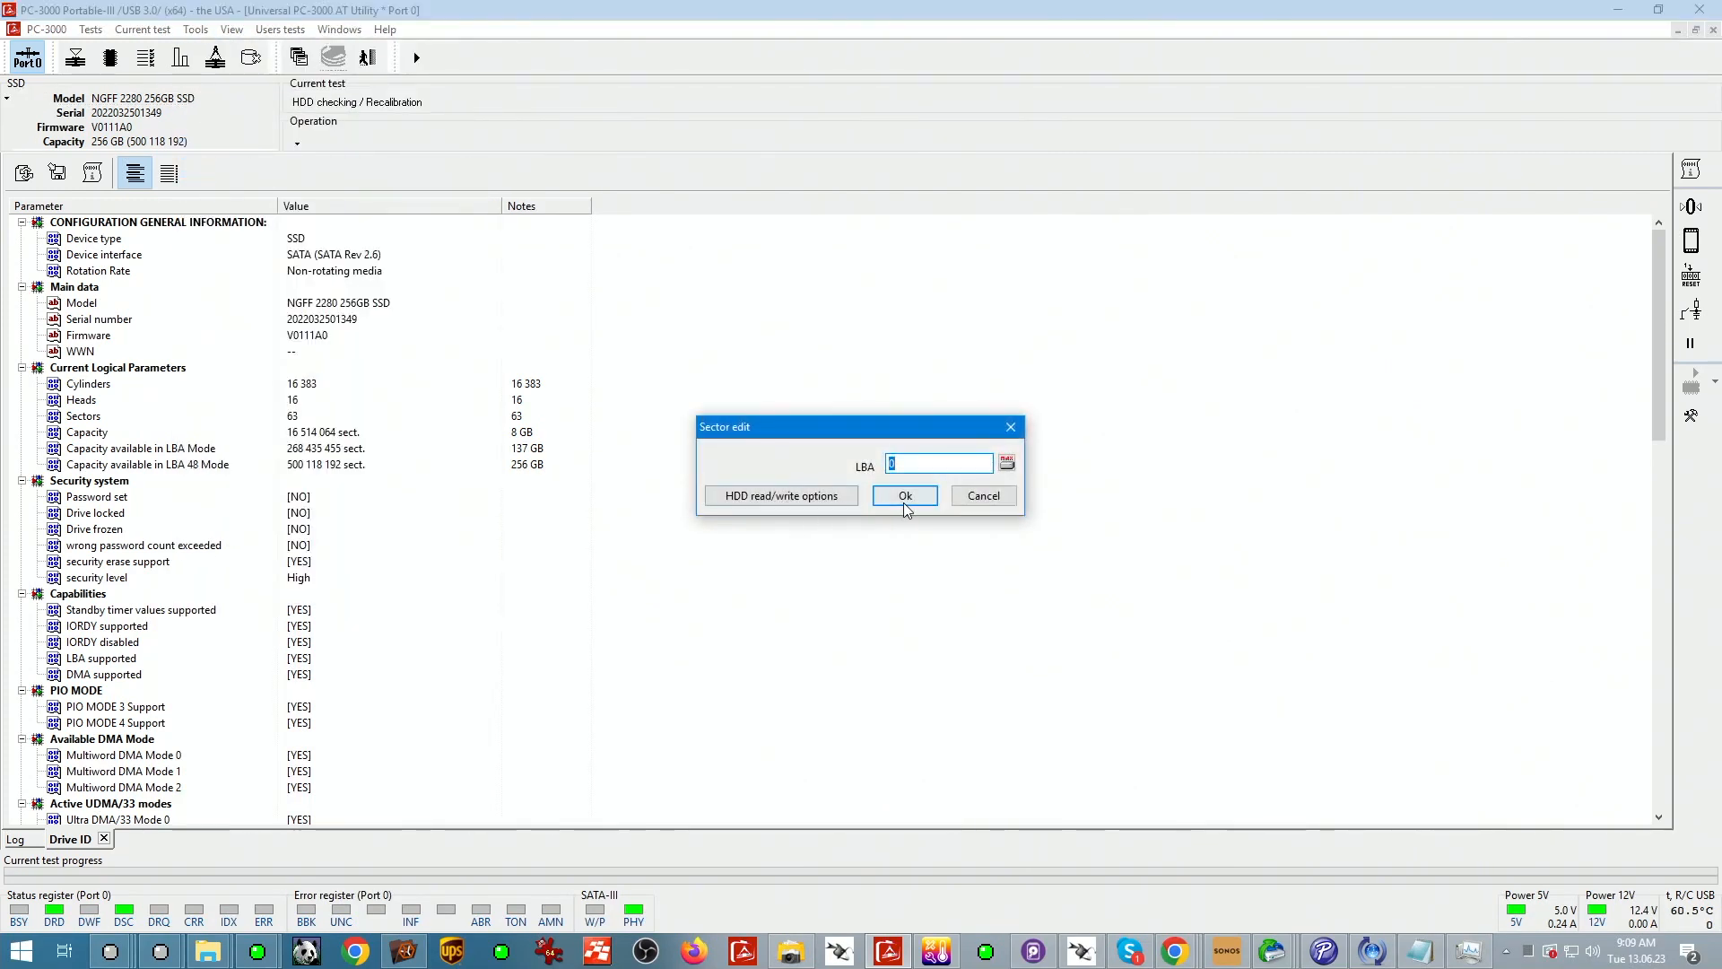
pyautogui.click(903, 495)
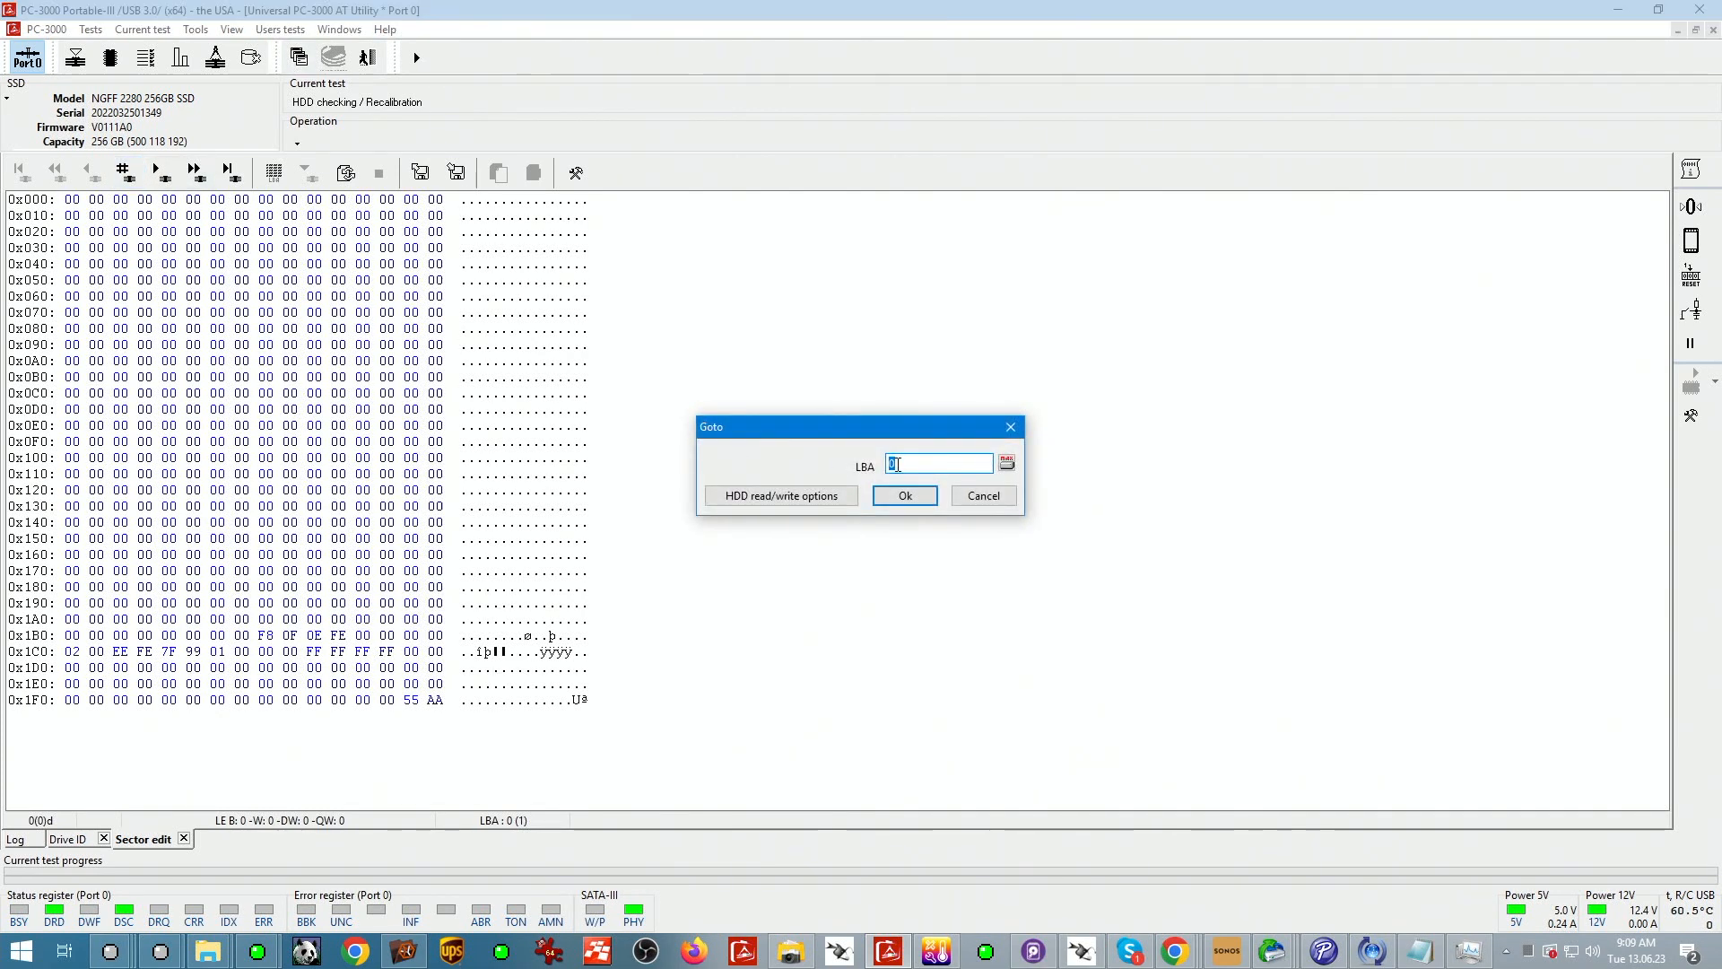
# - Jump the sector editor to LBA 100000 and move on to the next sector's data
pyautogui.write('1')
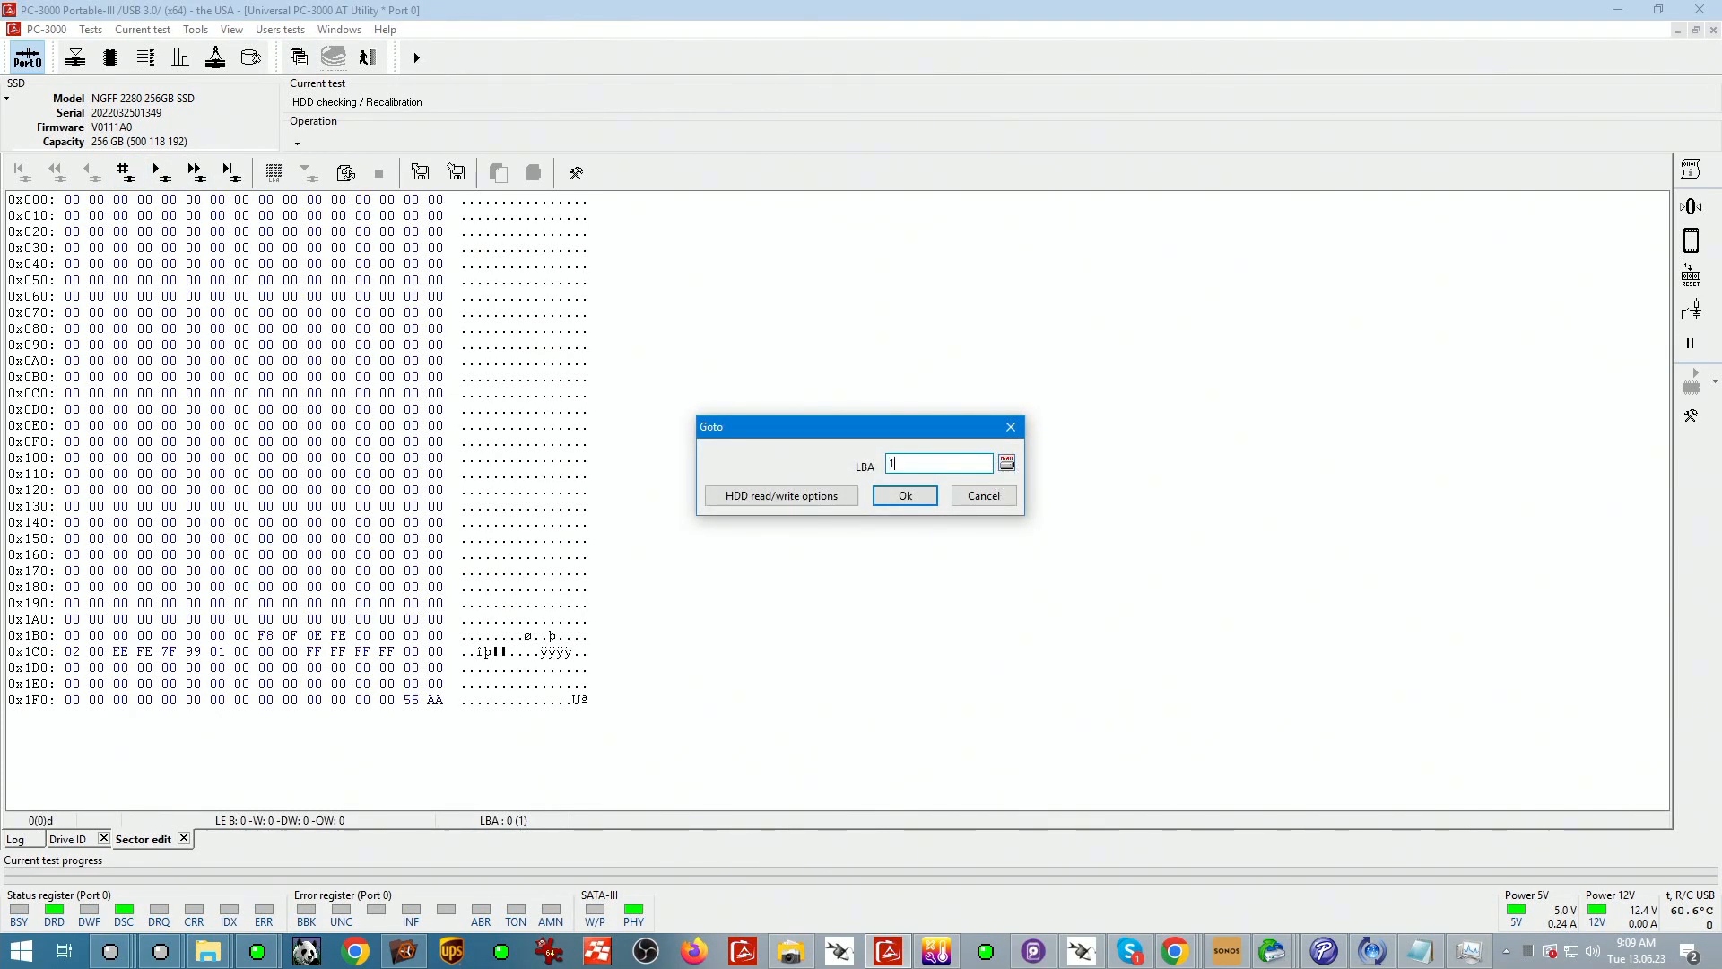
pyautogui.write('100')
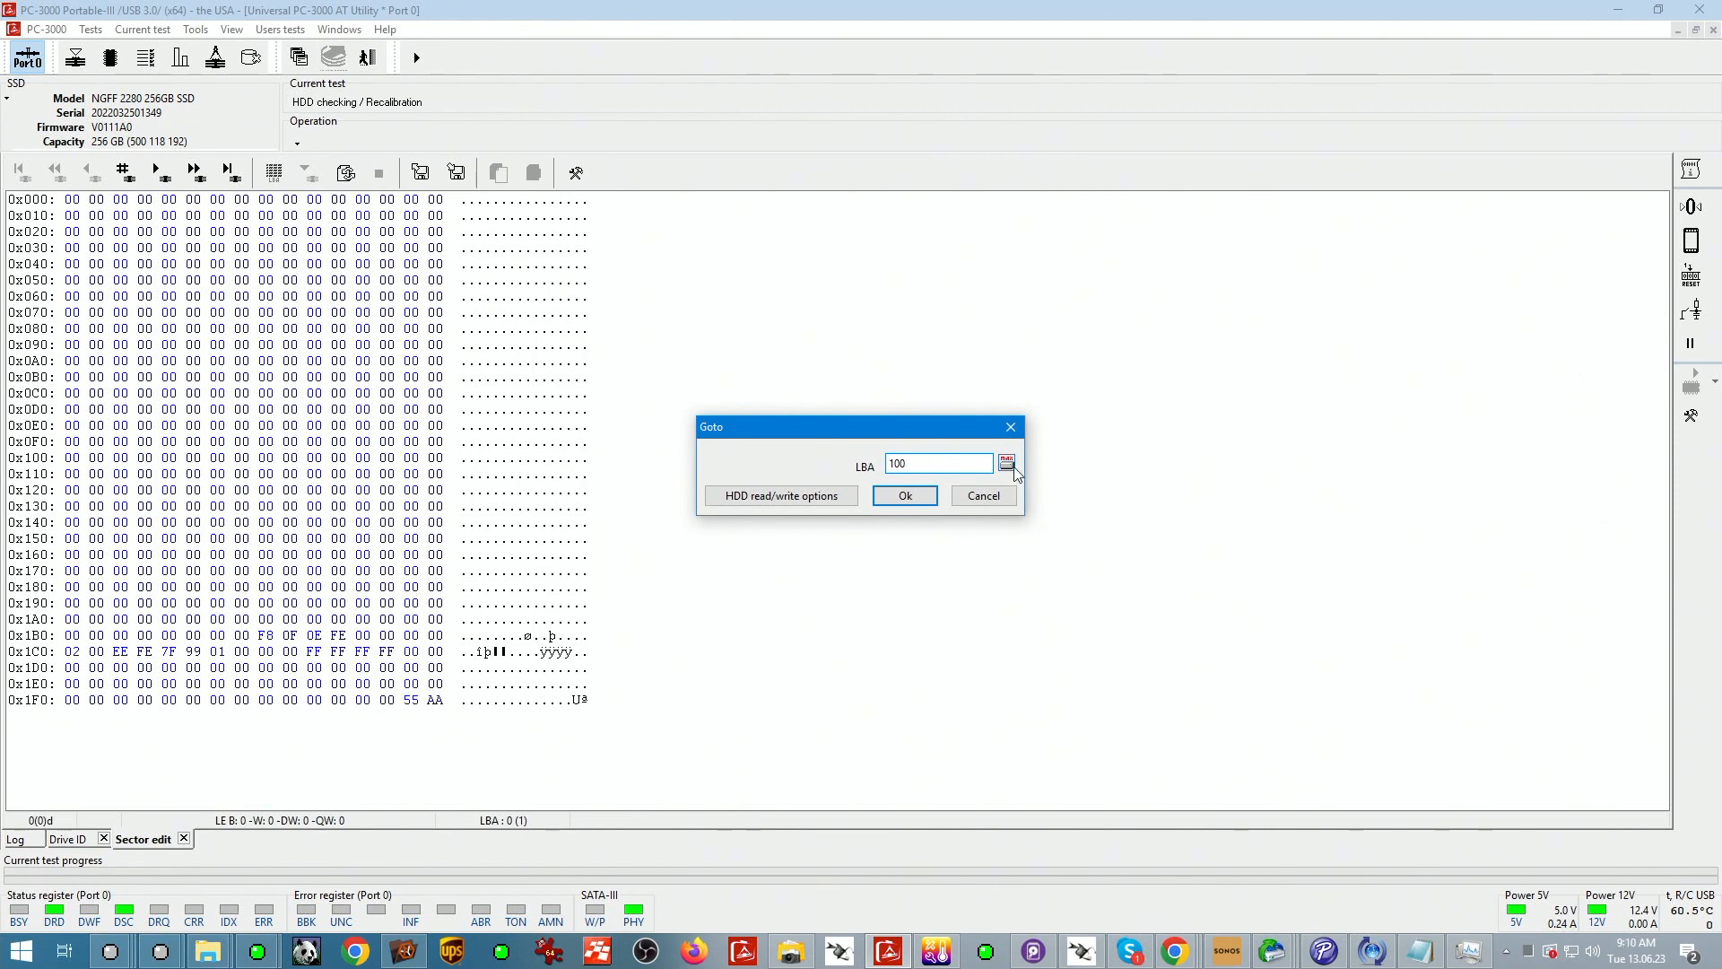
pyautogui.click(903, 495)
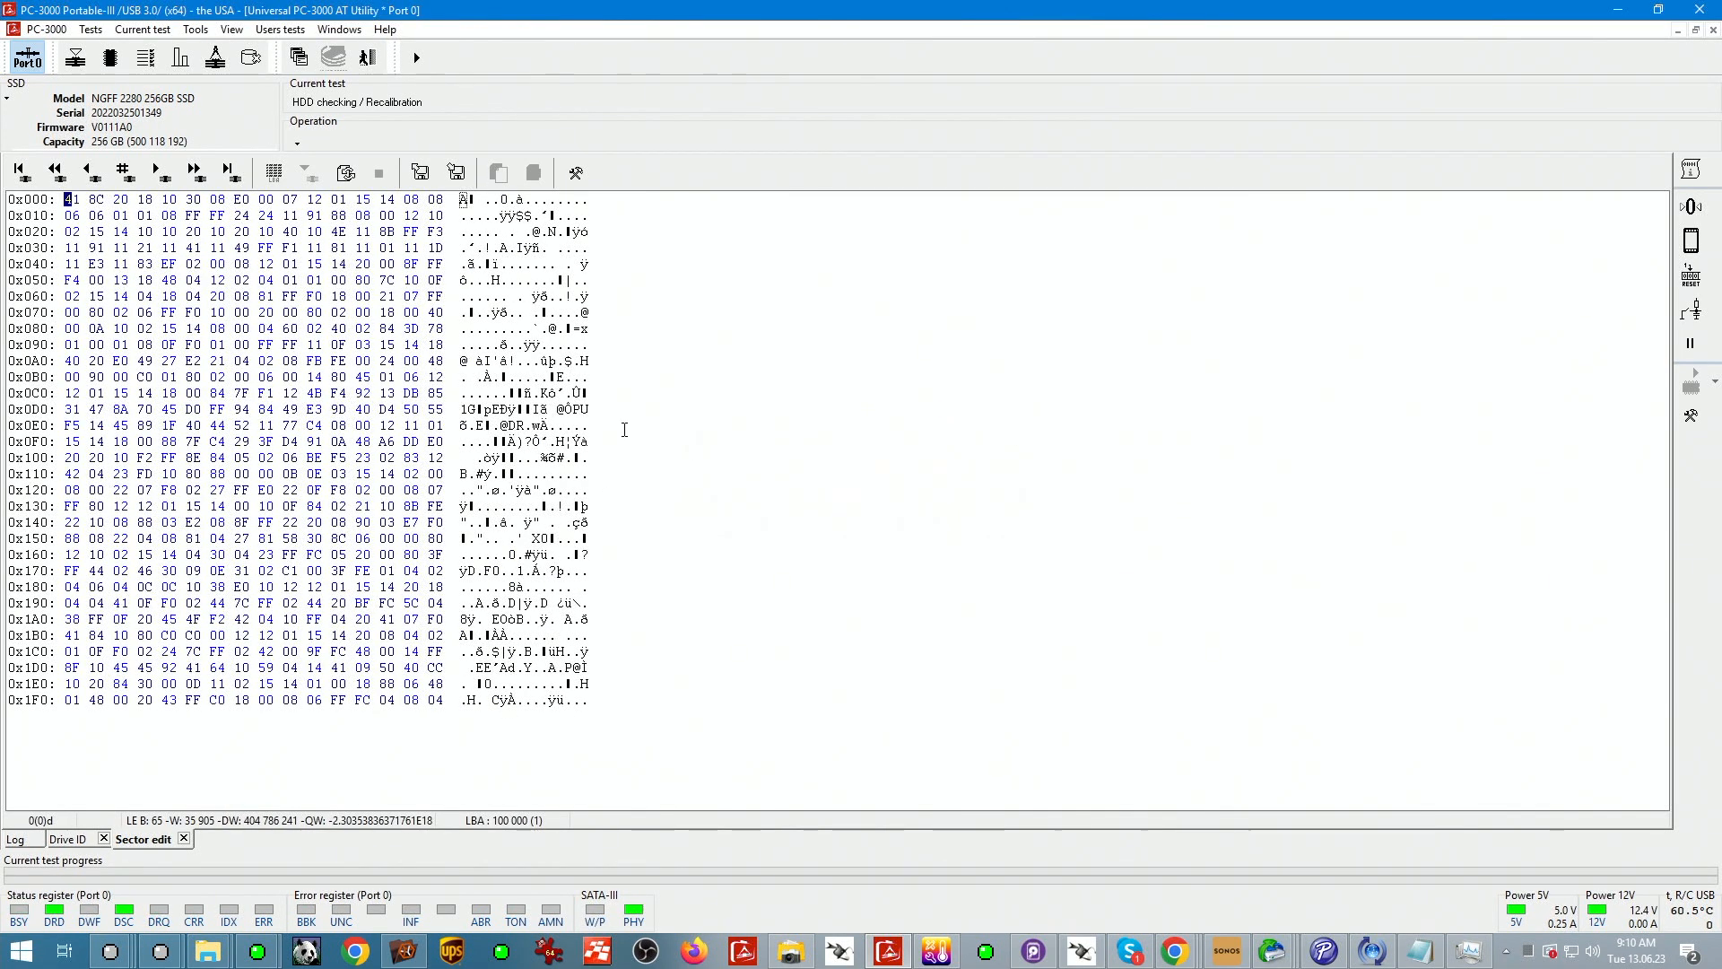
pyautogui.click(156, 173)
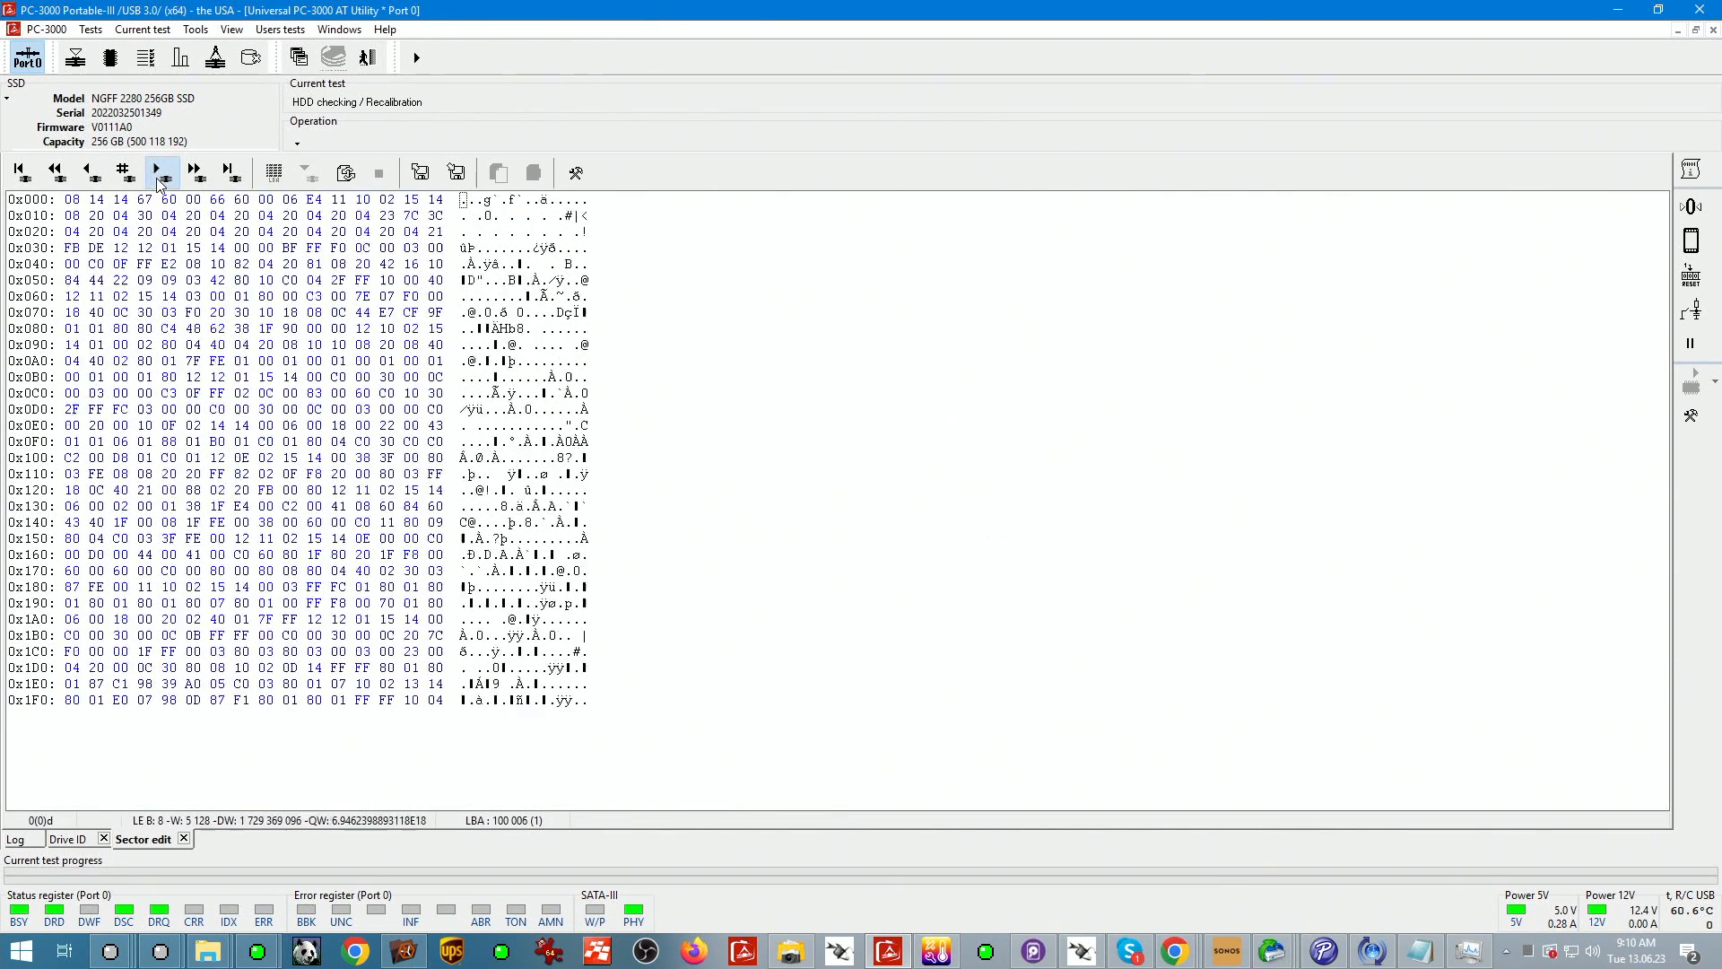
# - Create a Data Extractor task for the NGFF 2280 SSD and start Make data copy
pyautogui.click(156, 172)
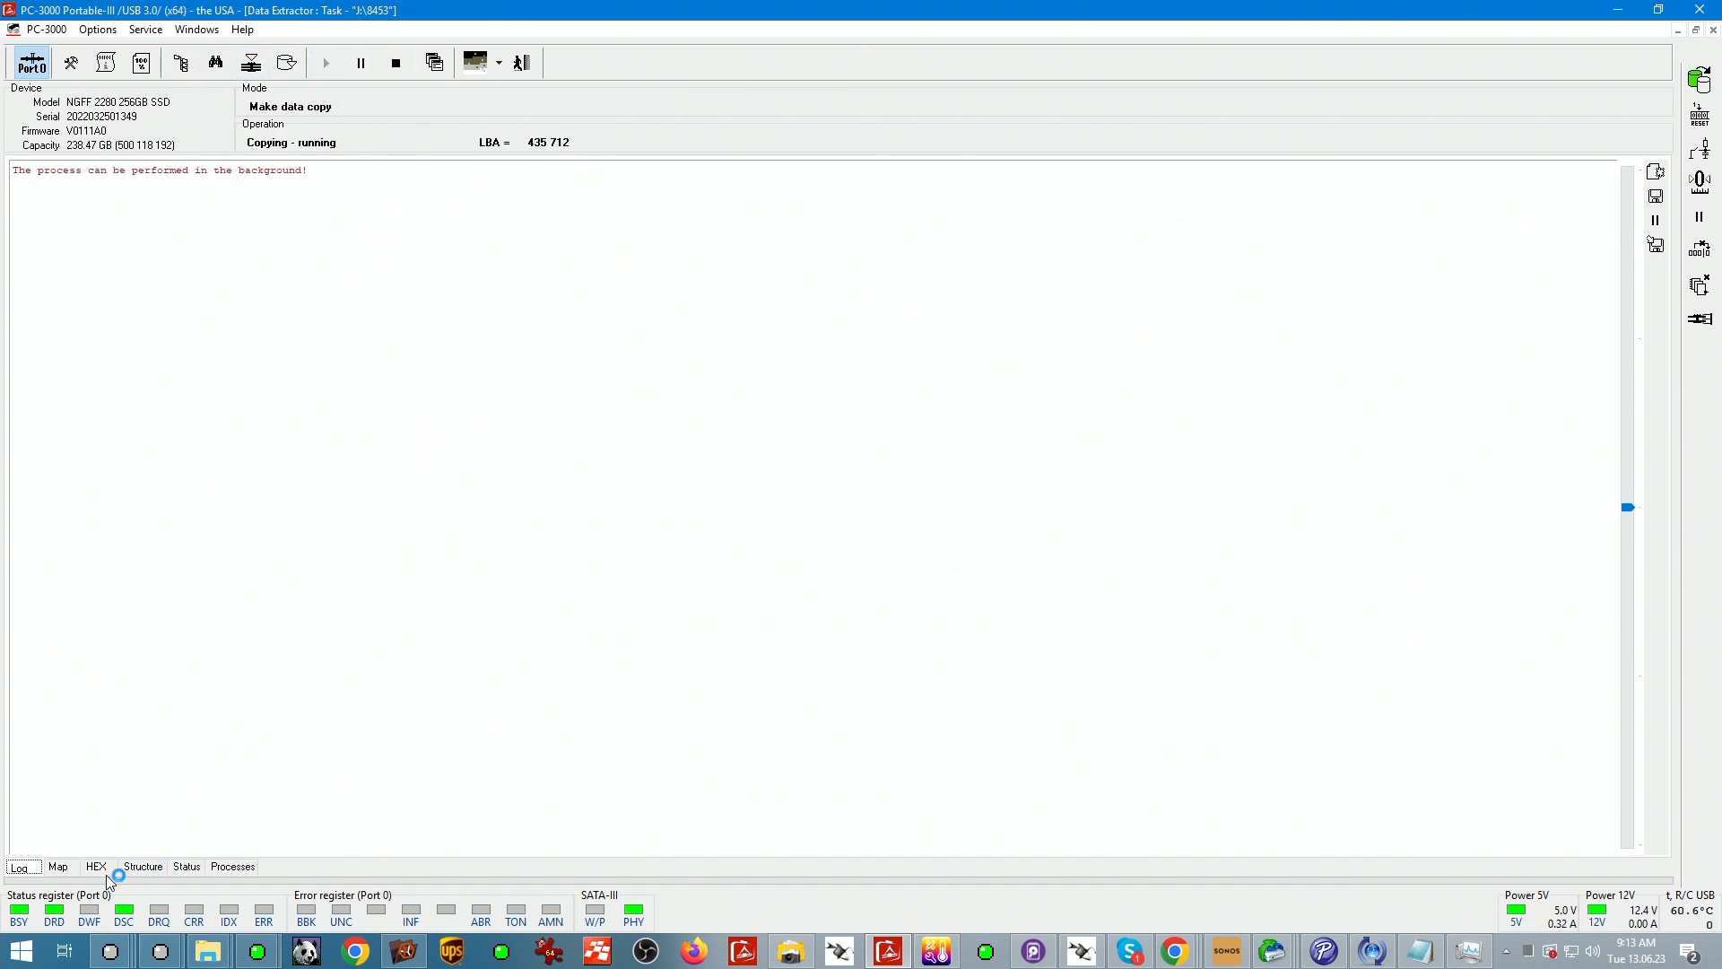
# - Show the copy's Status view with progress and speed of the 238.5 GB copy
pyautogui.click(185, 866)
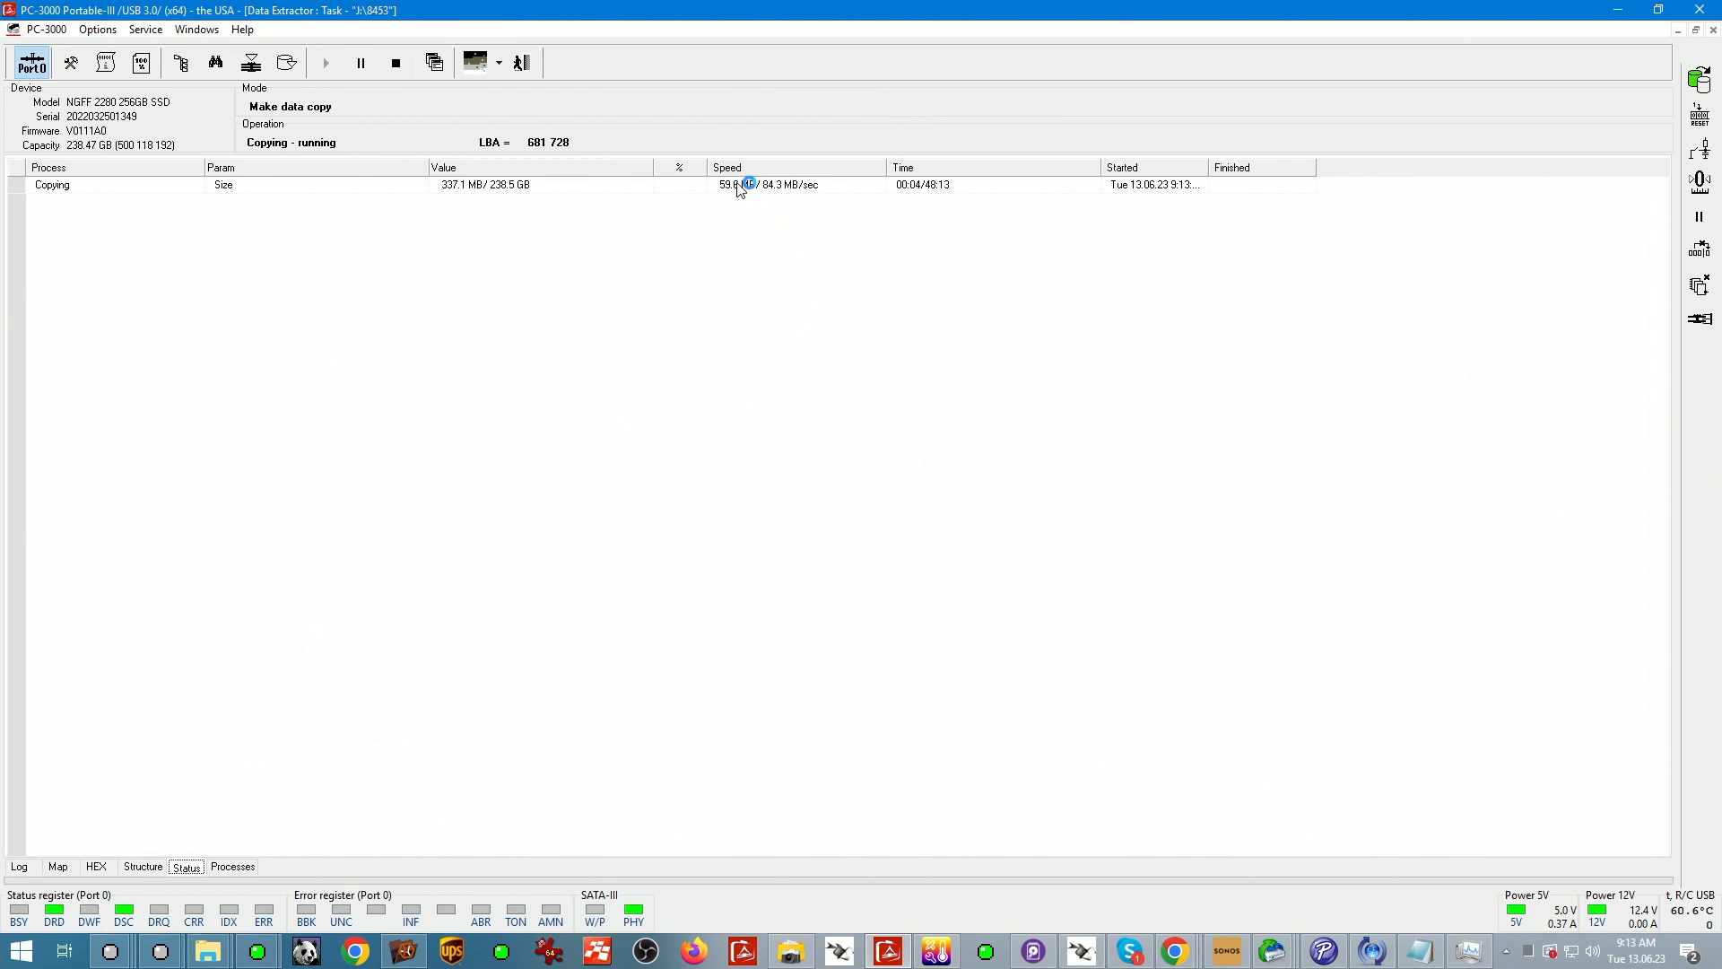
pyautogui.moveTo(561, 302)
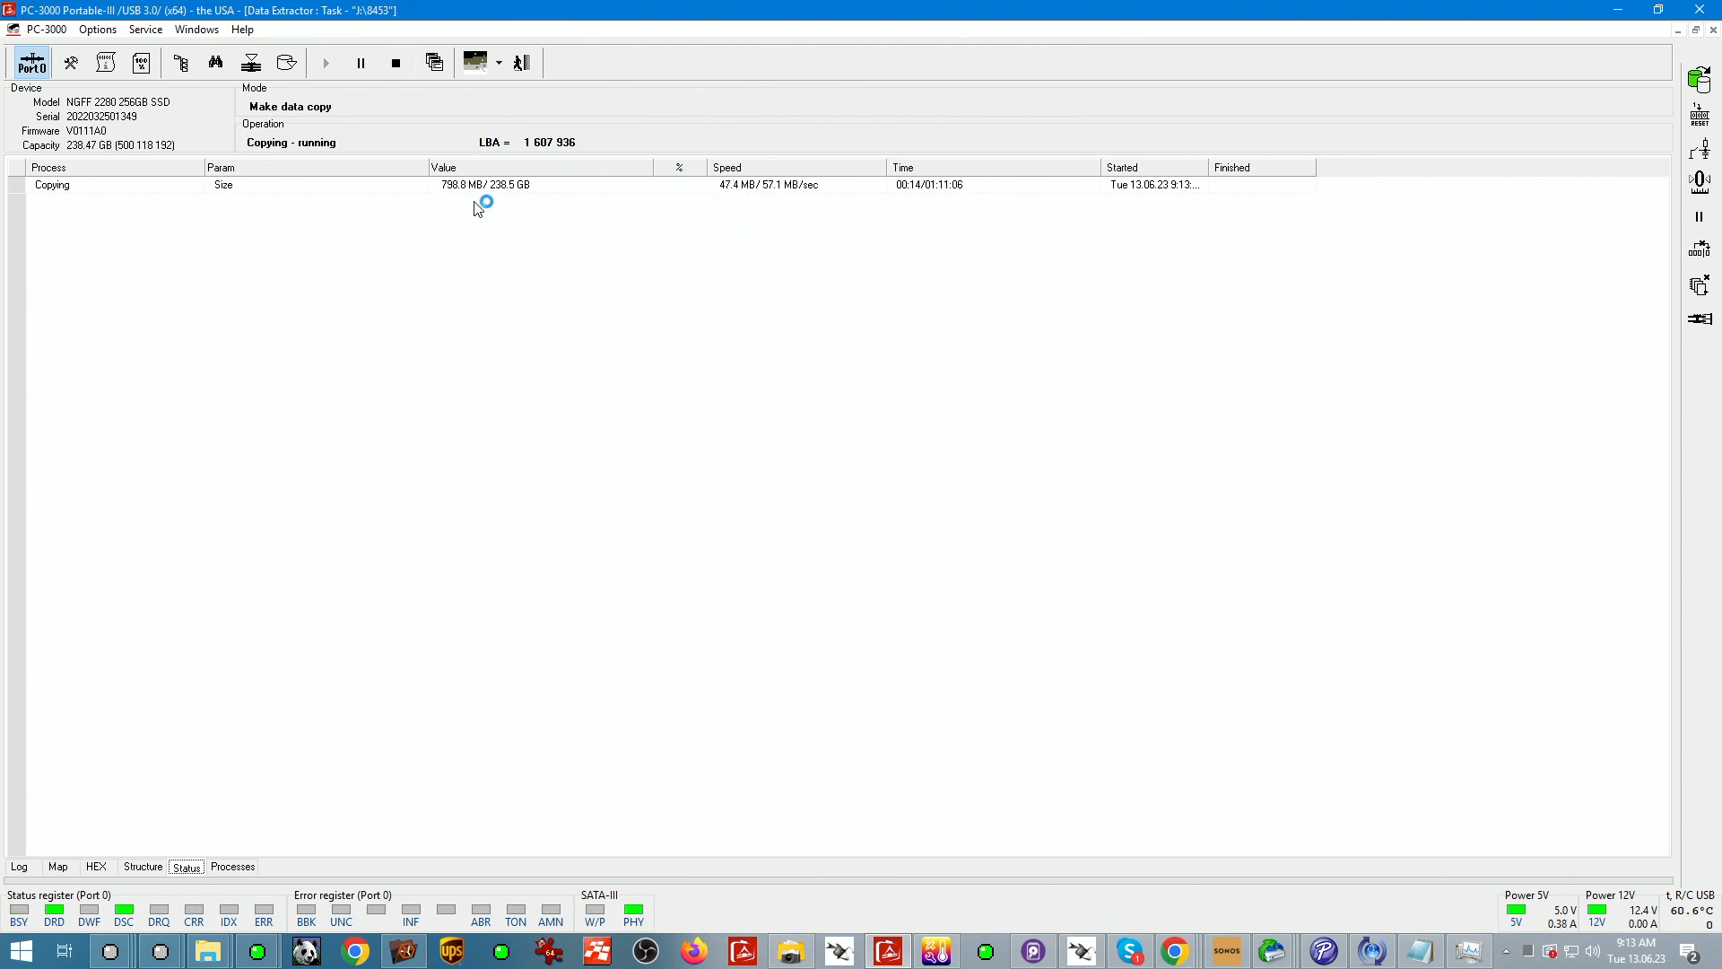
pyautogui.moveTo(1062, 288)
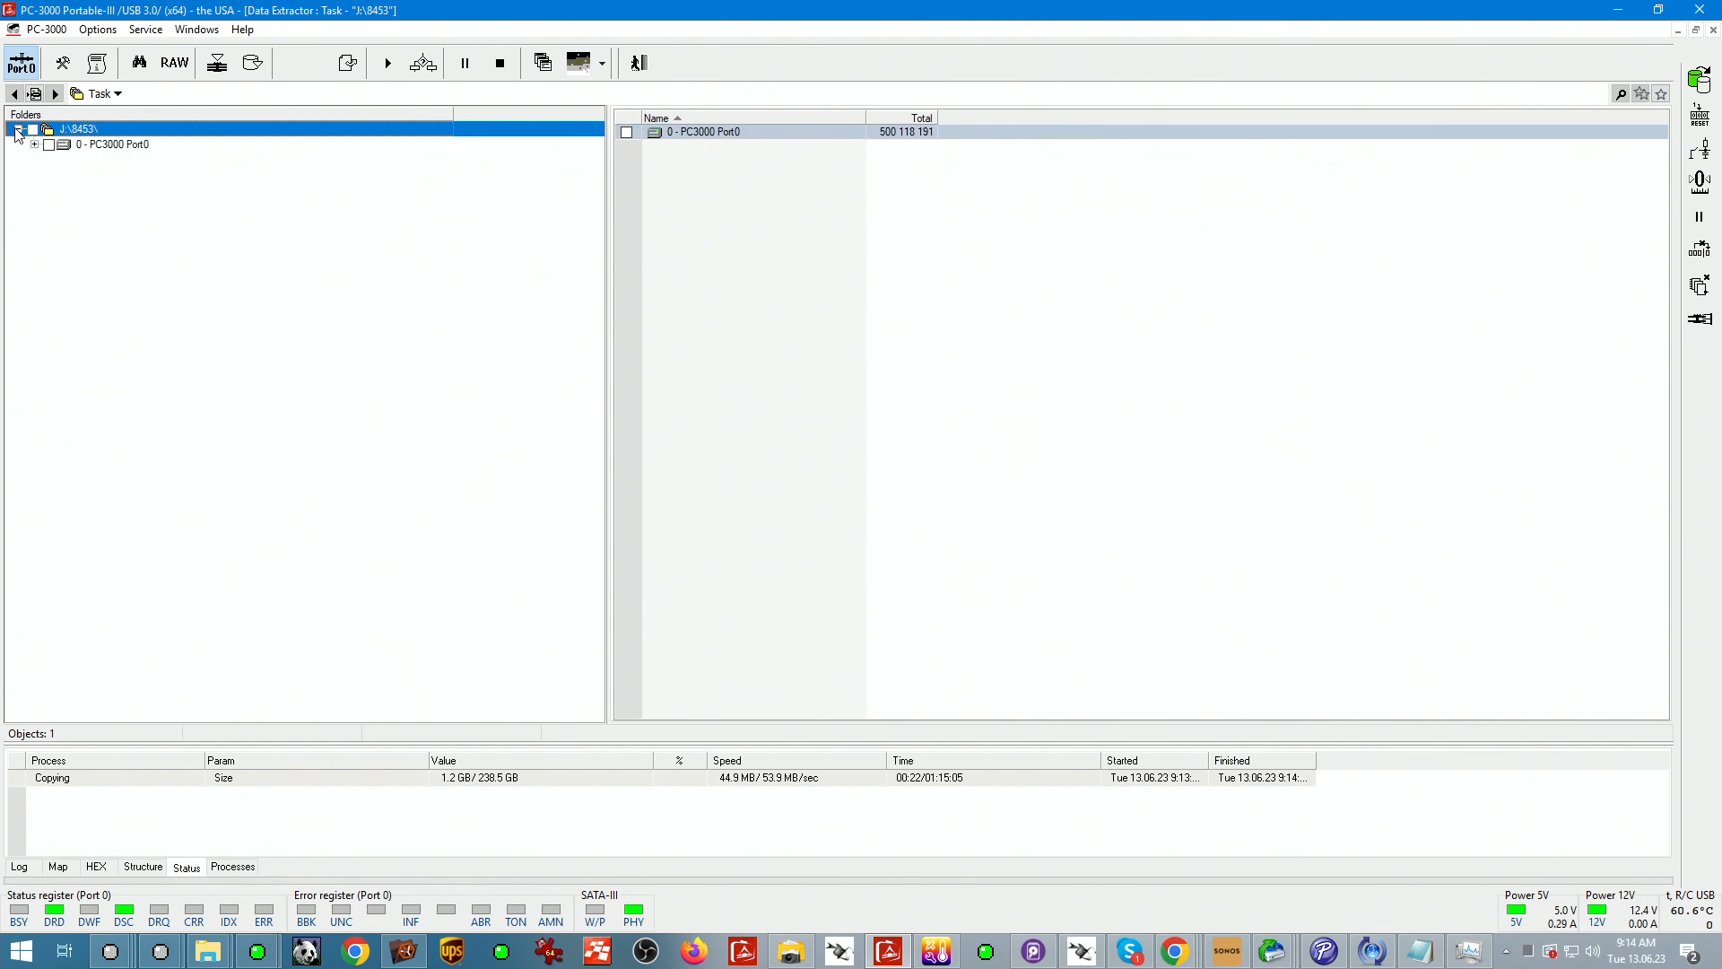
# - Build the used sectors map from bitmap for the NTFS volume under EFI GPT's data partition
pyautogui.click(35, 144)
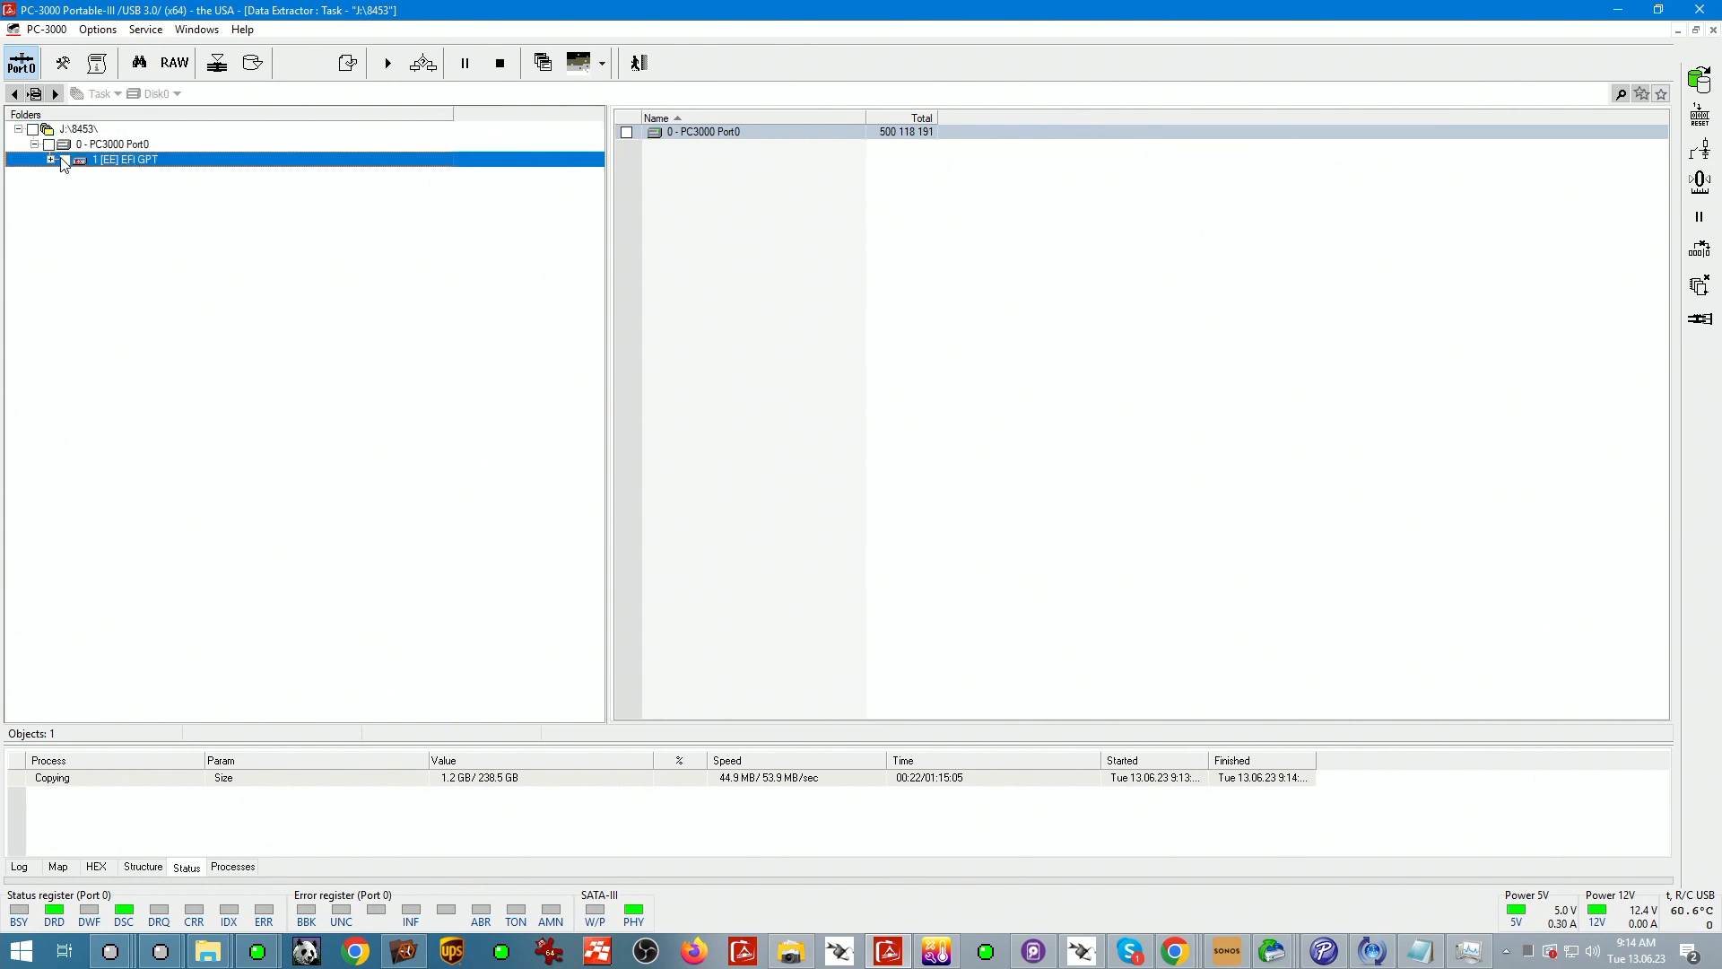
pyautogui.click(50, 159)
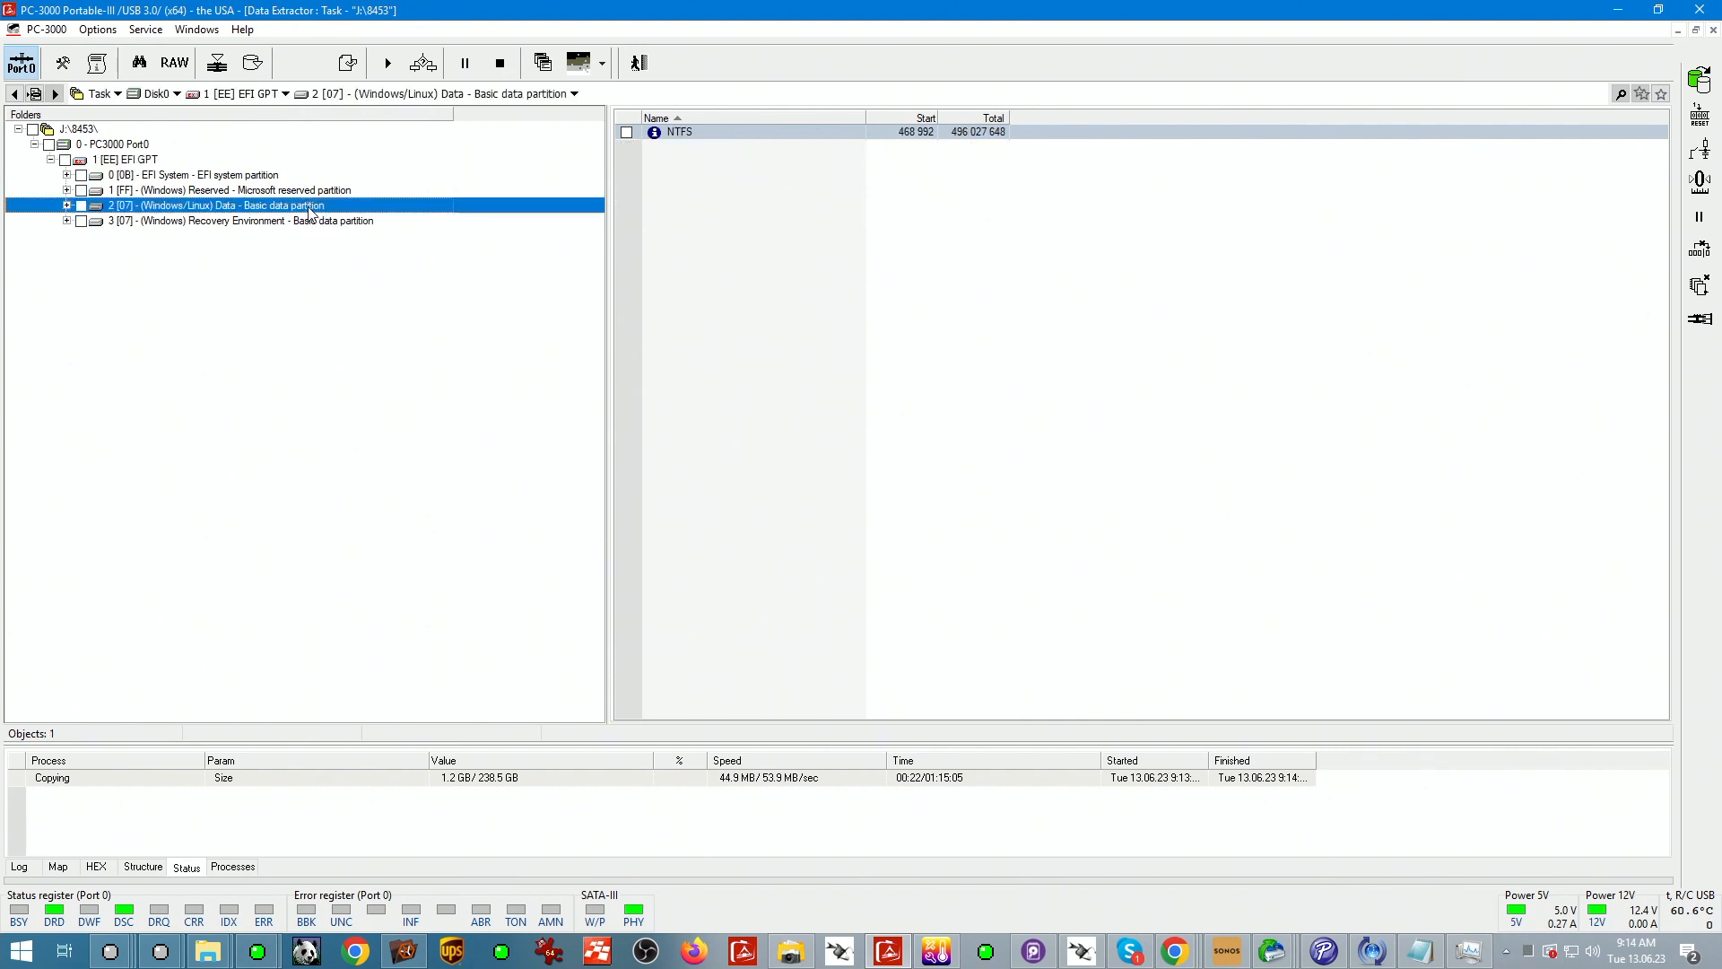
pyautogui.click(66, 205)
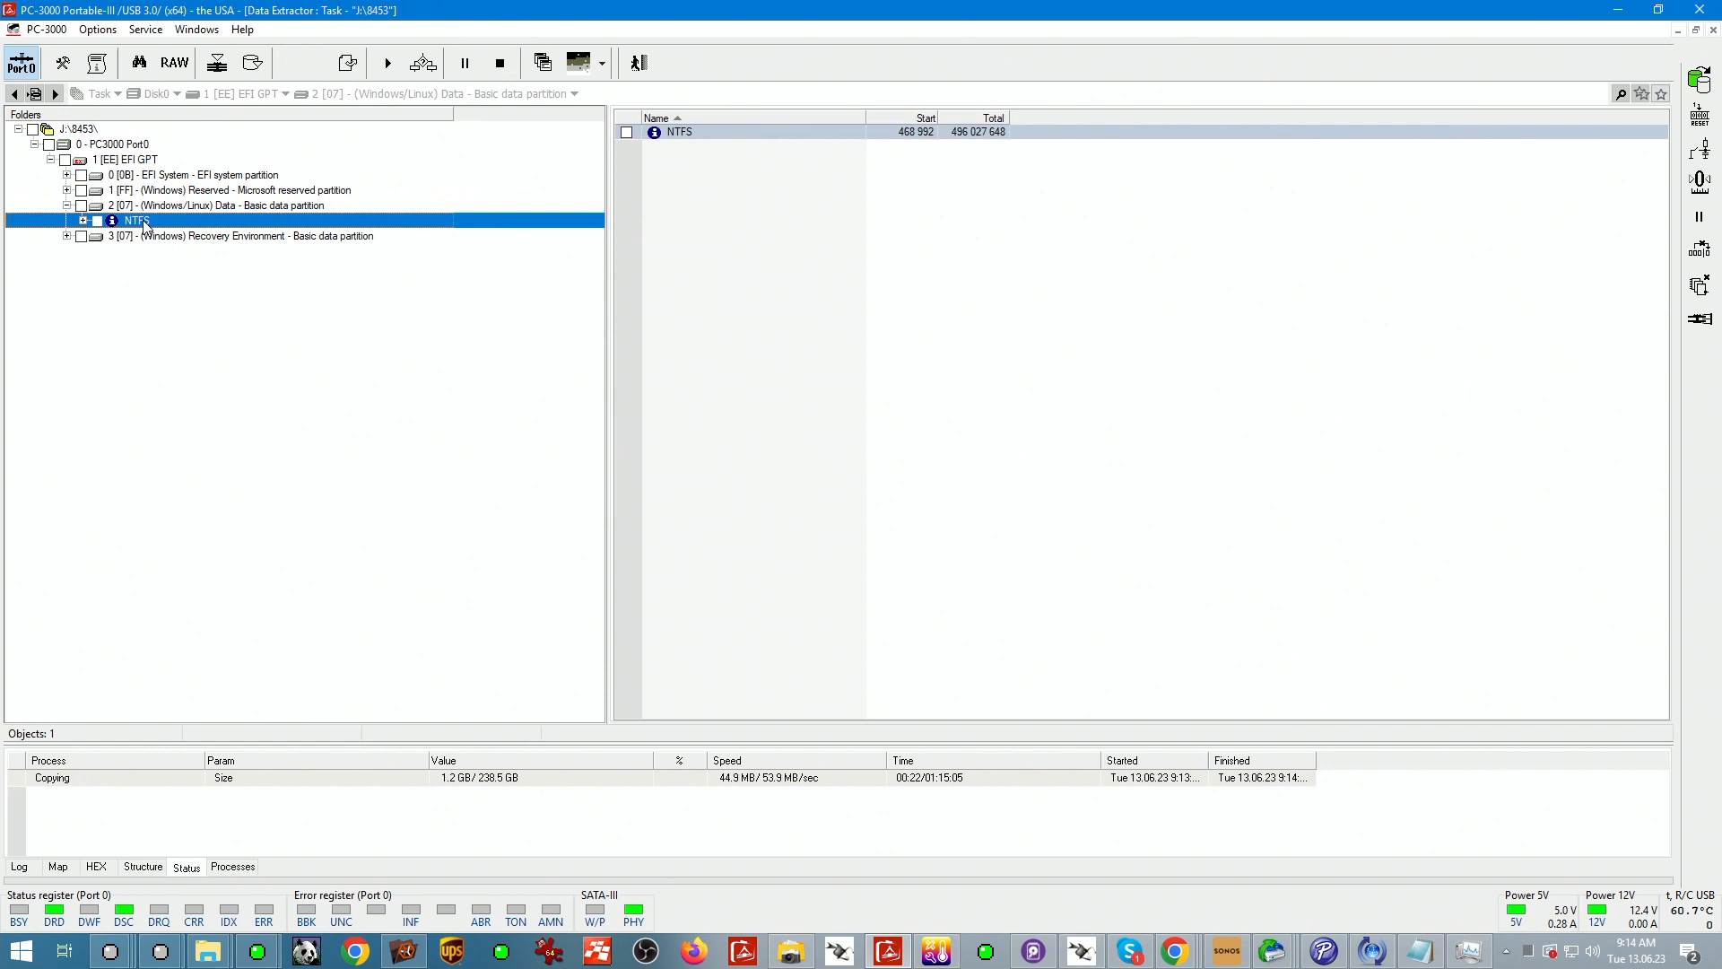
pyautogui.rightClick(136, 221)
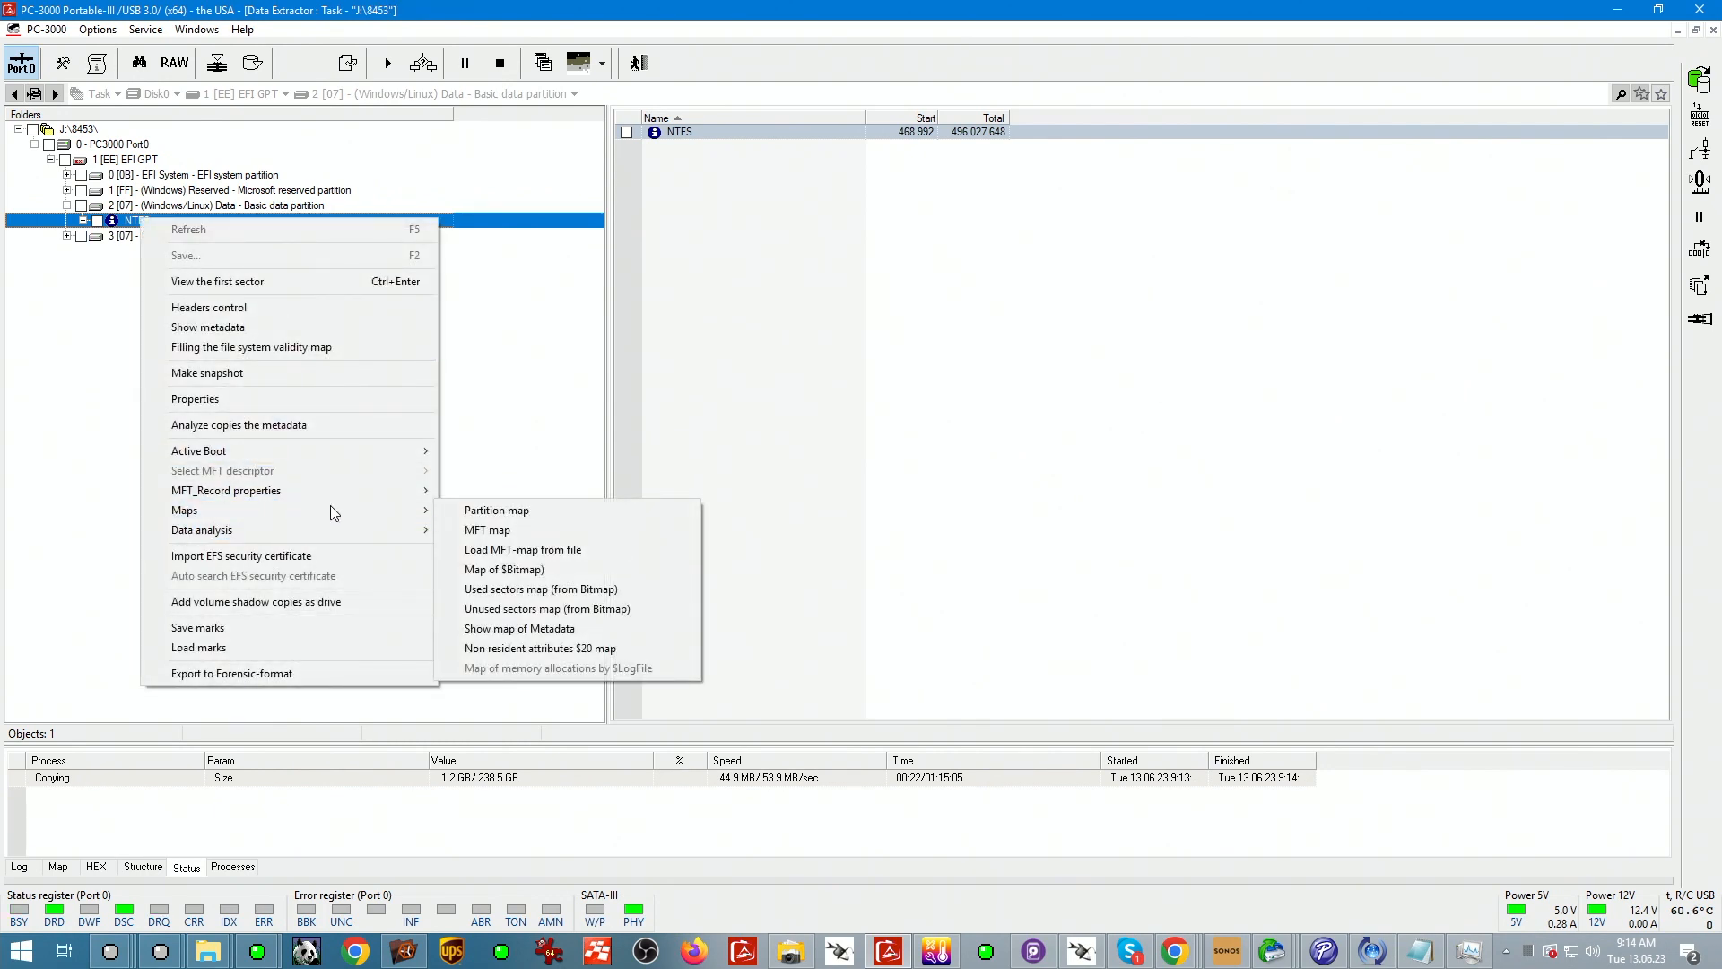
pyautogui.click(439, 568)
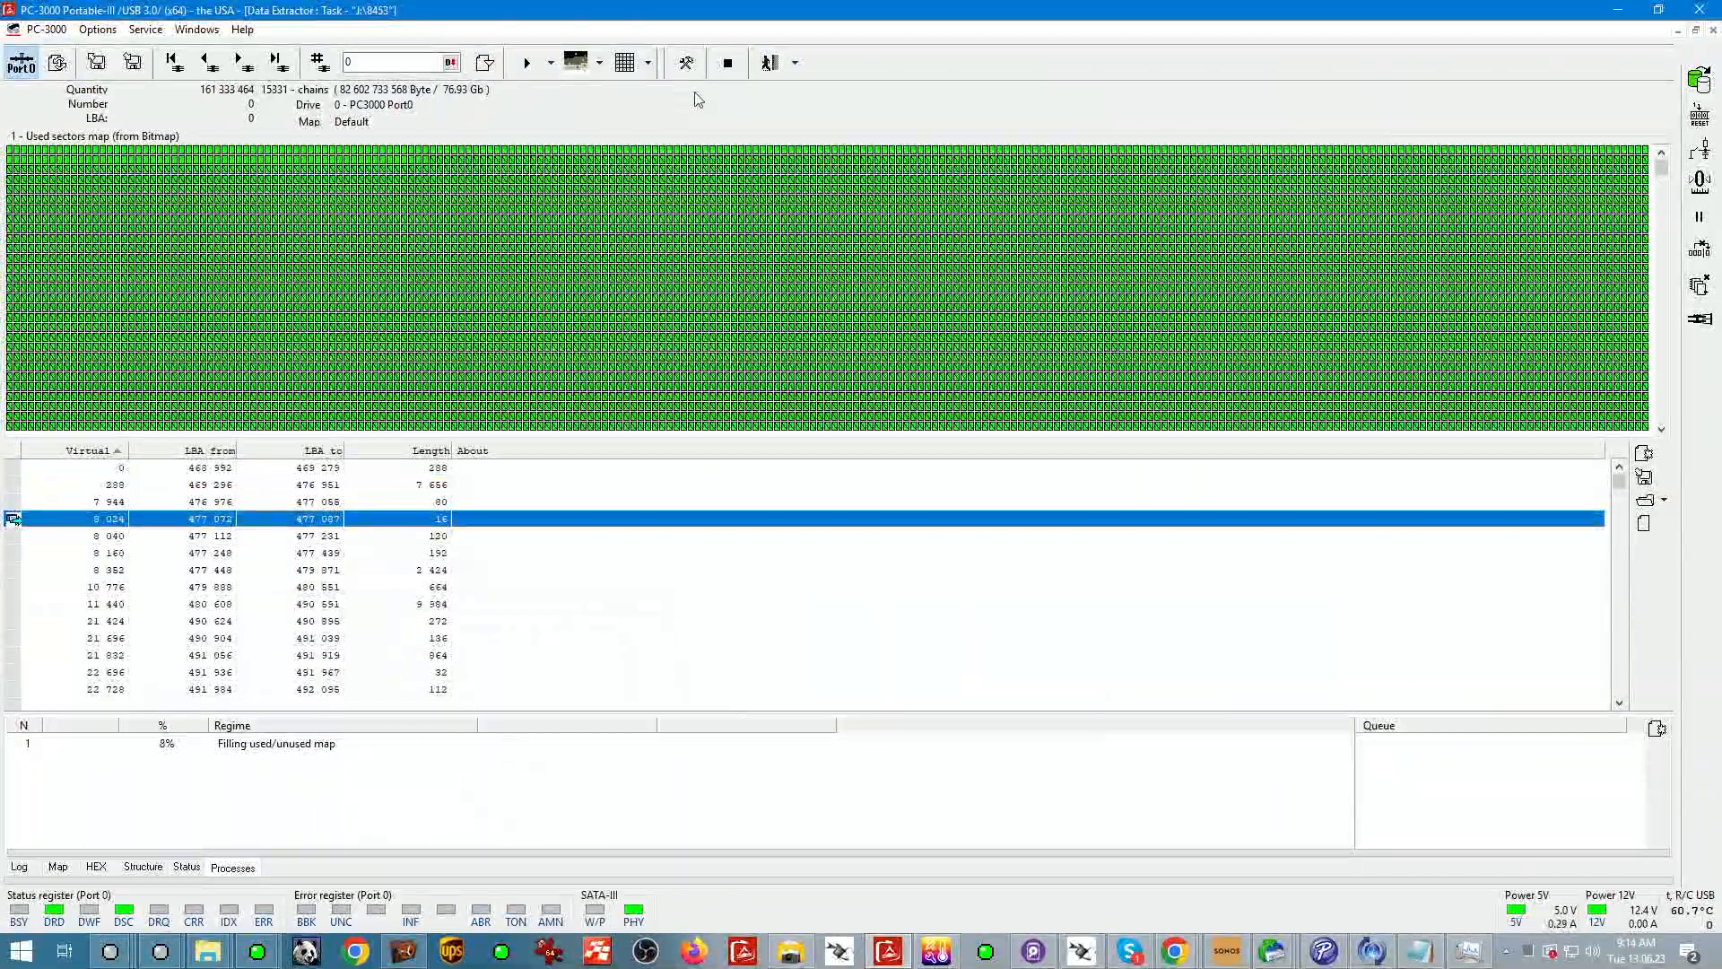
# - Return from the sector map to the folder tree and go to the task's data copy screen
pyautogui.click(640, 63)
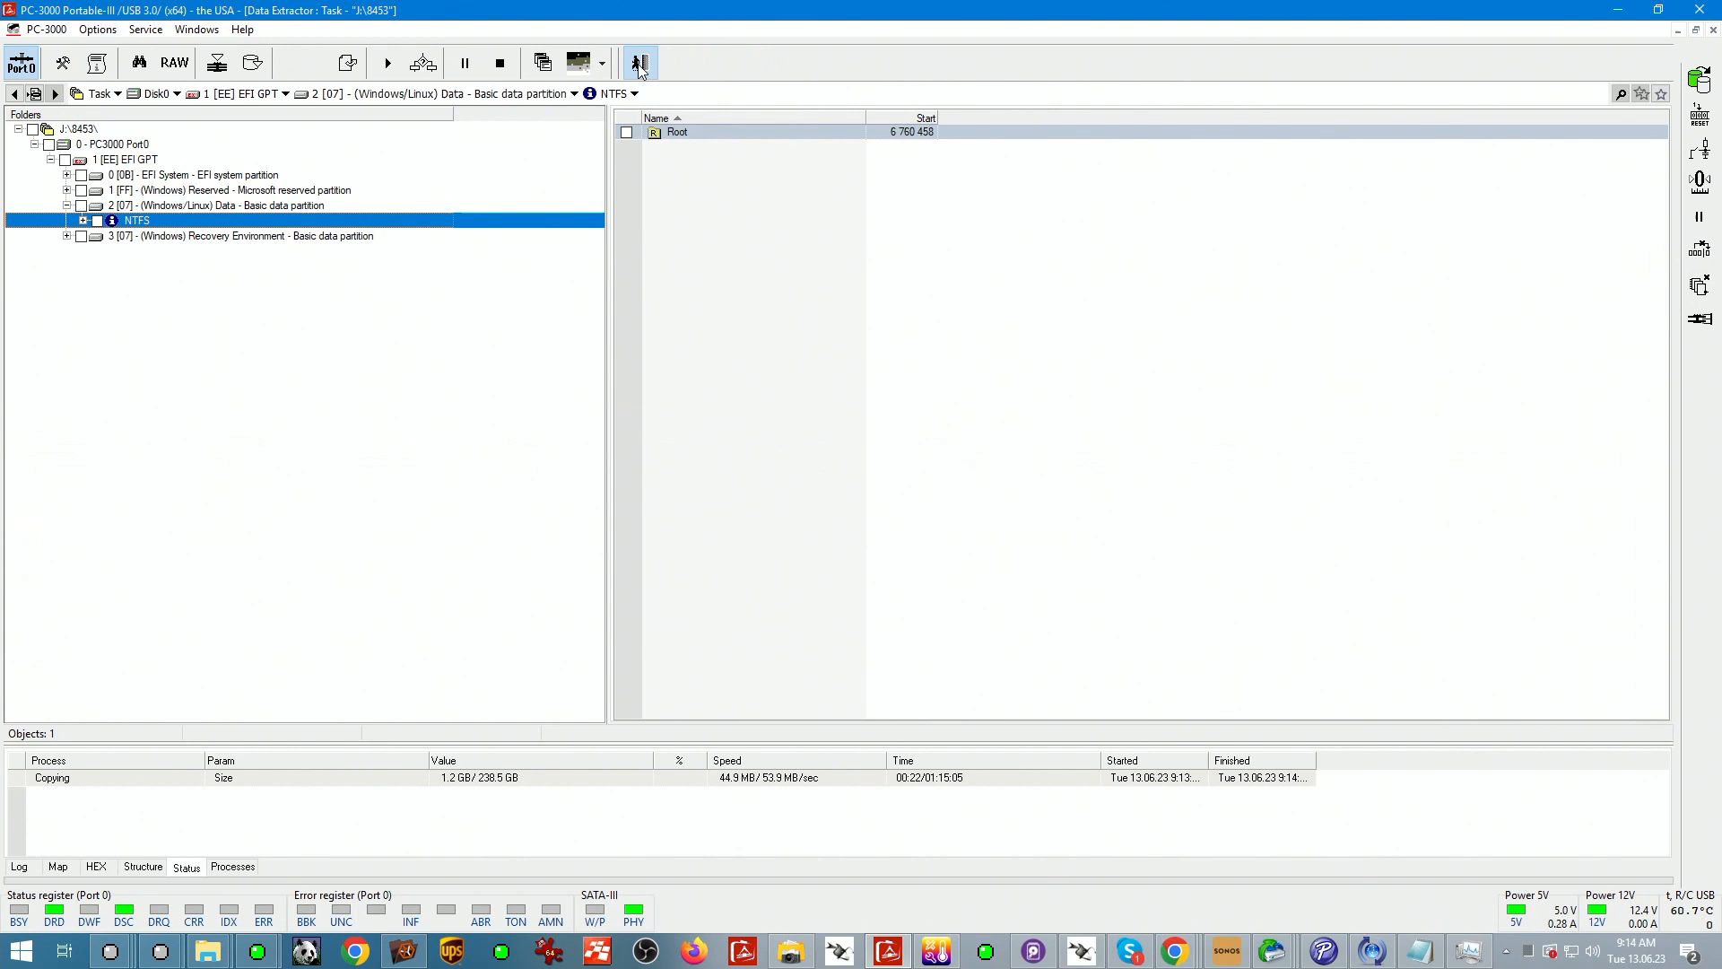
pyautogui.click(640, 63)
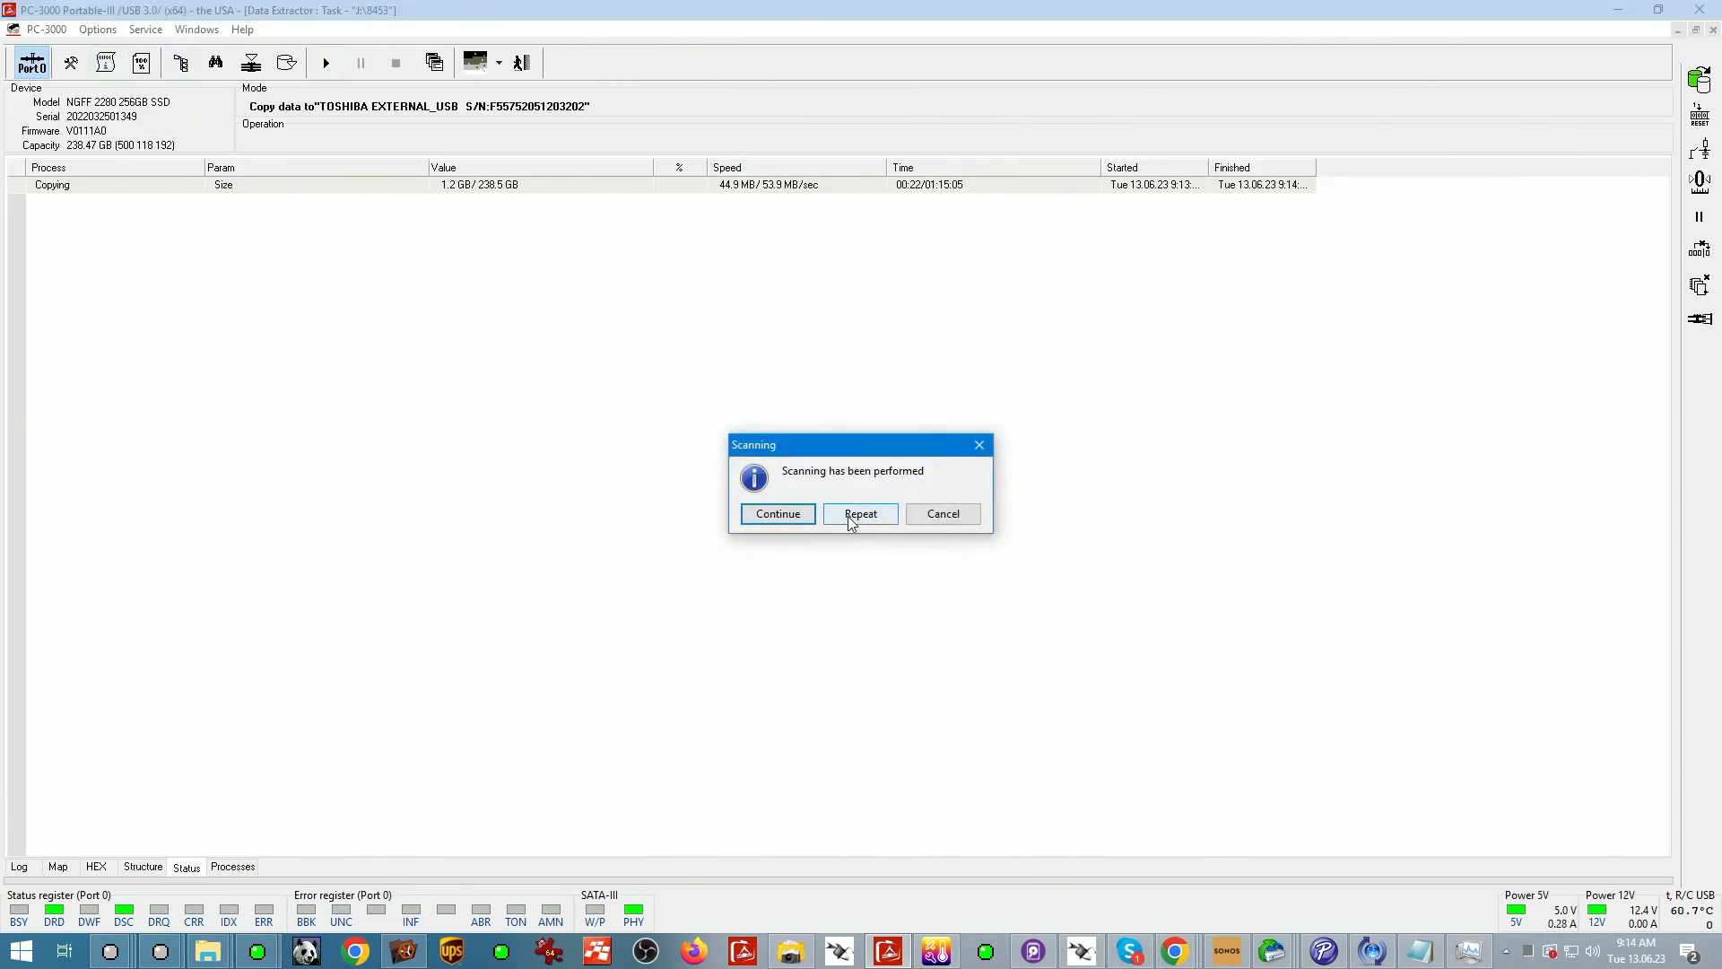
# - Acknowledge the scanning completed notice and show the running copy's all-green sector map
pyautogui.click(777, 513)
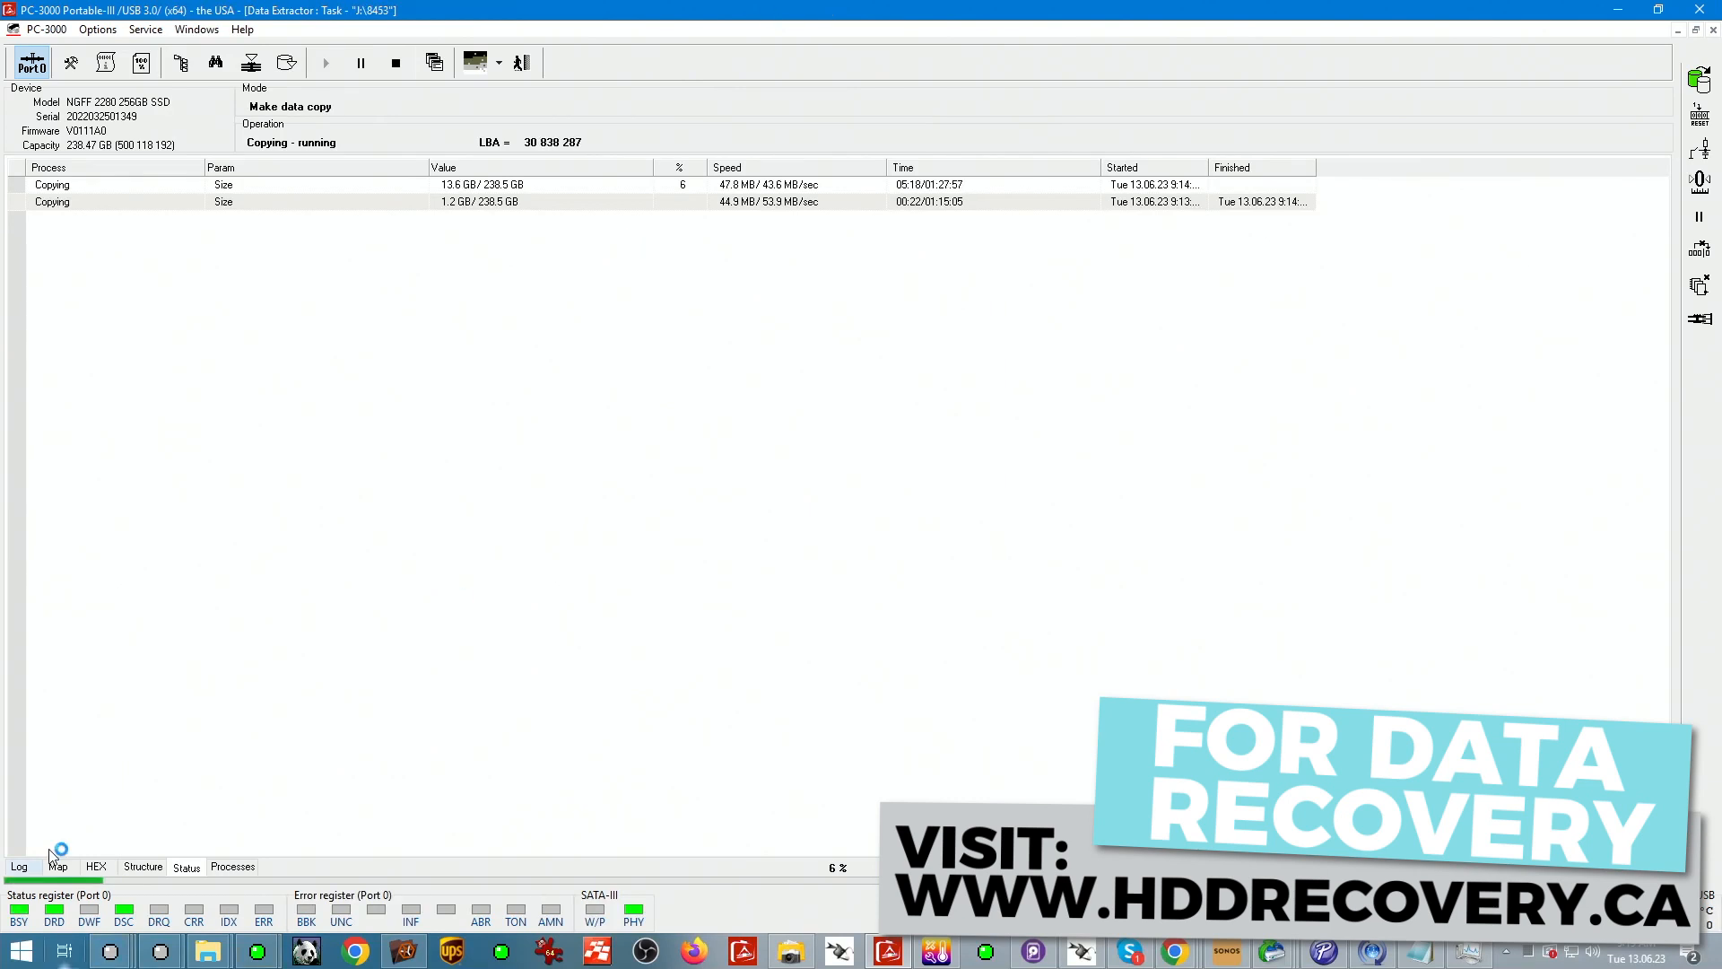
pyautogui.click(57, 866)
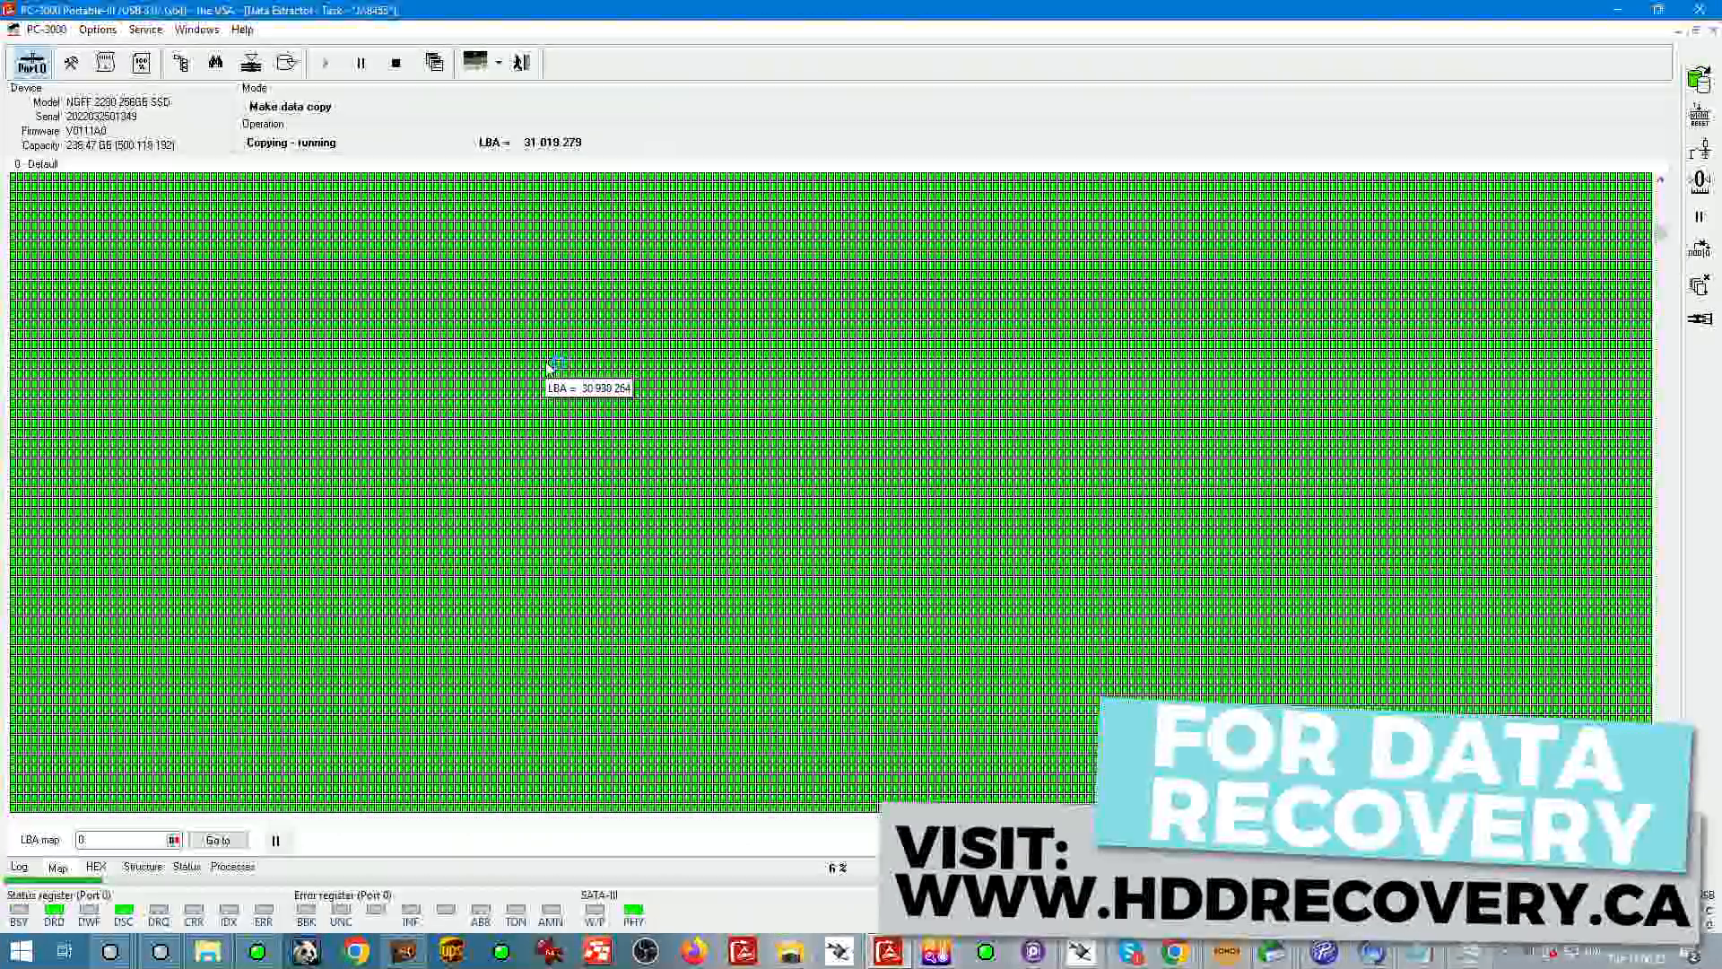